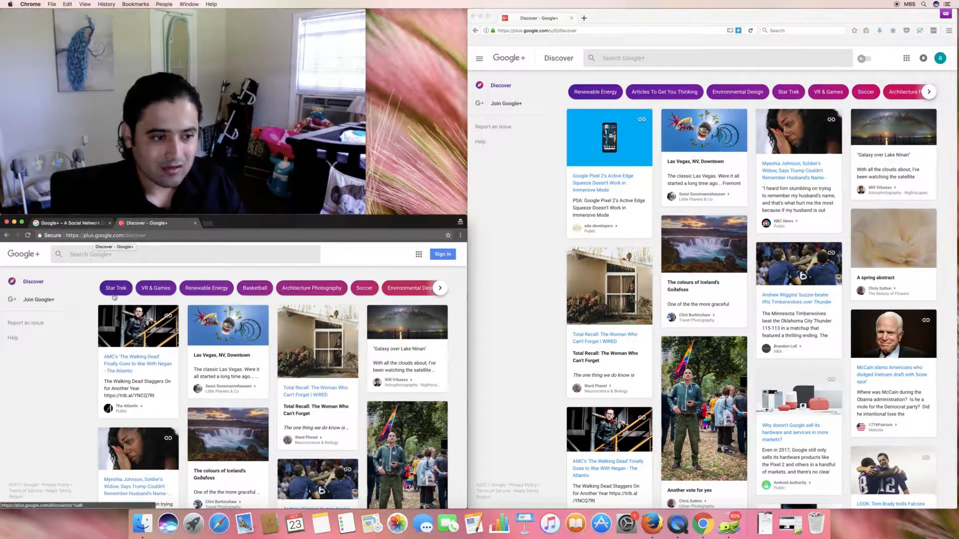
- Focus the Firefox Discover page and start joining Google+ from the sidebar
{"action": "left_click", "coordinate": [39, 299]}
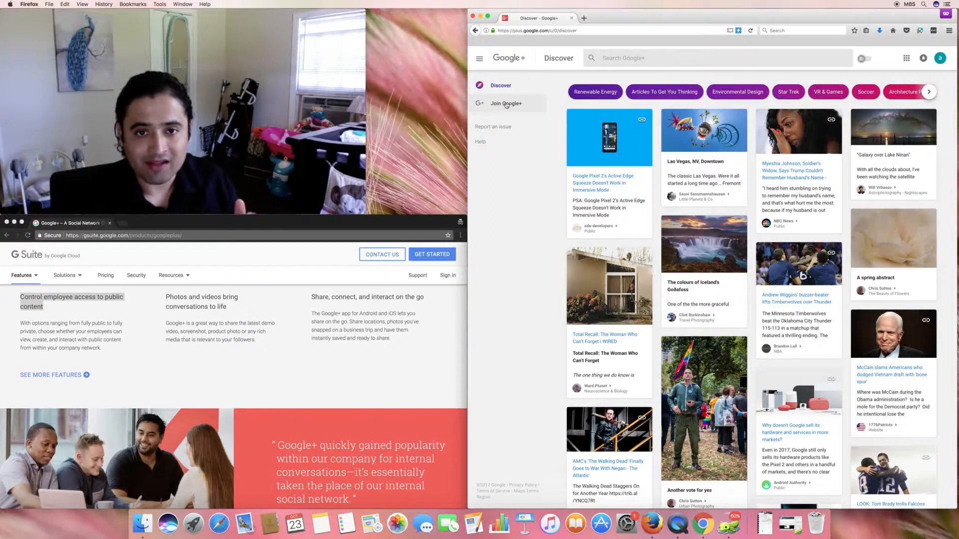
{"action": "left_click", "coordinate": [506, 103]}
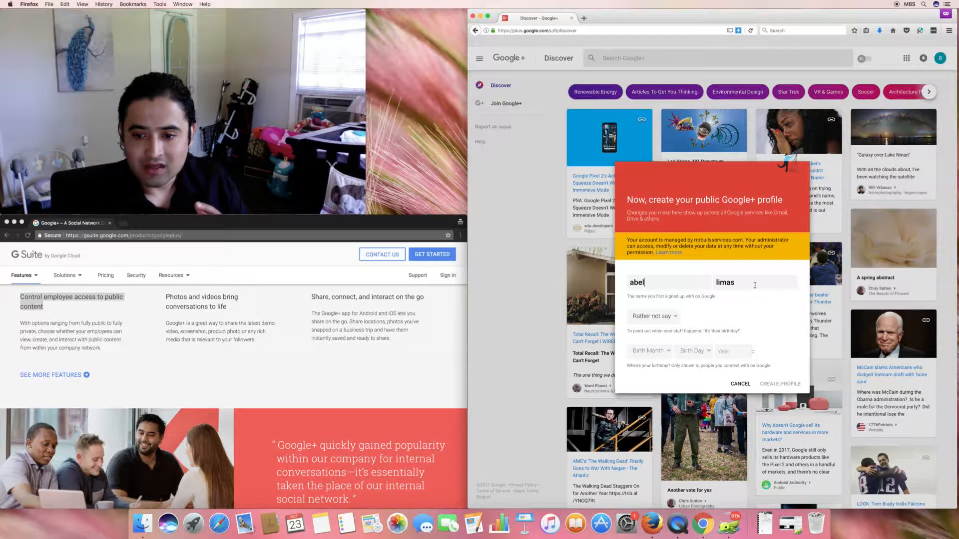
{"action": "left_click", "coordinate": [652, 317]}
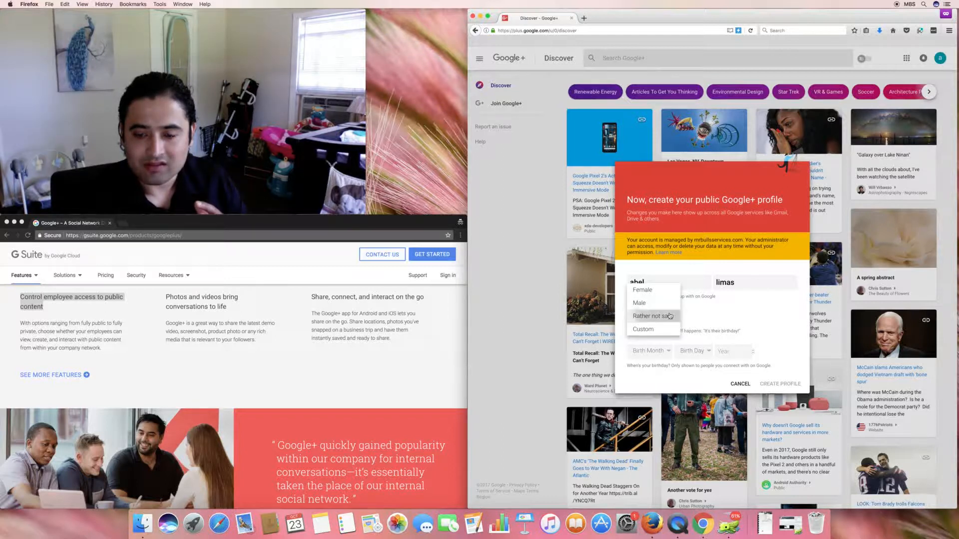
{"action": "left_click", "coordinate": [650, 351]}
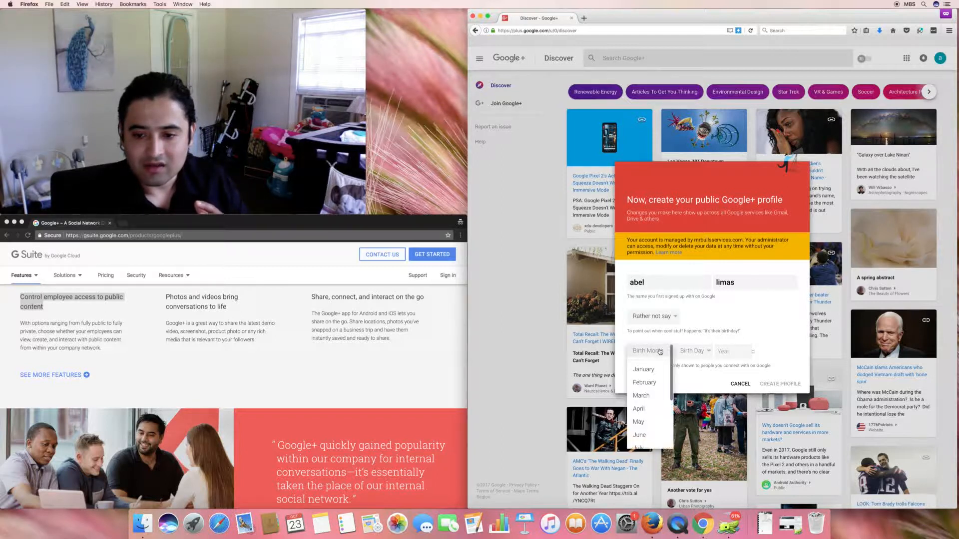
{"action": "left_click", "coordinate": [650, 350]}
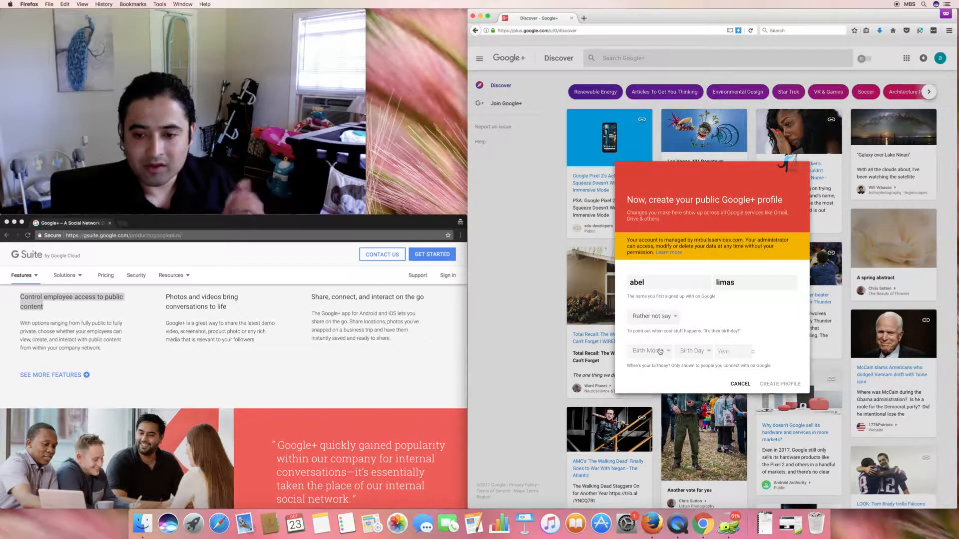
{"action": "left_click", "coordinate": [649, 351]}
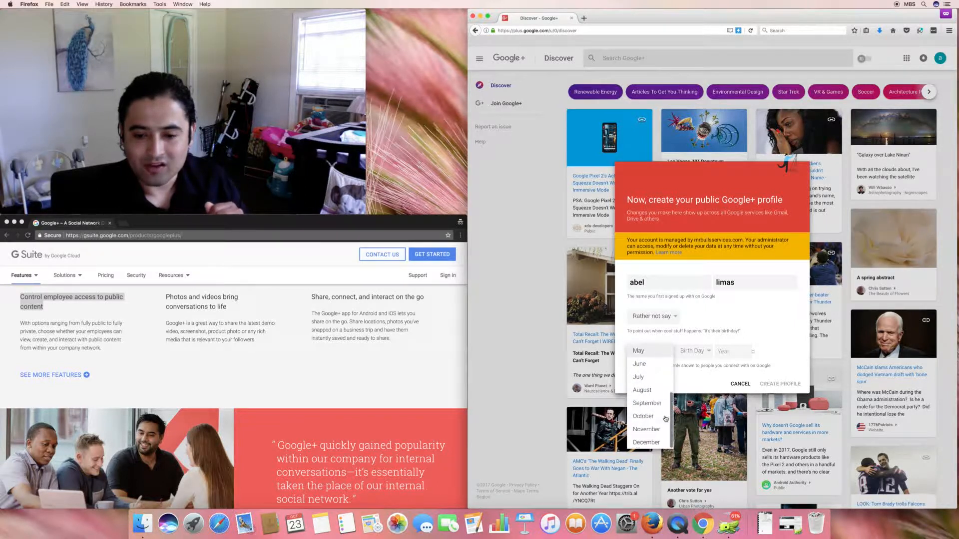
{"action": "left_click", "coordinate": [643, 417]}
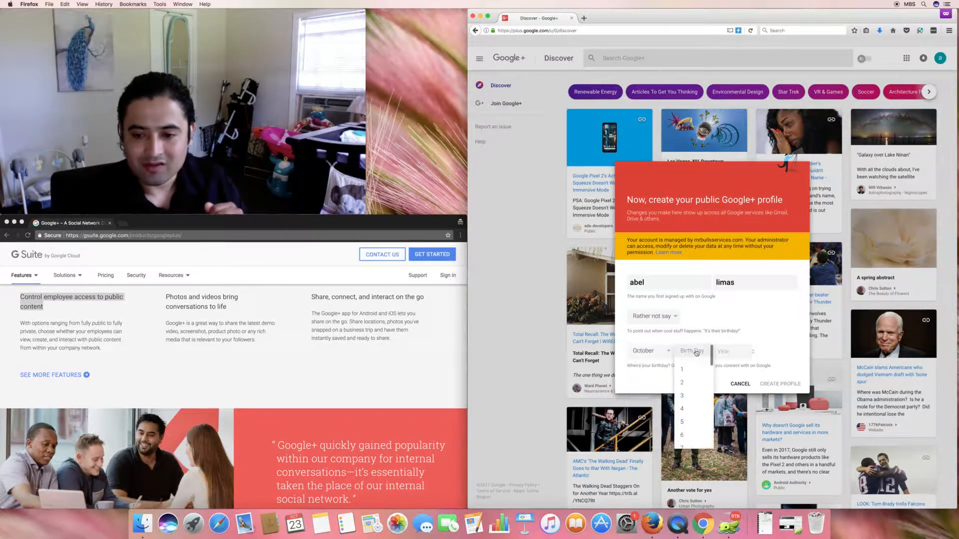
{"action": "scroll", "scroll_direction": "down", "scroll_amount": 3}
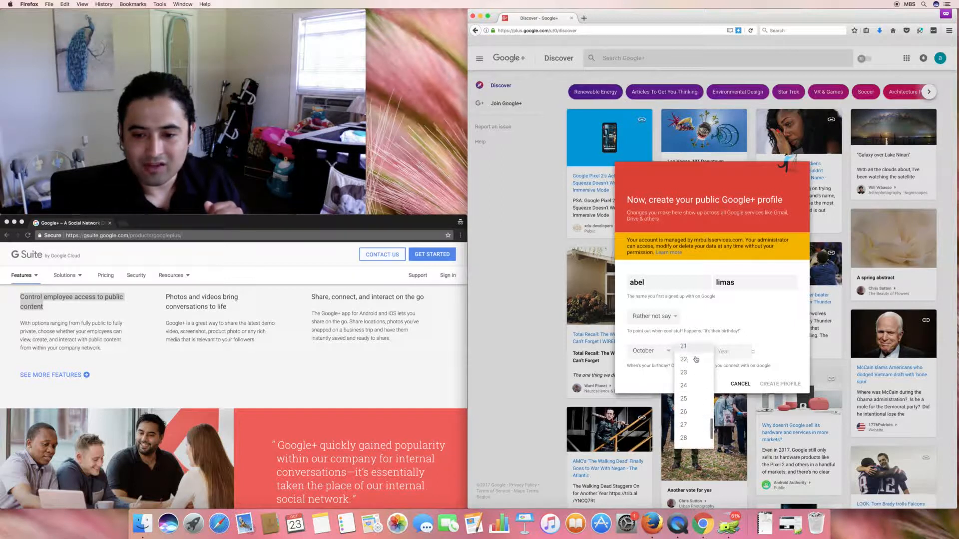
{"action": "left_click", "coordinate": [683, 373]}
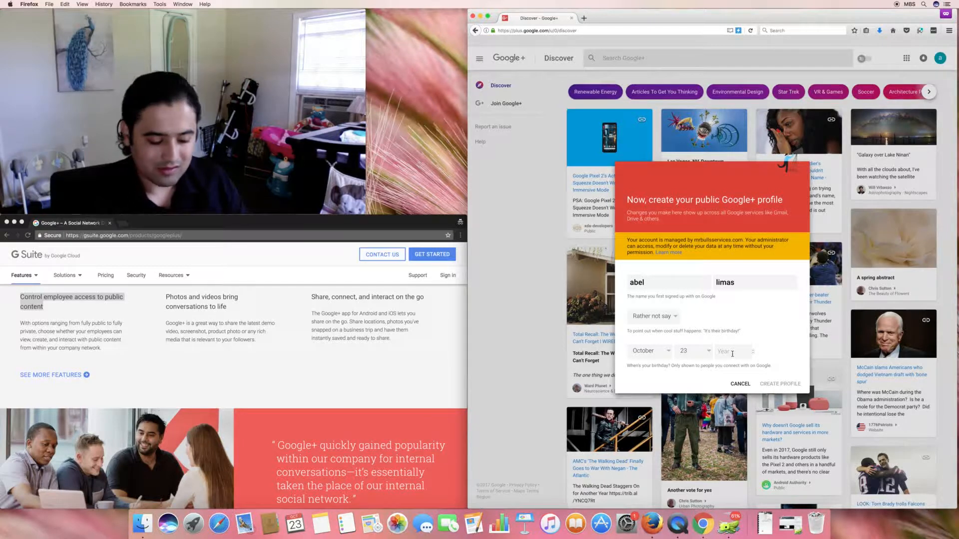
{"action": "type", "text": "1989"}
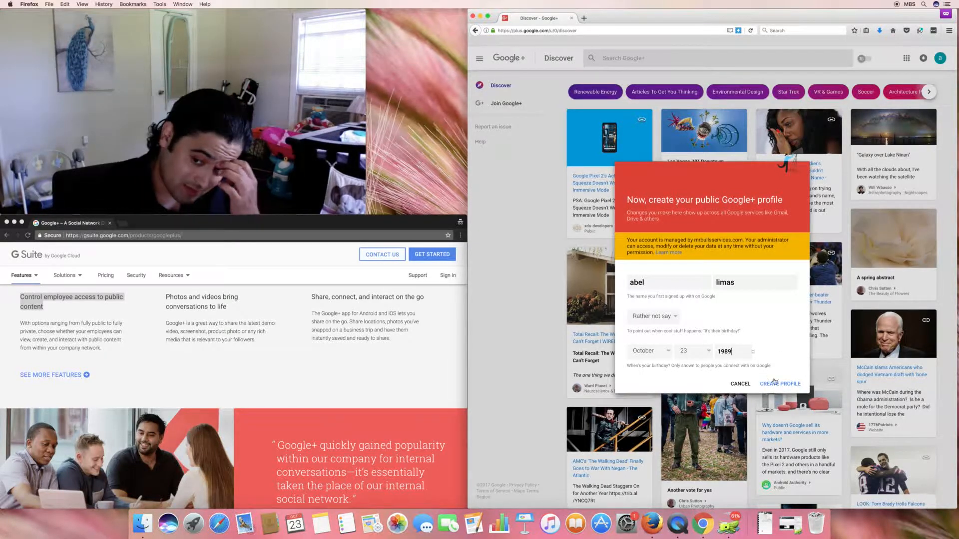
{"action": "mouse_move", "coordinate": [773, 380]}
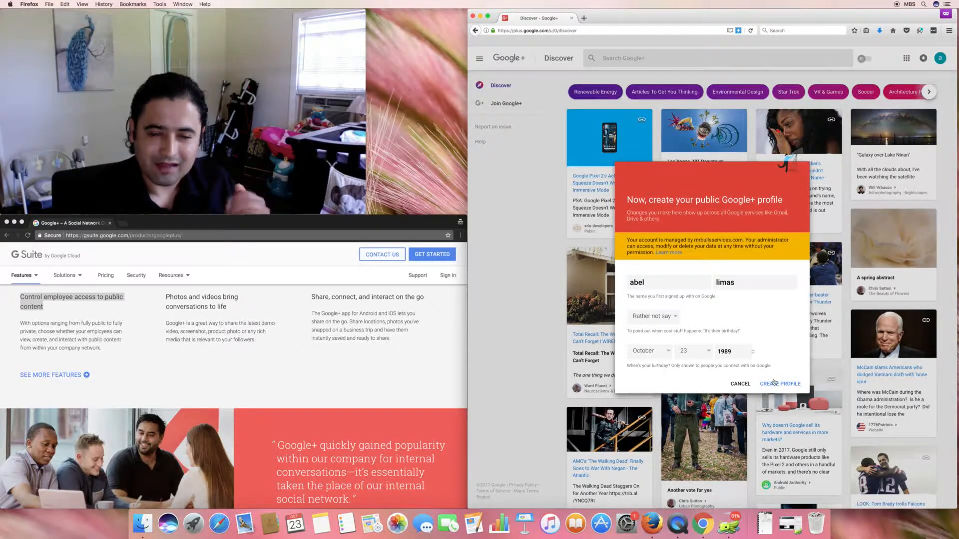
{"action": "left_click", "coordinate": [780, 383]}
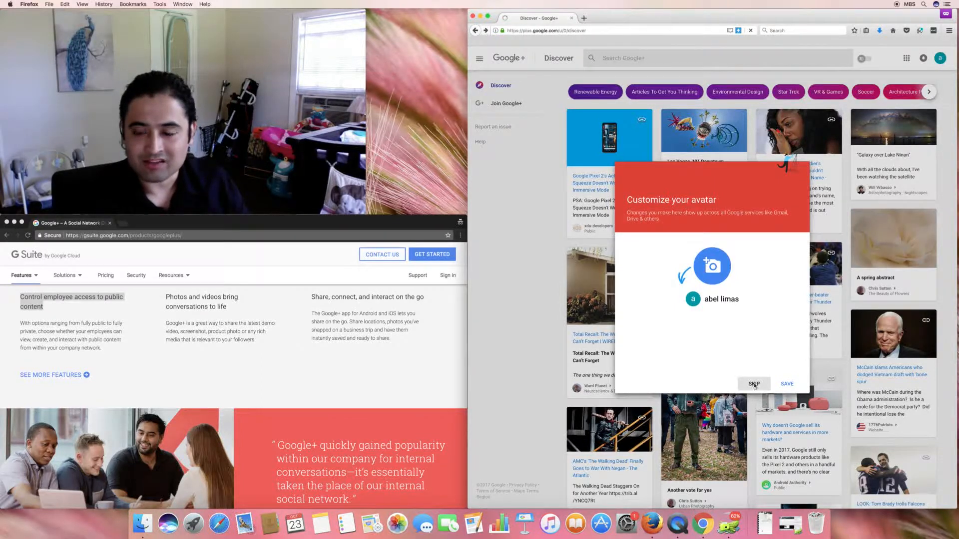
- Skip the avatar step to land on the Discover feed as a full member
{"action": "left_click", "coordinate": [754, 384]}
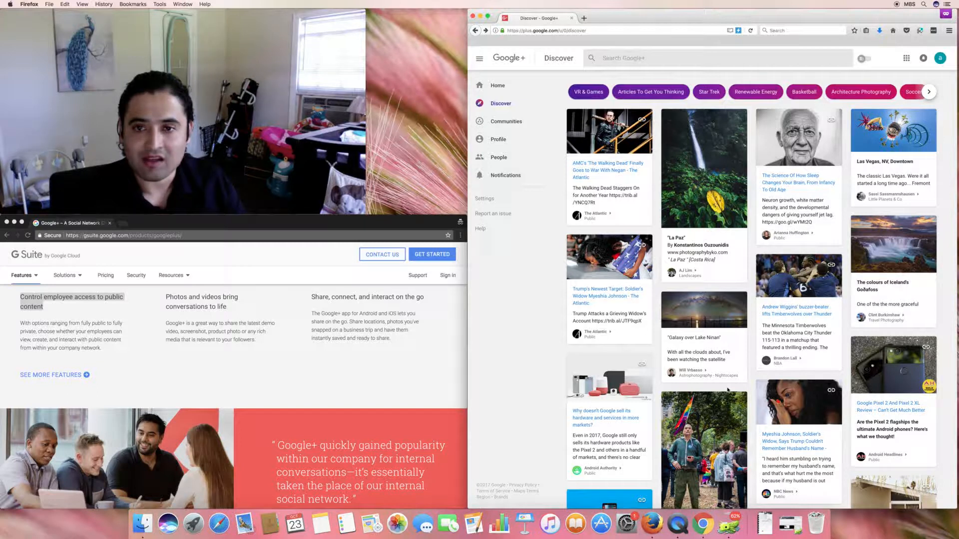
{"action": "mouse_move", "coordinate": [507, 319]}
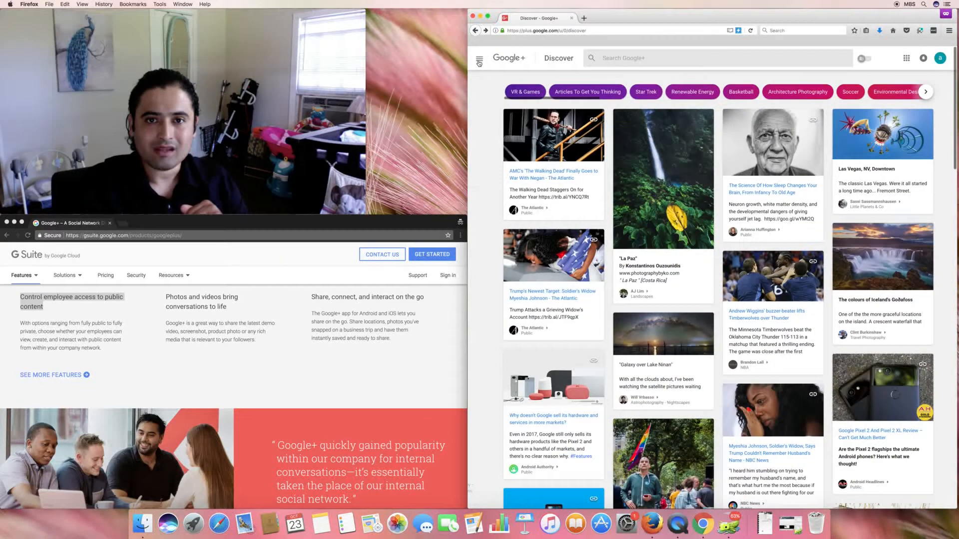
- Visit the Home feed from the sidebar
{"action": "scroll", "scroll_direction": "down", "scroll_amount": 3}
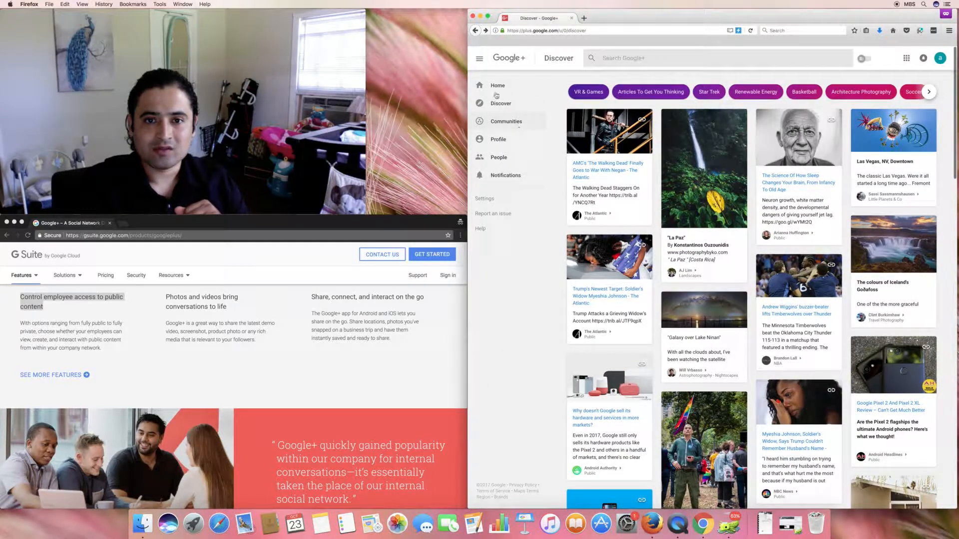
{"action": "left_click", "coordinate": [498, 86]}
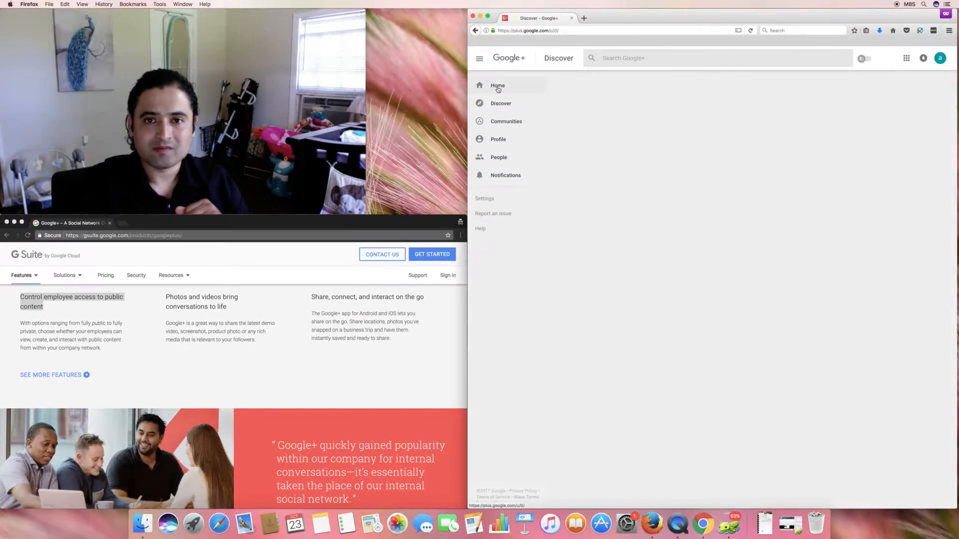
{"action": "left_click", "coordinate": [497, 86]}
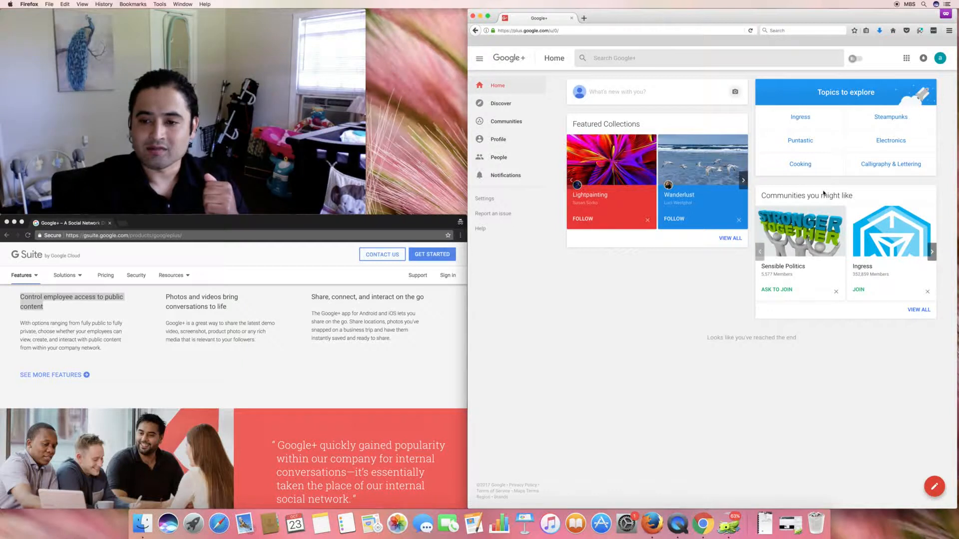
- Return to Discover and open the VR & Games topic page
{"action": "left_click", "coordinate": [500, 102]}
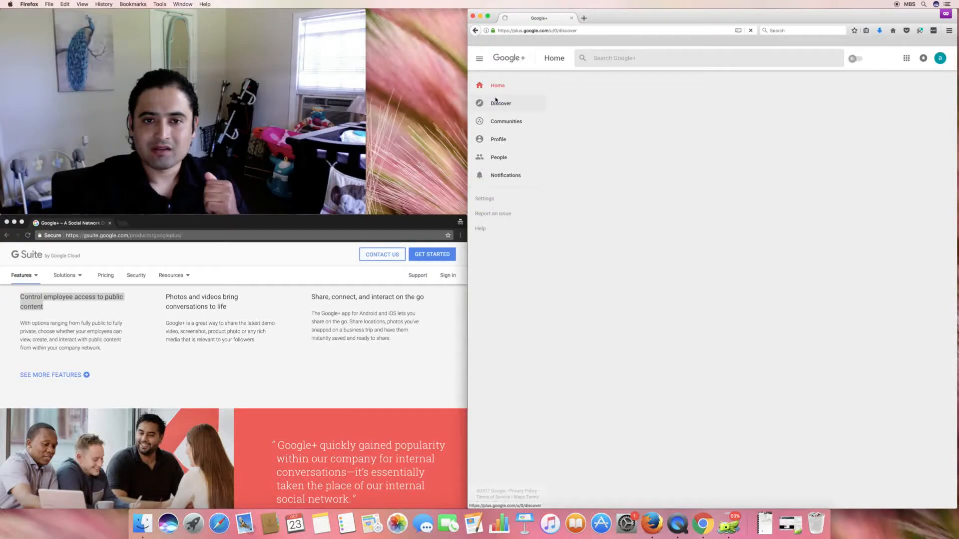
{"action": "left_click", "coordinate": [500, 103]}
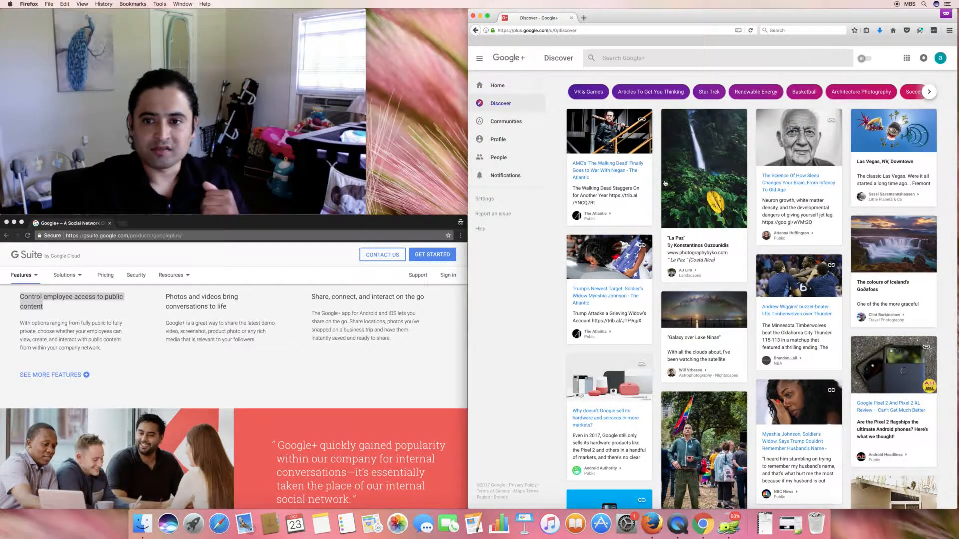
{"action": "scroll", "scroll_direction": "down", "scroll_amount": 3}
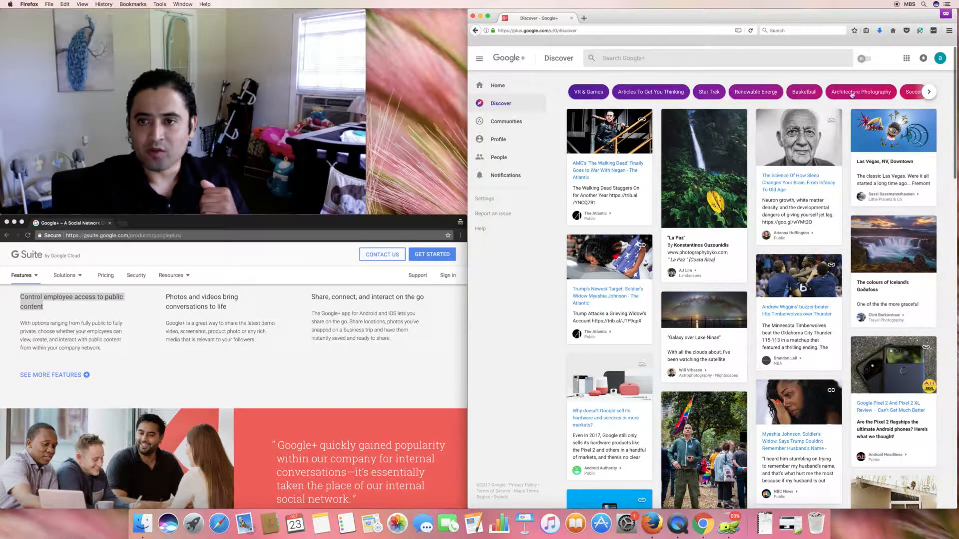
{"action": "left_click", "coordinate": [928, 92]}
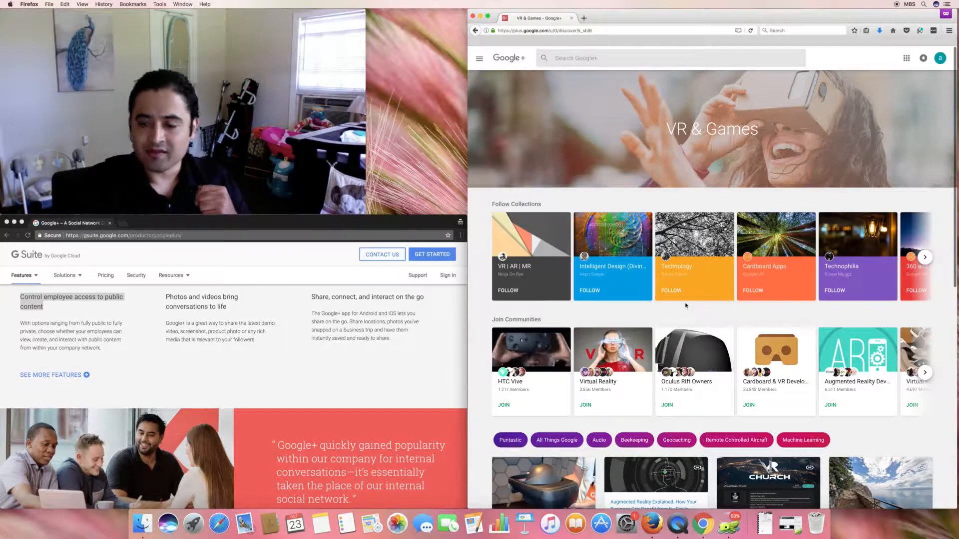
{"action": "scroll", "scroll_direction": "down", "scroll_amount": 3}
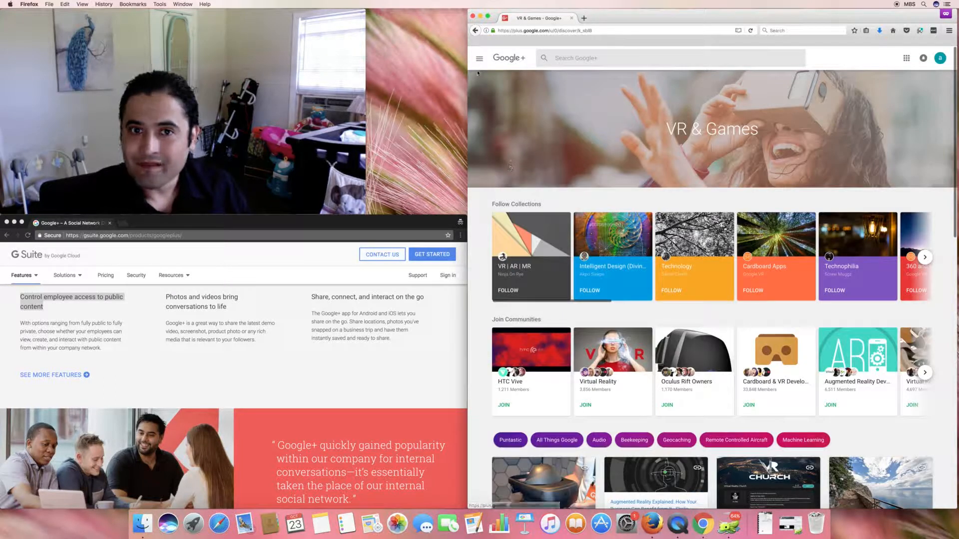
- Go to the Communities page via the navigation drawer
{"action": "left_click", "coordinate": [480, 58]}
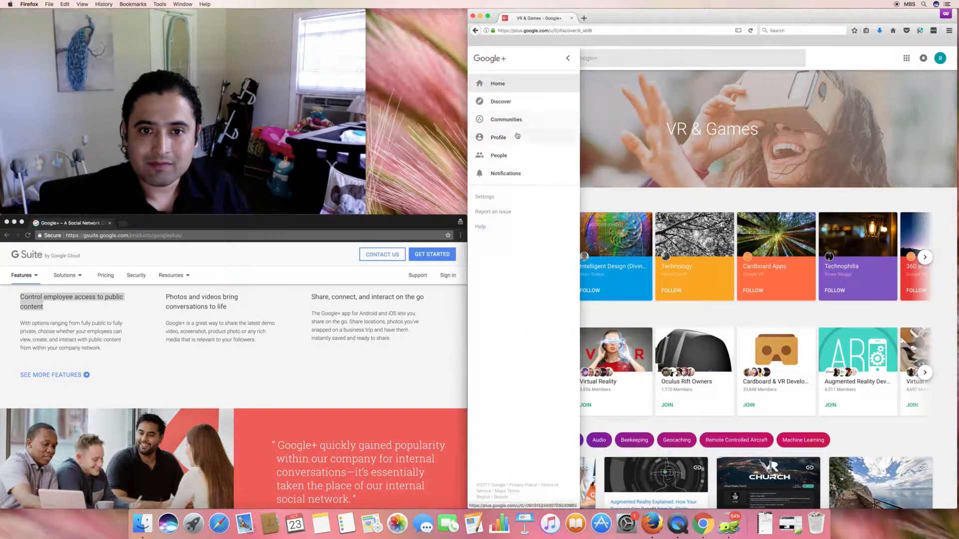
{"action": "left_click", "coordinate": [506, 118]}
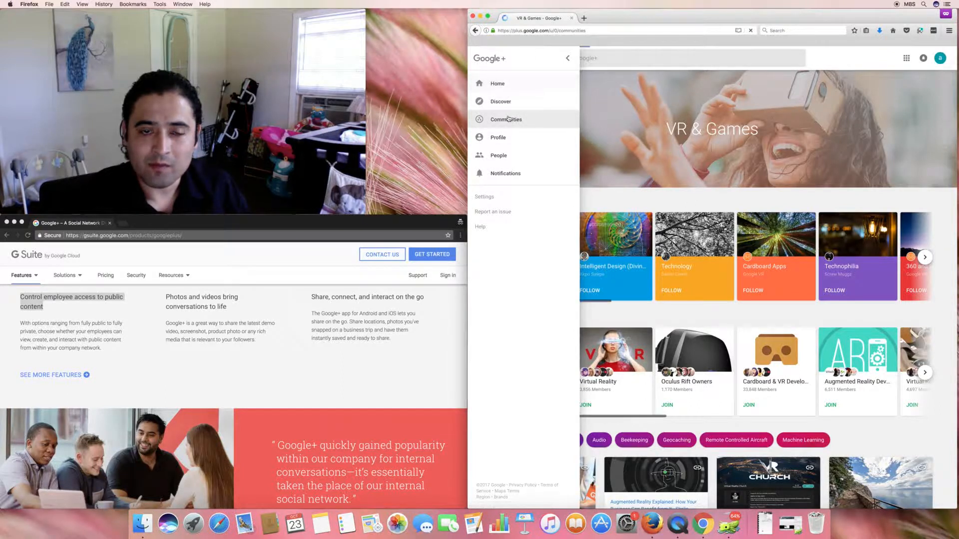
{"action": "left_click", "coordinate": [506, 119]}
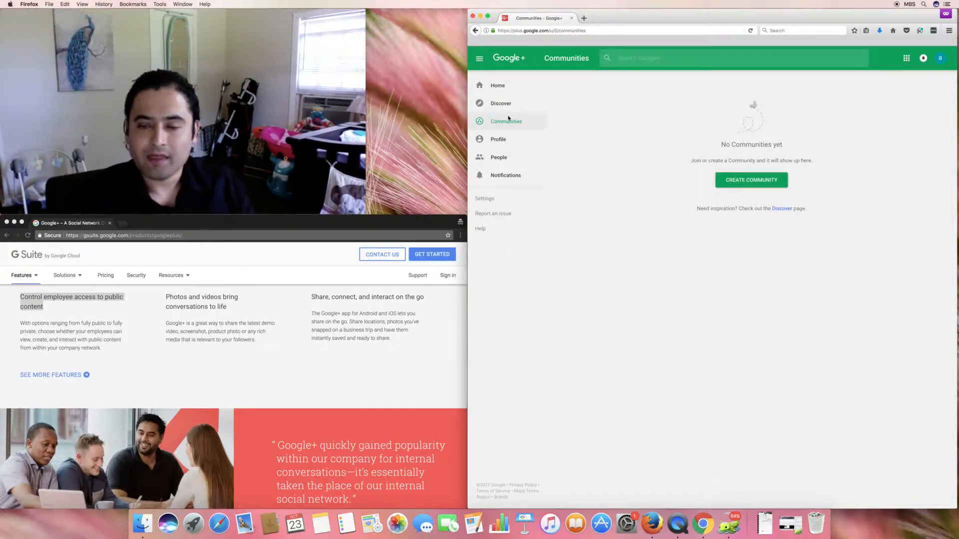
- Start a new community named 'my community'
{"action": "left_click", "coordinate": [751, 179]}
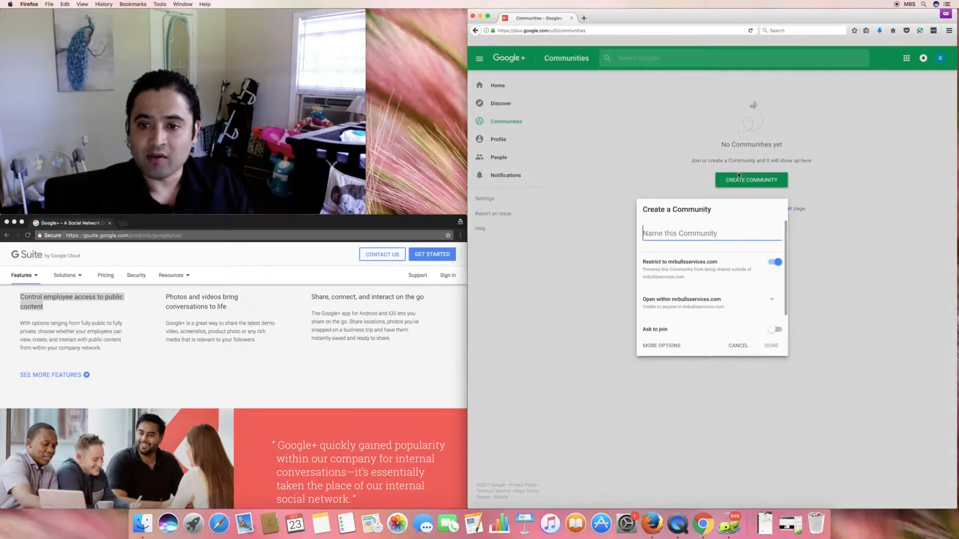
{"action": "type", "text": "my"}
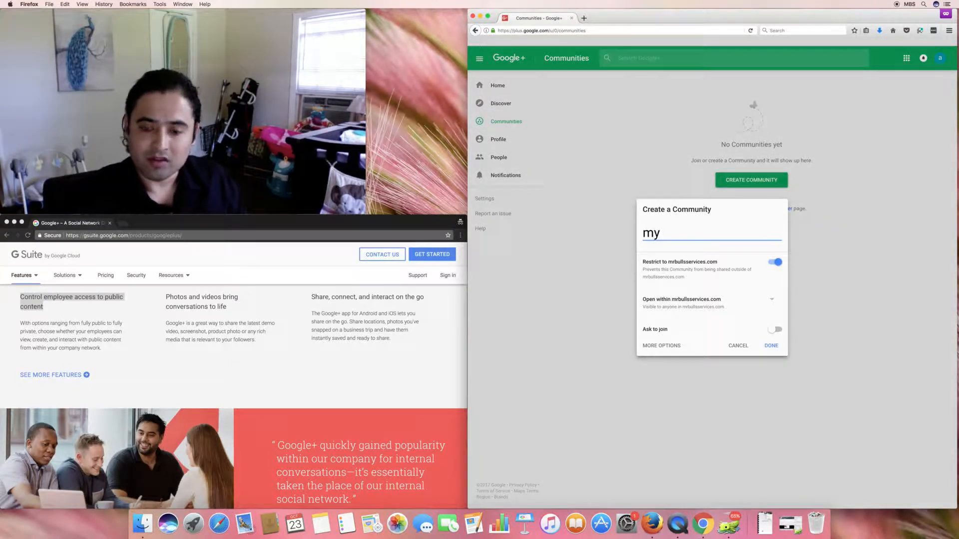
{"action": "type", "text": "community"}
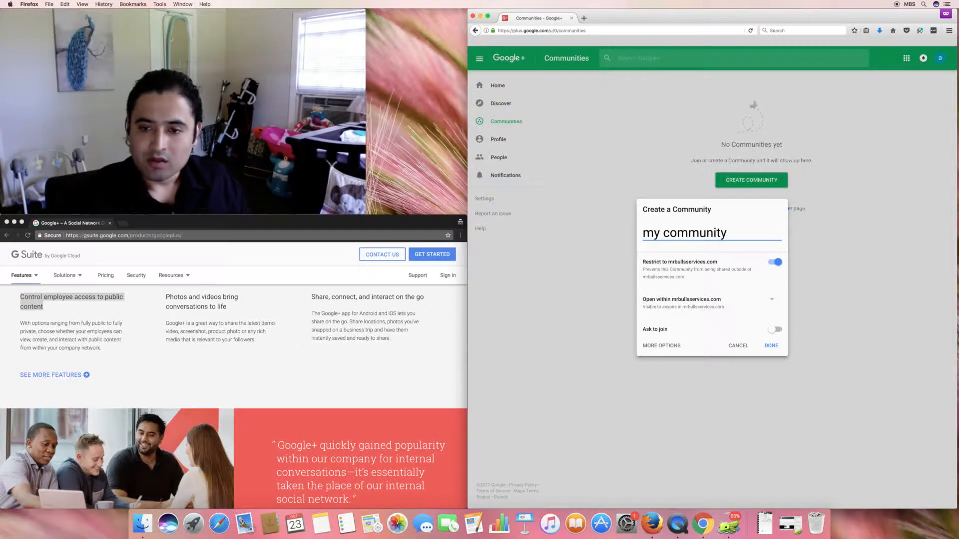
- Keep the organisation-only restriction on and set the community visibility to Private
{"action": "left_click", "coordinate": [776, 262]}
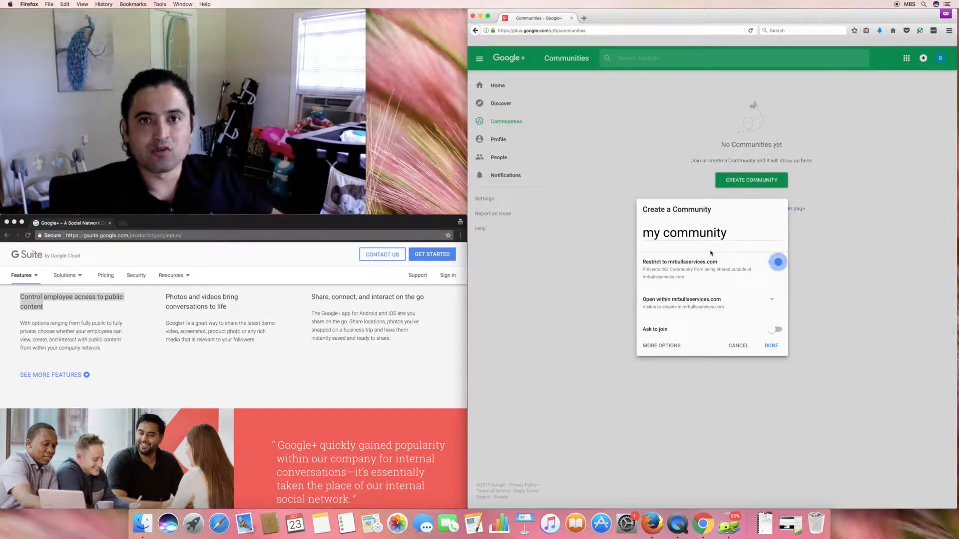
{"action": "left_click", "coordinate": [777, 262]}
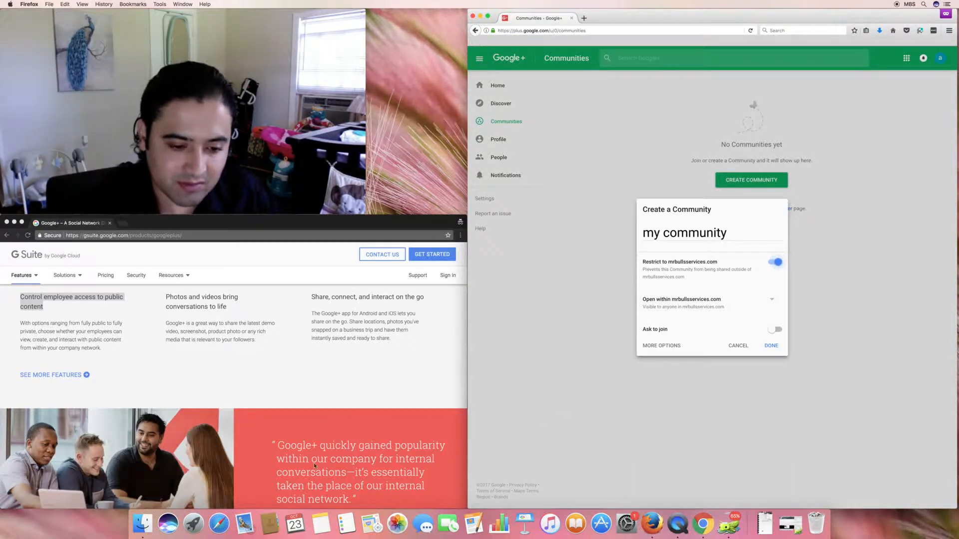
{"action": "left_click", "coordinate": [778, 263]}
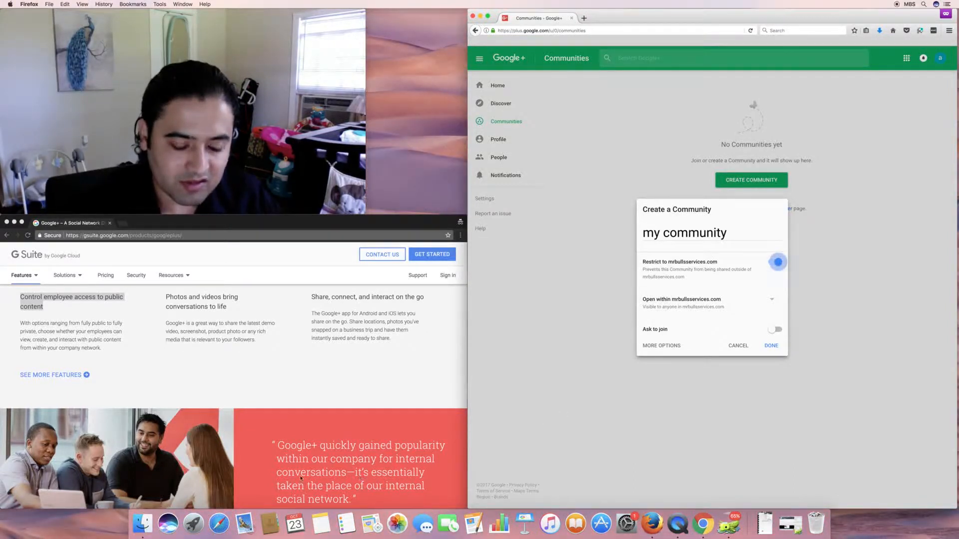
{"action": "left_click", "coordinate": [778, 262]}
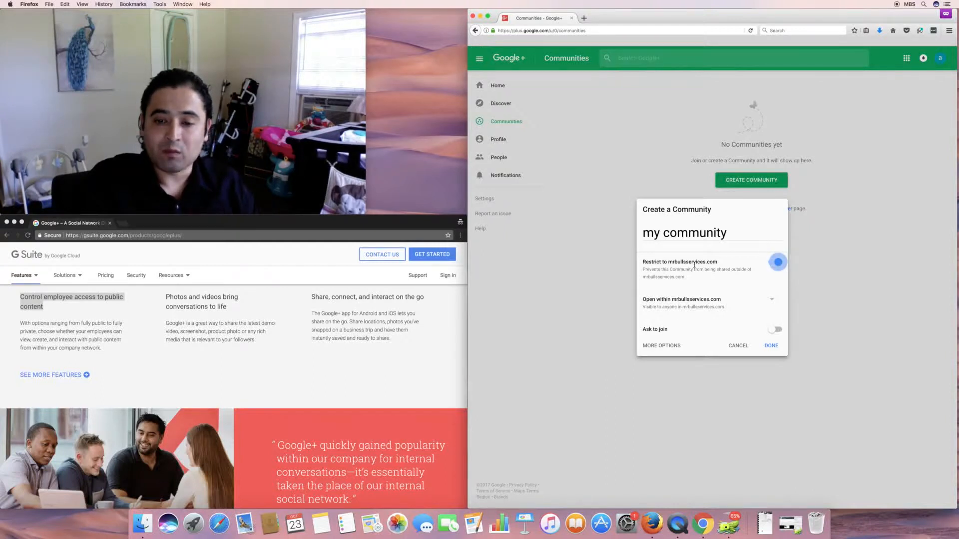
{"action": "left_click", "coordinate": [777, 262]}
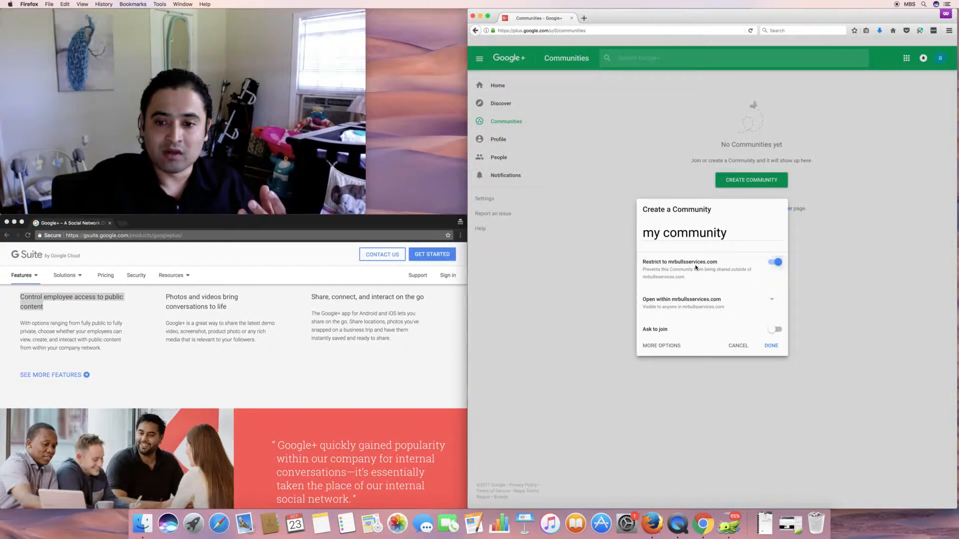
{"action": "left_click", "coordinate": [775, 262]}
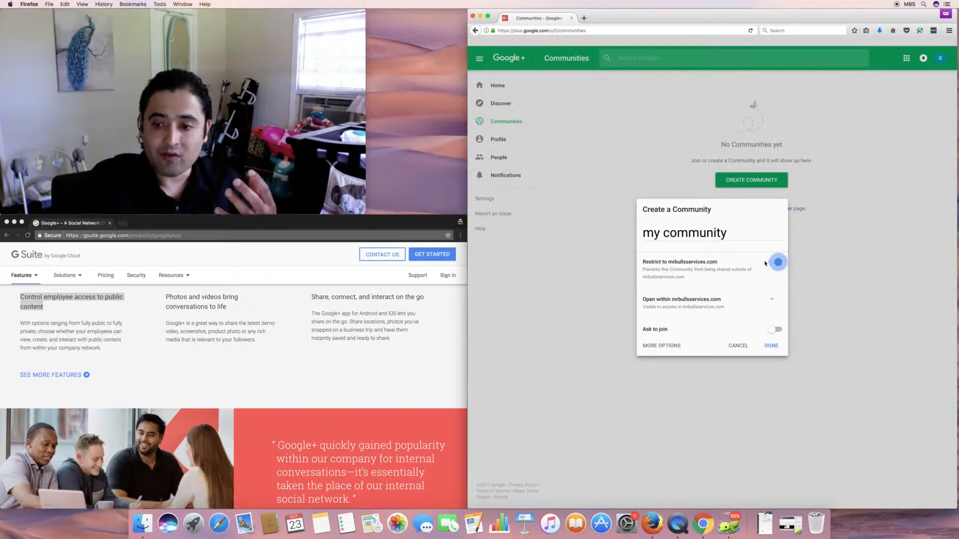
{"action": "left_click", "coordinate": [777, 262]}
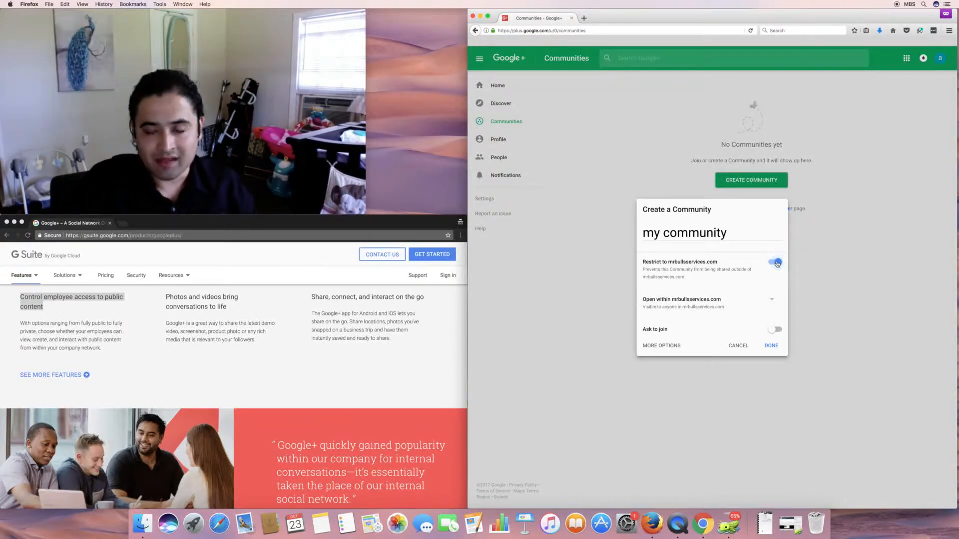
{"action": "left_click", "coordinate": [775, 263]}
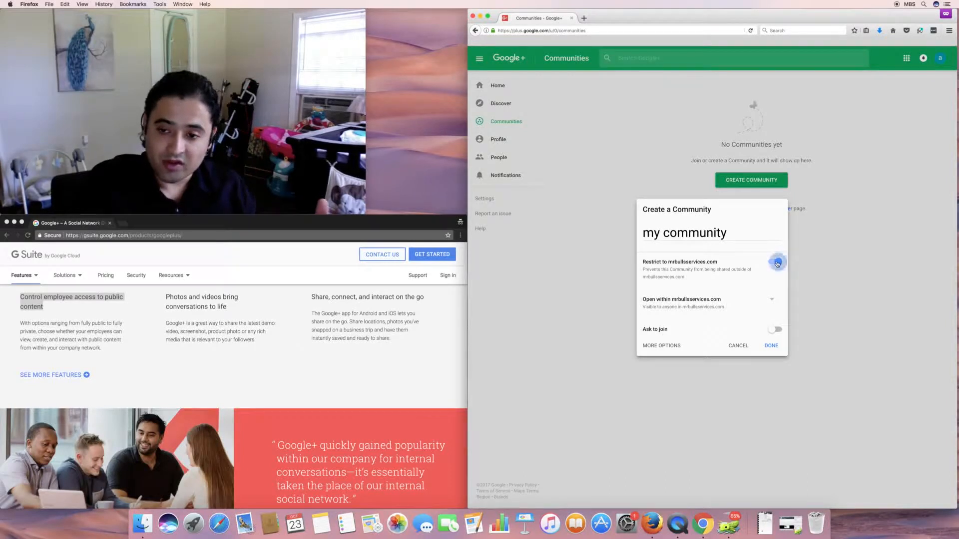
{"action": "left_click", "coordinate": [777, 262]}
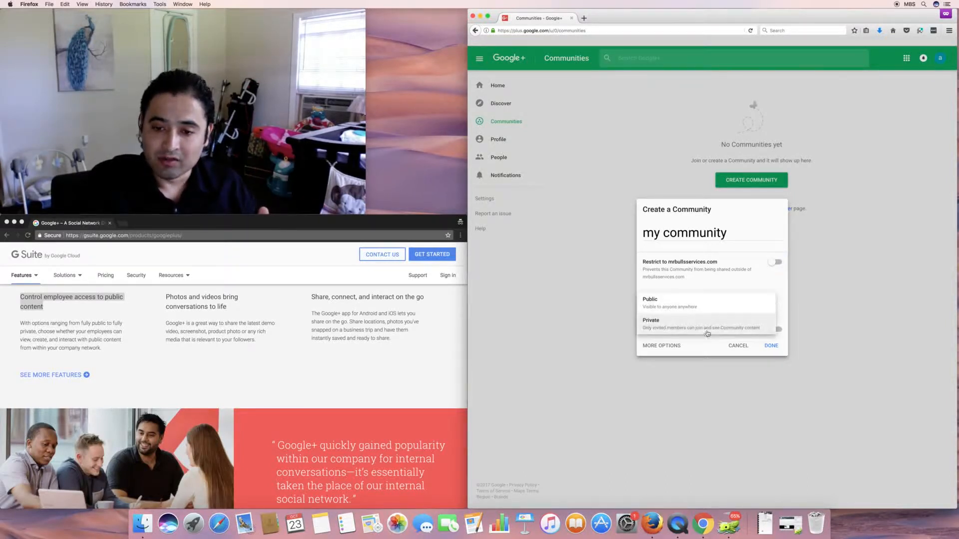
{"action": "left_click", "coordinate": [650, 298]}
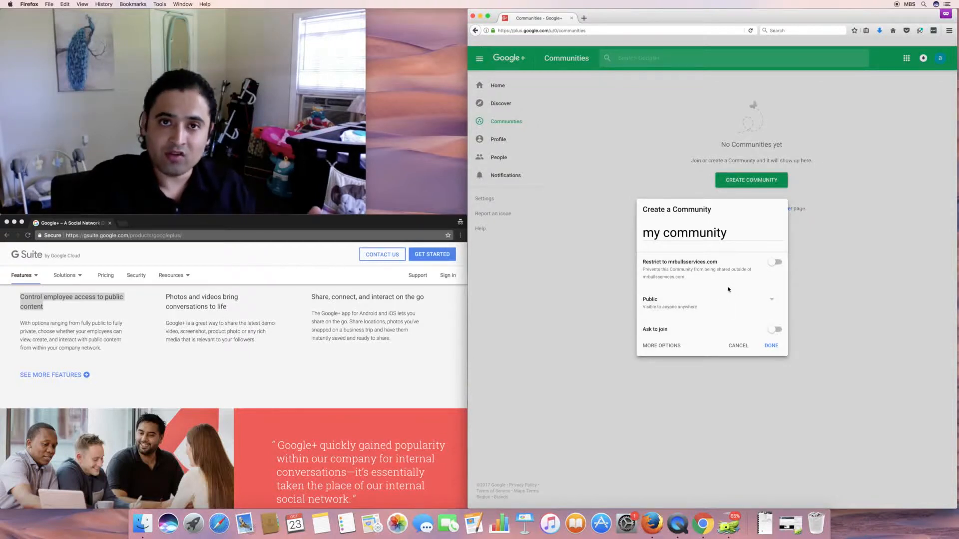
{"action": "mouse_move", "coordinate": [778, 278]}
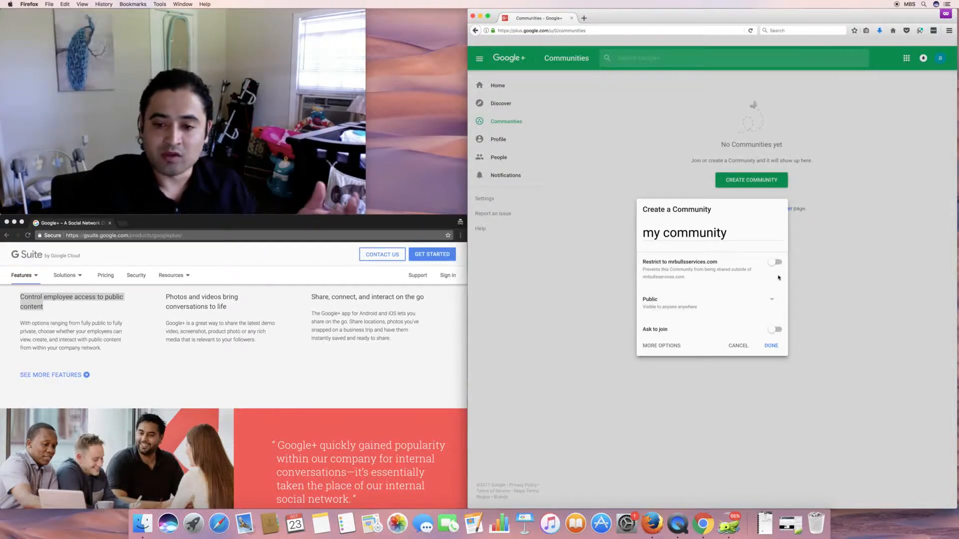
{"action": "left_click", "coordinate": [775, 262]}
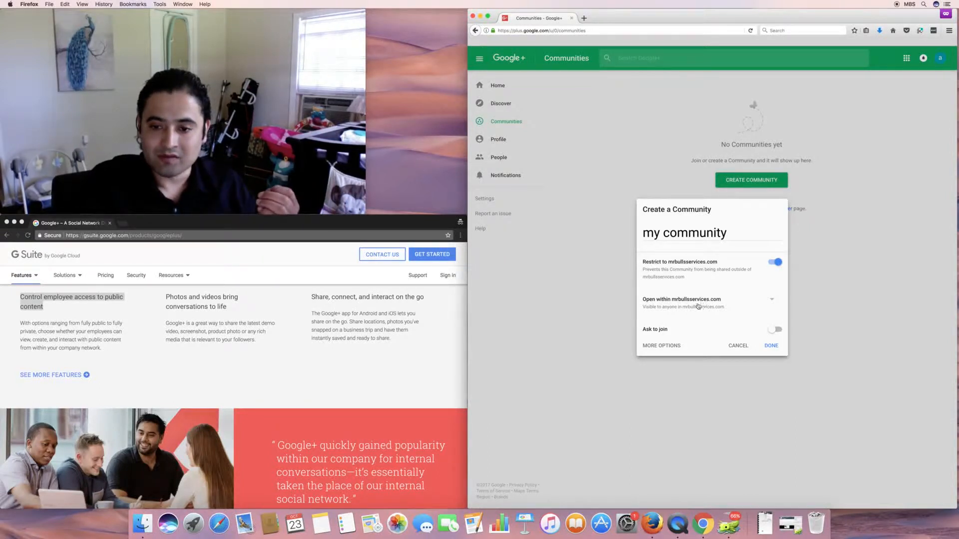
{"action": "left_click", "coordinate": [771, 299]}
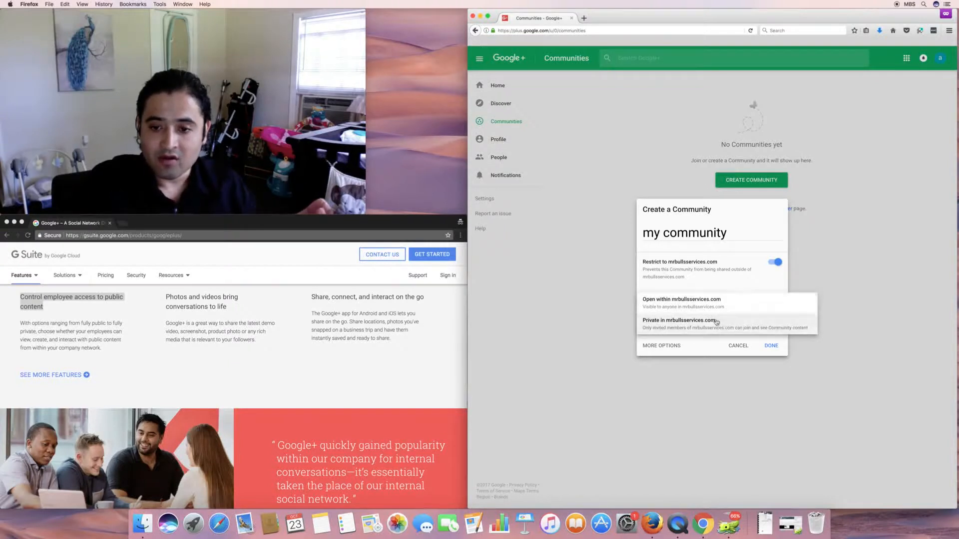
{"action": "left_click", "coordinate": [679, 323]}
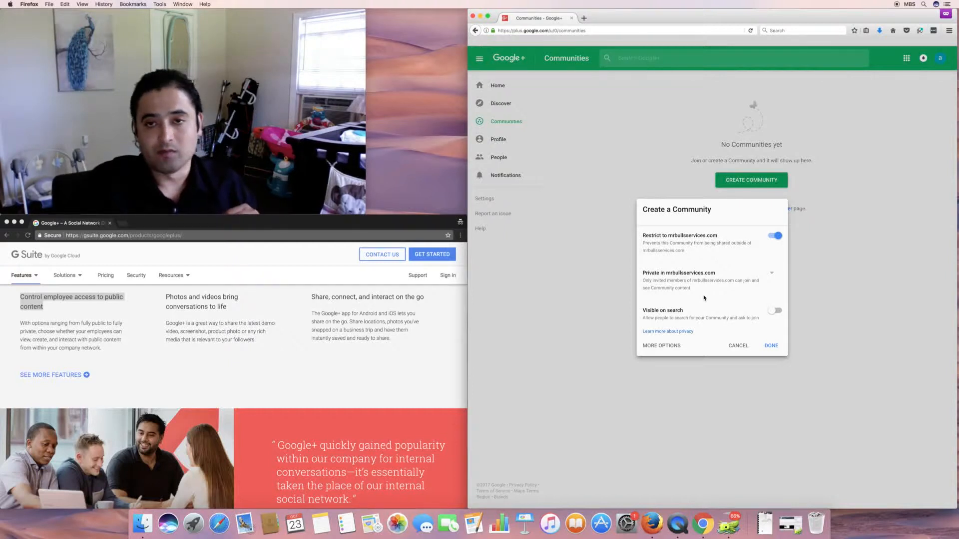
- Enable Visible on search and Hold posts for review, then finish creating the community
{"action": "left_click", "coordinate": [774, 311]}
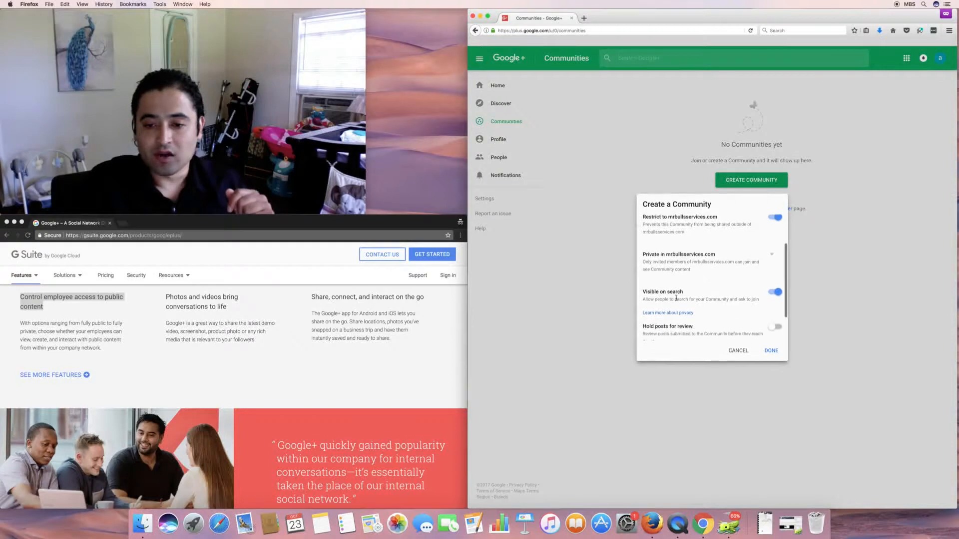
{"action": "scroll", "scroll_direction": "down", "scroll_amount": 3}
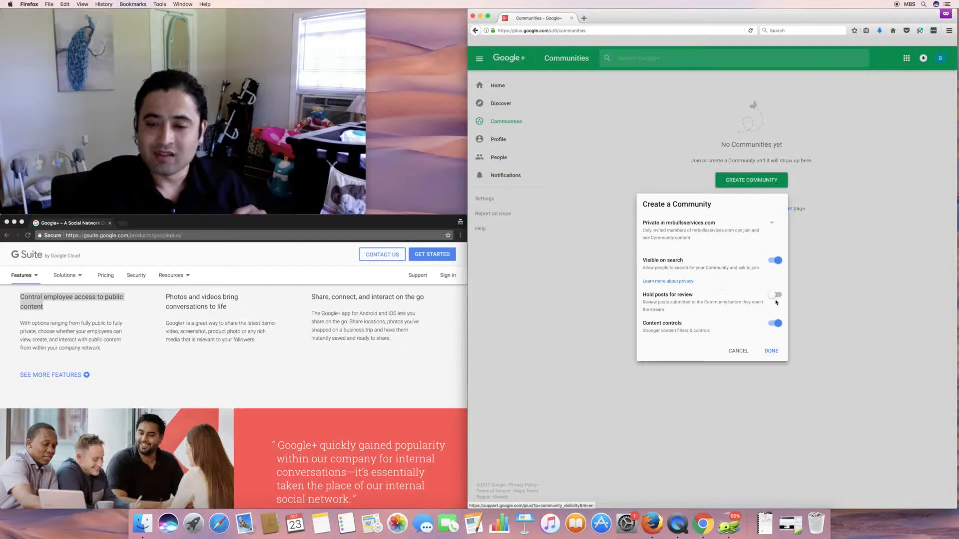
{"action": "left_click", "coordinate": [774, 296]}
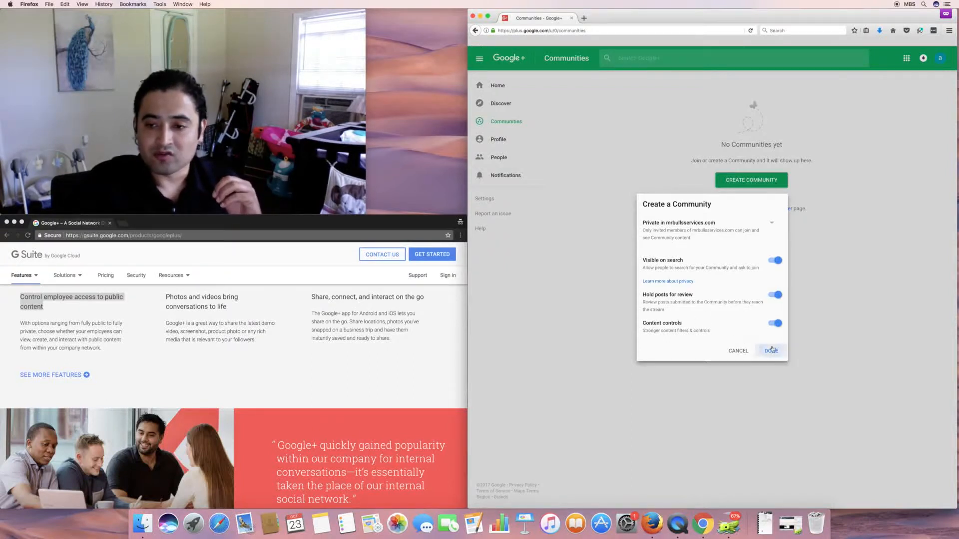
{"action": "left_click", "coordinate": [771, 351]}
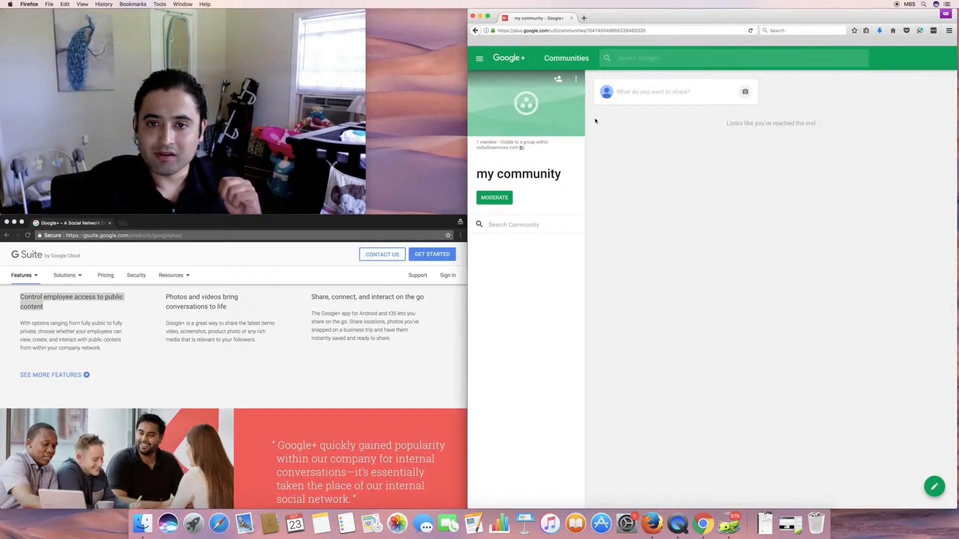
- Draft a community post reading 'this is my first post in community...'
{"action": "left_click", "coordinate": [652, 92]}
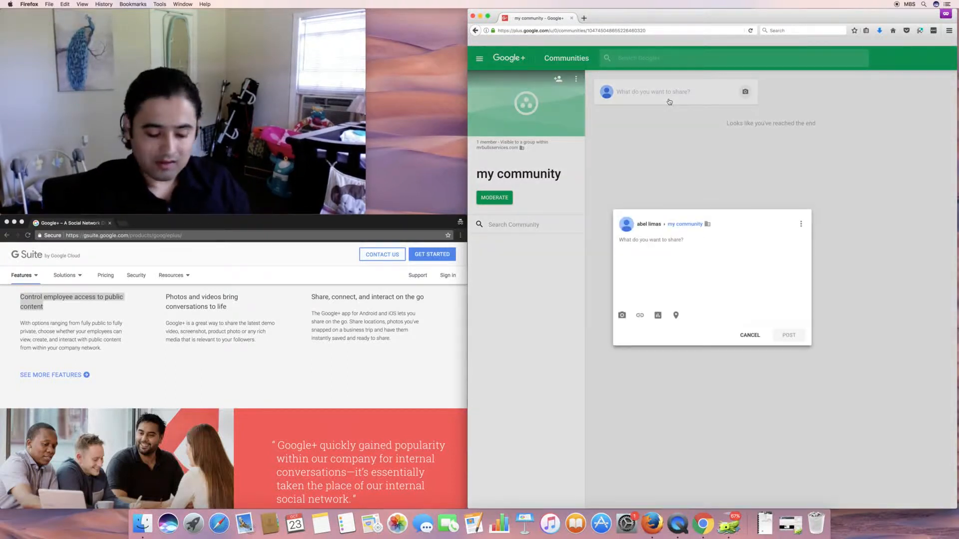
{"action": "type", "text": "this m"}
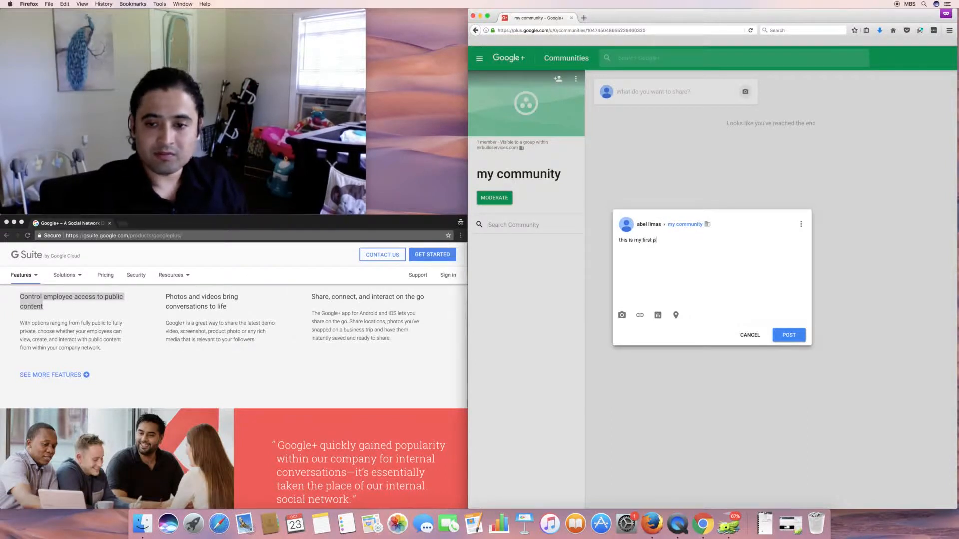
{"action": "type", "text": "orst"}
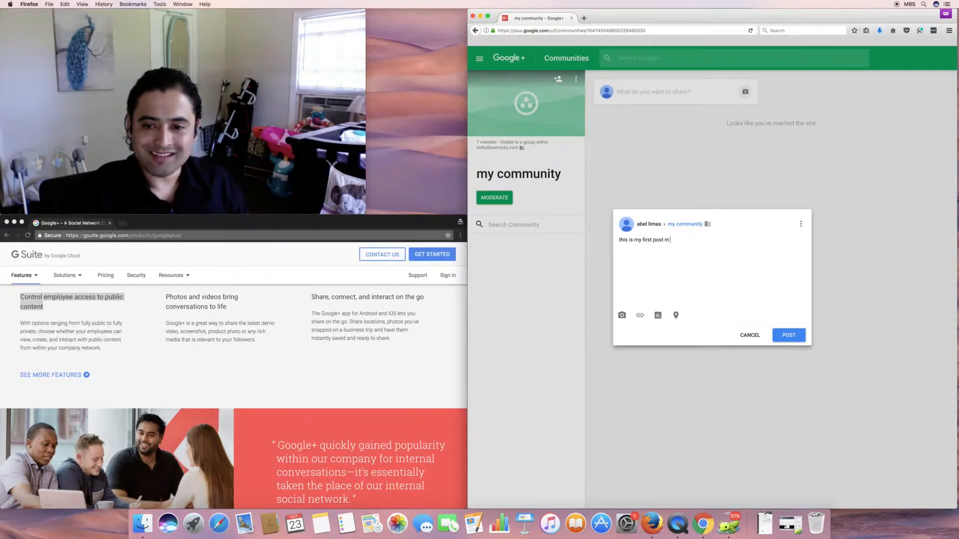
{"action": "type", "text": "community..."}
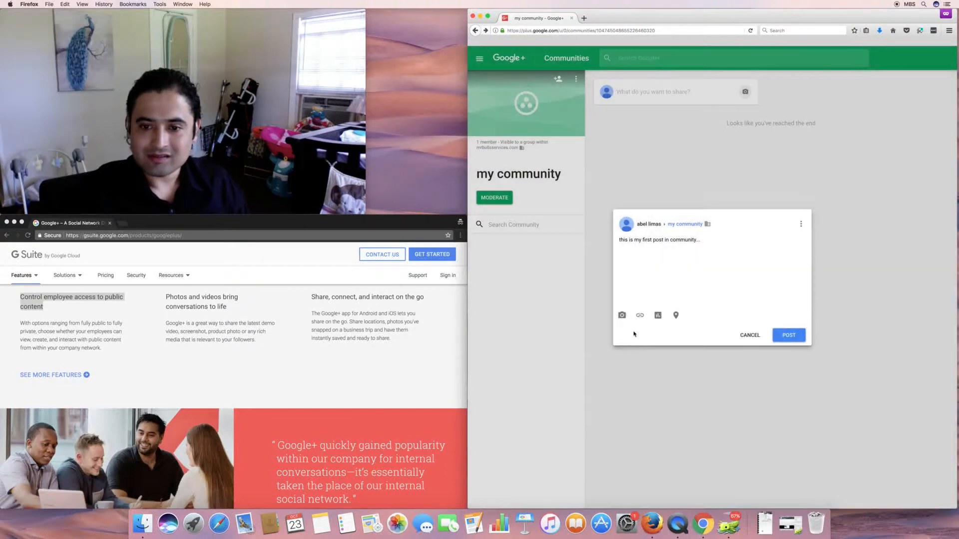
{"action": "left_click", "coordinate": [640, 316]}
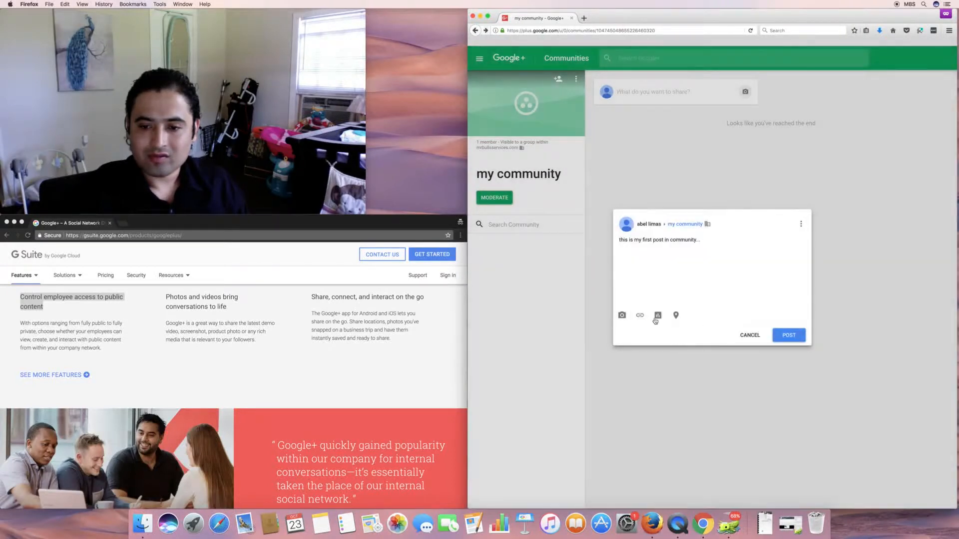
{"action": "left_click", "coordinate": [675, 316]}
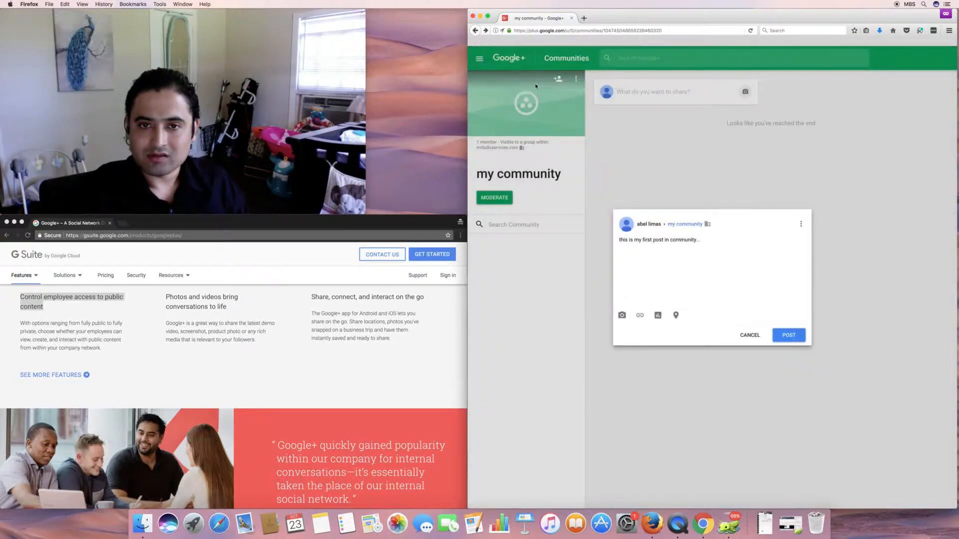
- Attach a poll with choice a, choice b and choice c and publish the post
{"action": "left_click", "coordinate": [657, 315]}
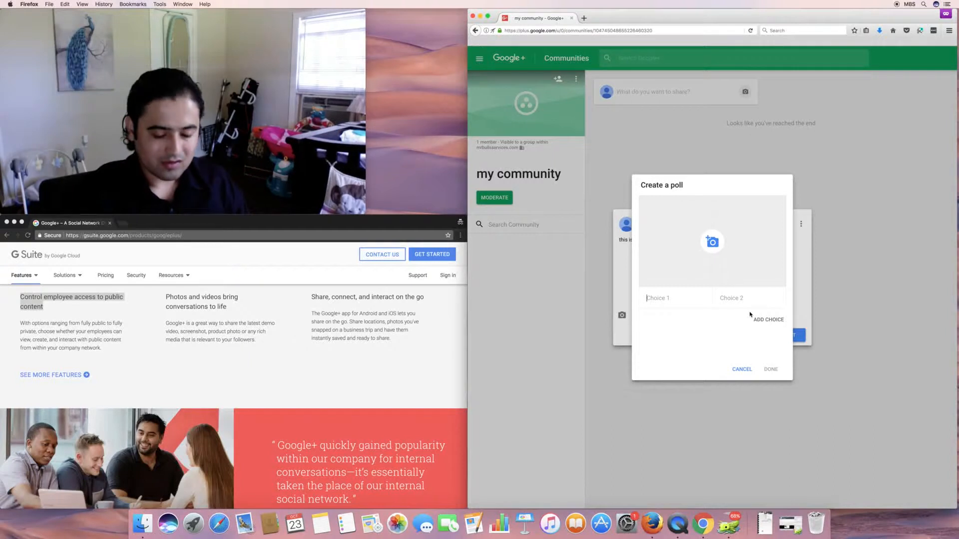
{"action": "type", "text": "choi b"}
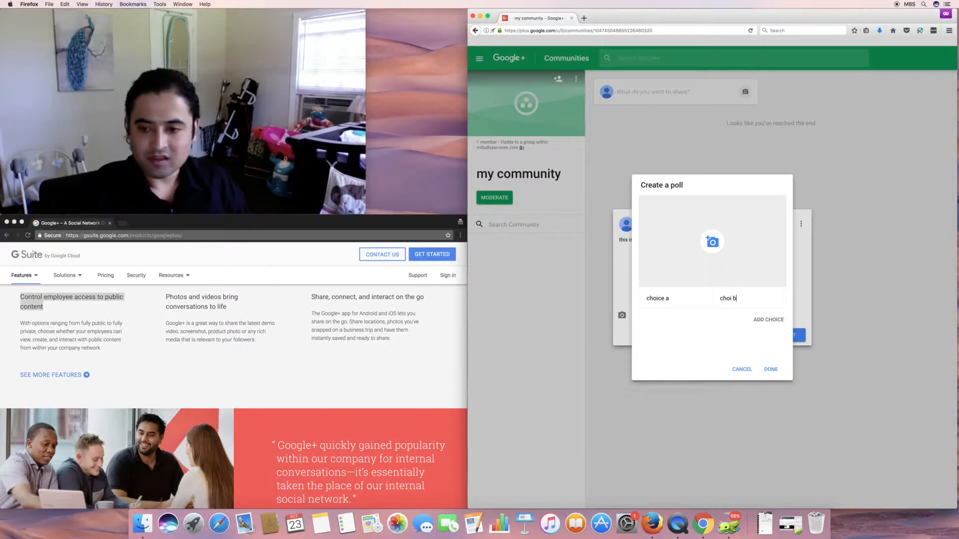
{"action": "left_click", "coordinate": [769, 319]}
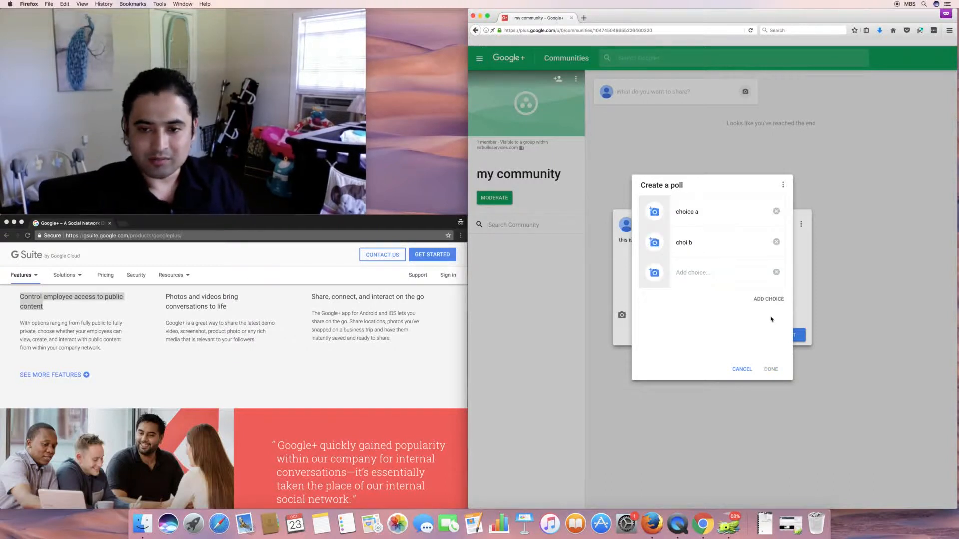
{"action": "mouse_move", "coordinate": [728, 282]}
{"action": "type", "text": "c"}
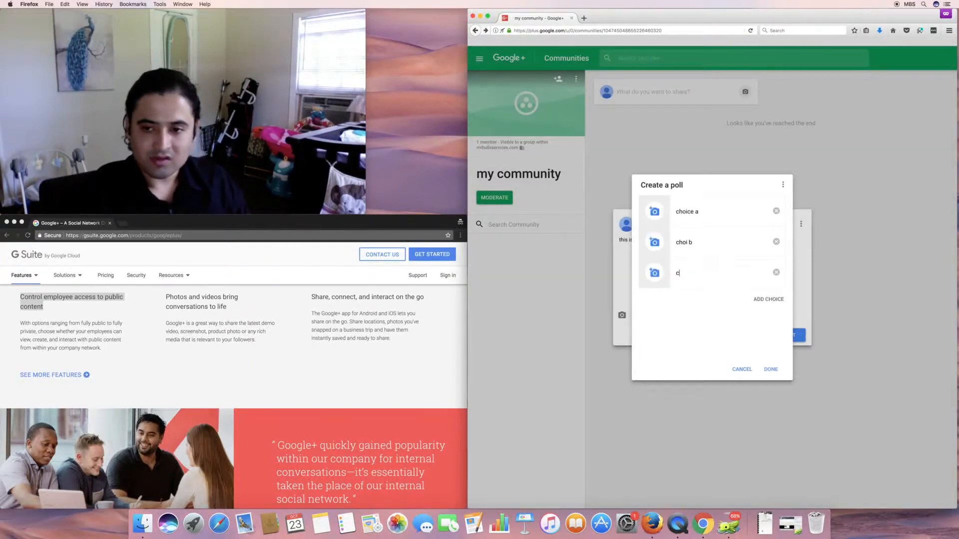
{"action": "type", "text": "hoice c"}
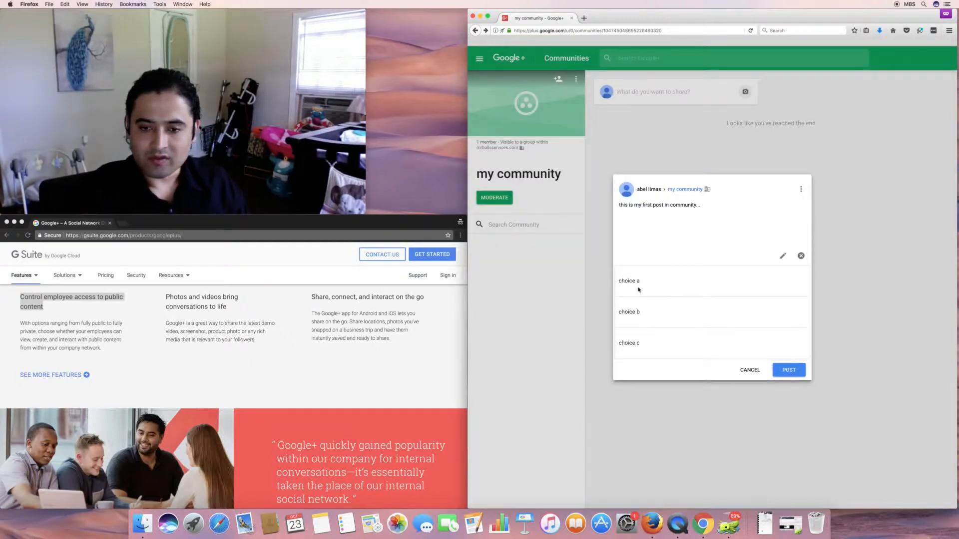
{"action": "mouse_move", "coordinate": [799, 351]}
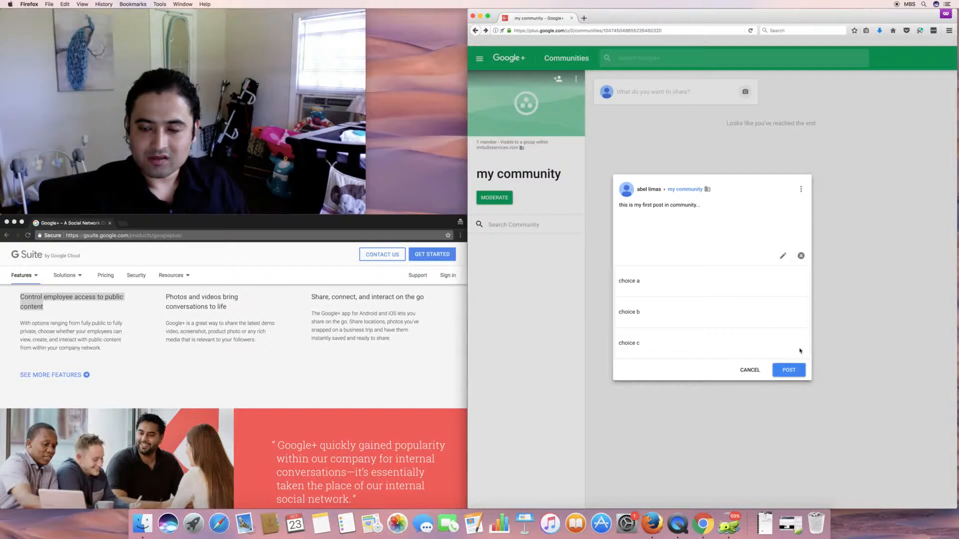
{"action": "left_click", "coordinate": [788, 370]}
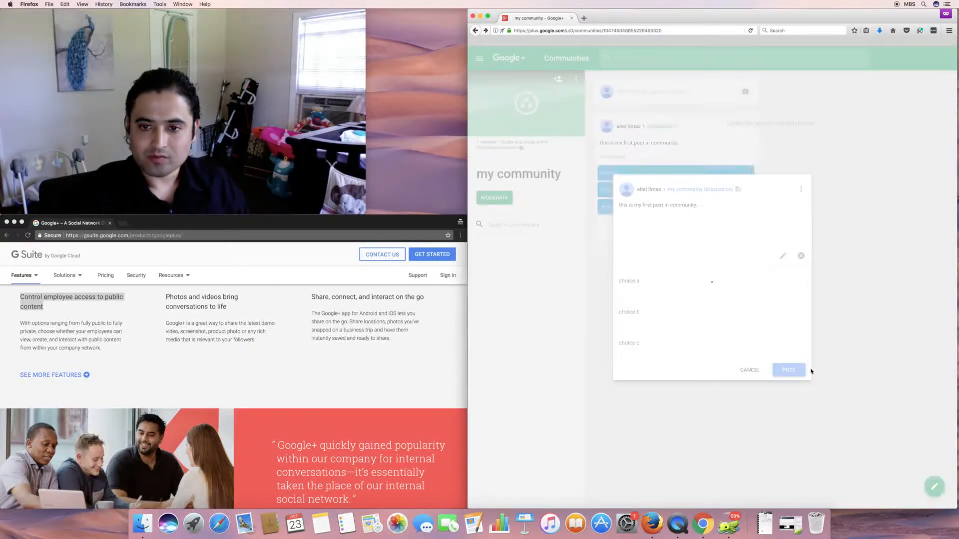
- Vote for choice a, then check the community's Member Requests moderation queue
{"action": "left_click", "coordinate": [788, 369]}
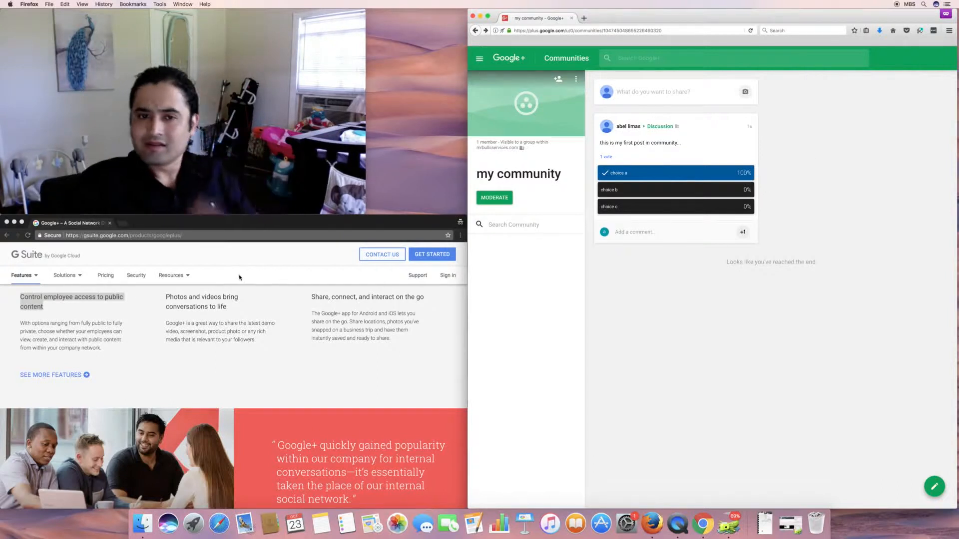
{"action": "left_click", "coordinate": [493, 198]}
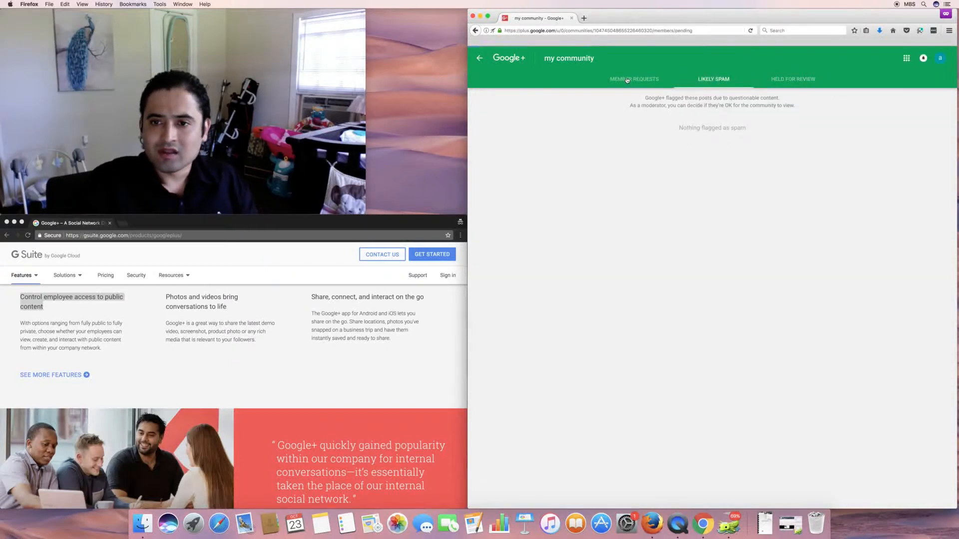
{"action": "left_click", "coordinate": [634, 79]}
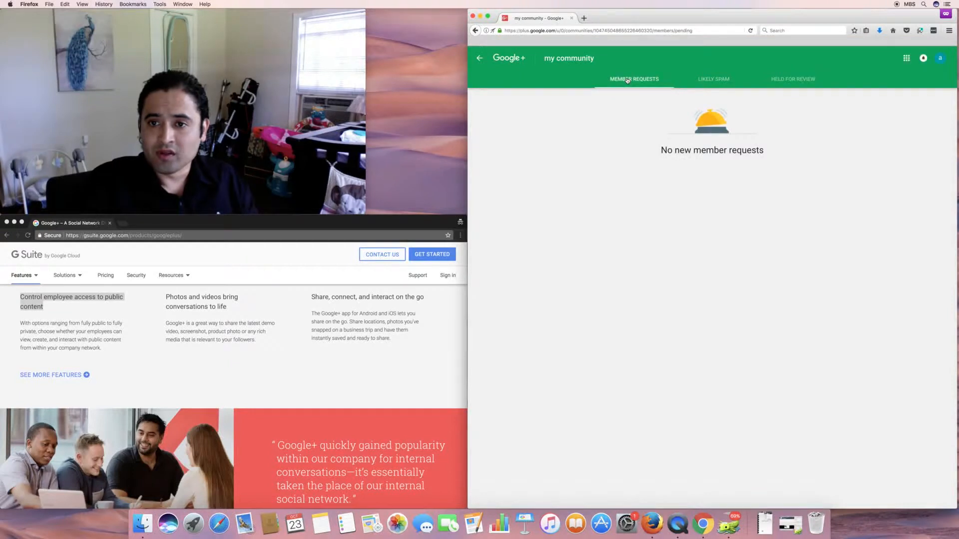
{"action": "left_click", "coordinate": [478, 58]}
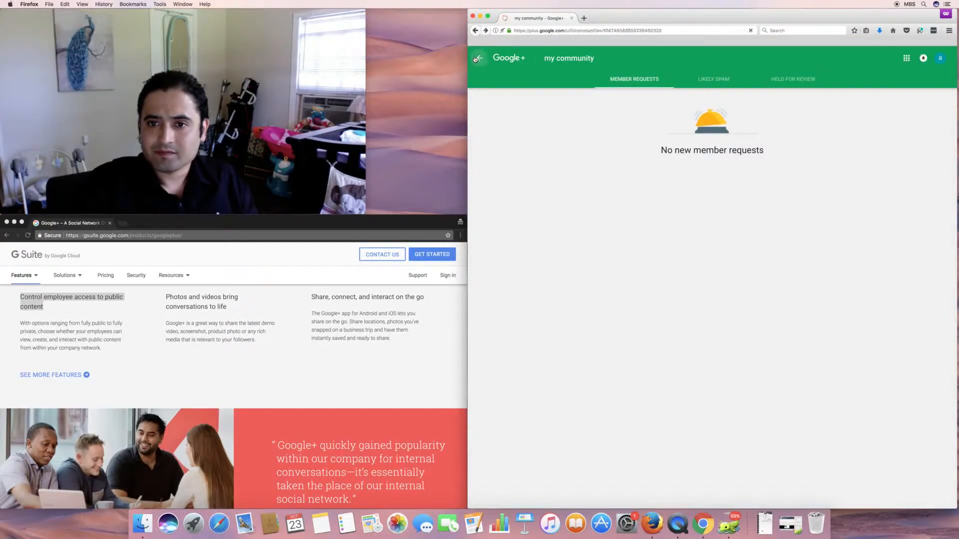
{"action": "left_click", "coordinate": [476, 58]}
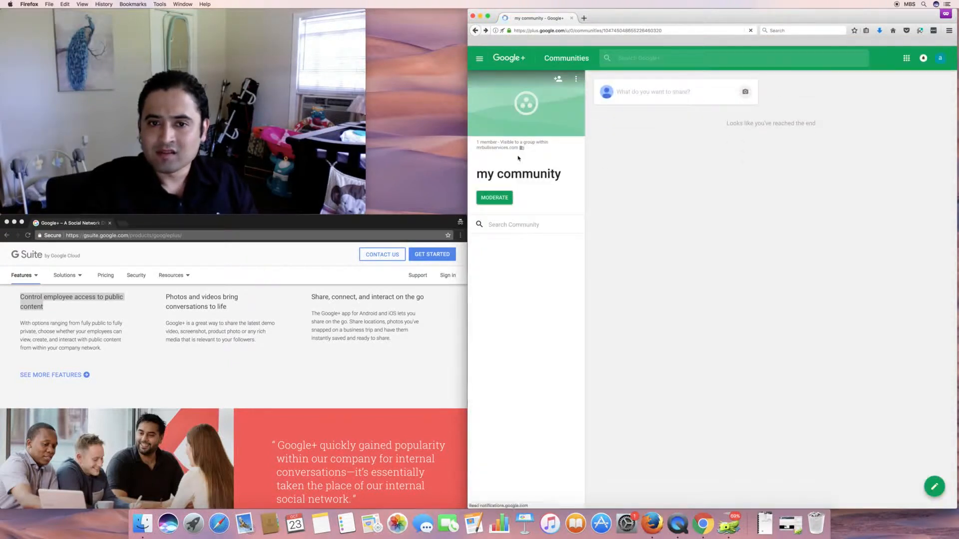
- Review the Likely Spam and Held for Review queues and return to the community
{"action": "left_click", "coordinate": [493, 198]}
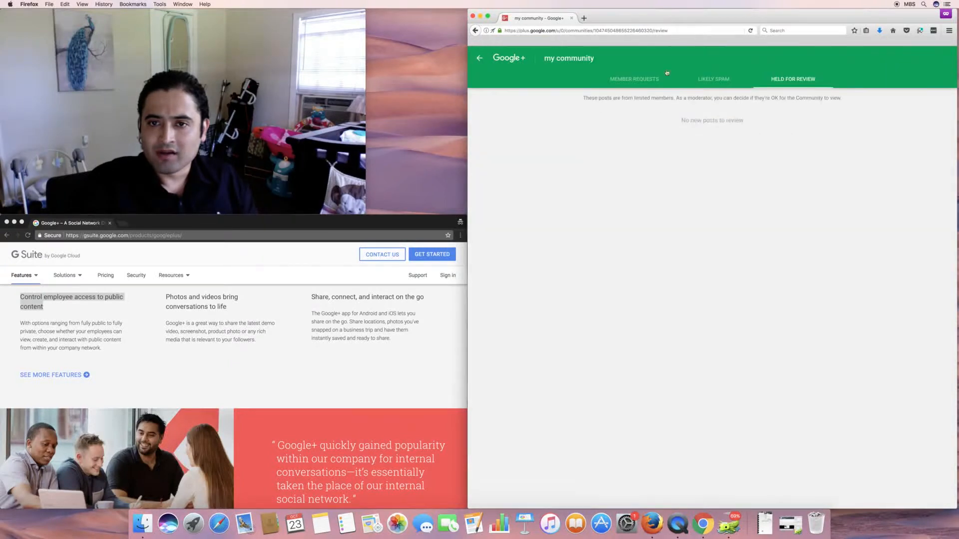
{"action": "left_click", "coordinate": [634, 79]}
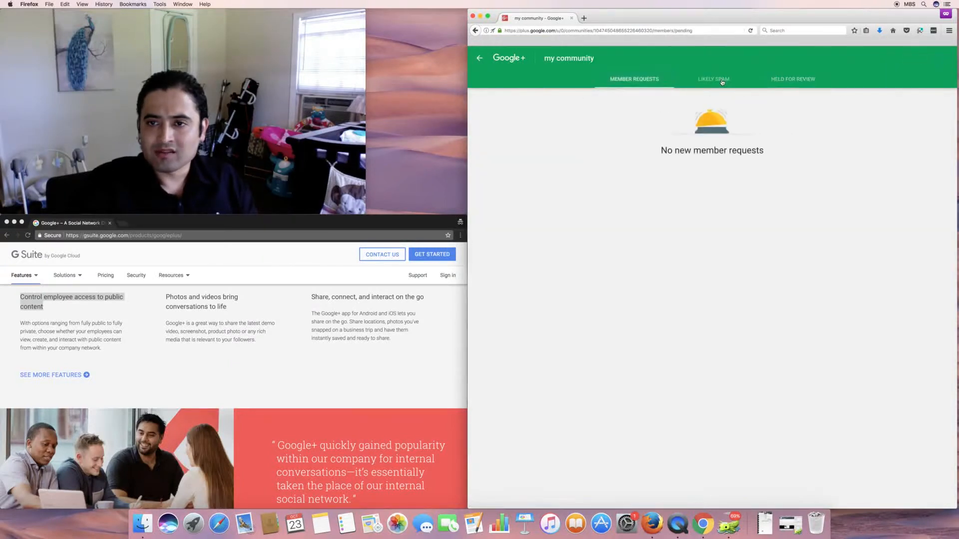
{"action": "left_click", "coordinate": [712, 79]}
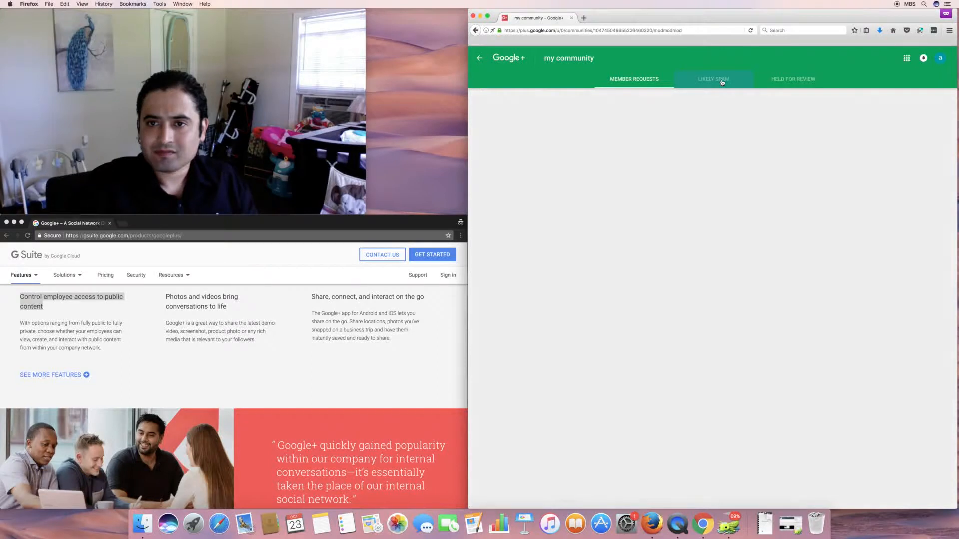
{"action": "left_click", "coordinate": [712, 79]}
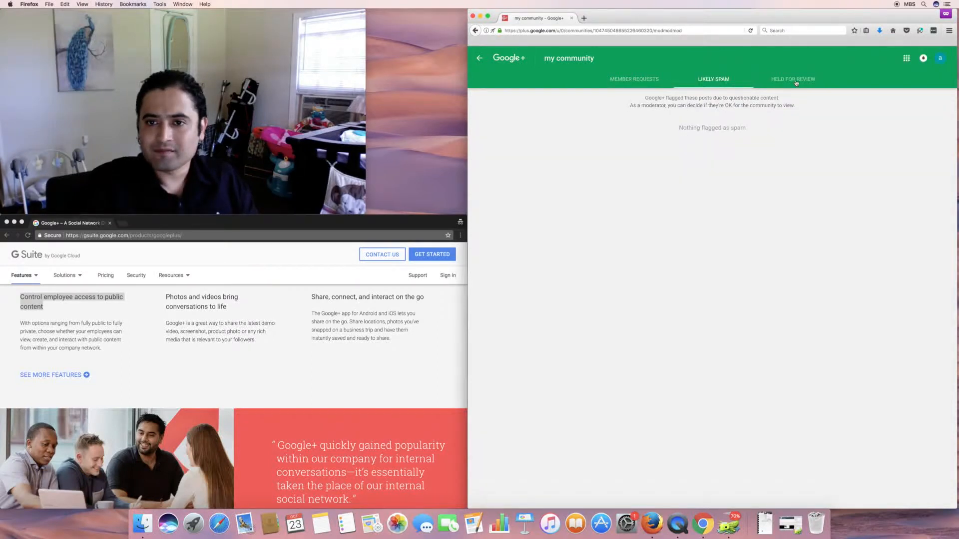
{"action": "left_click", "coordinate": [792, 78]}
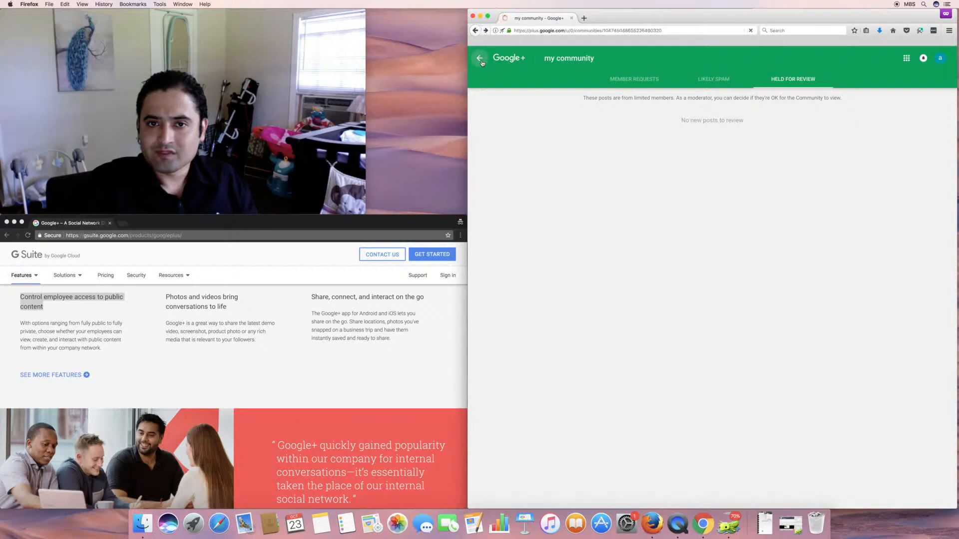
{"action": "left_click", "coordinate": [480, 58]}
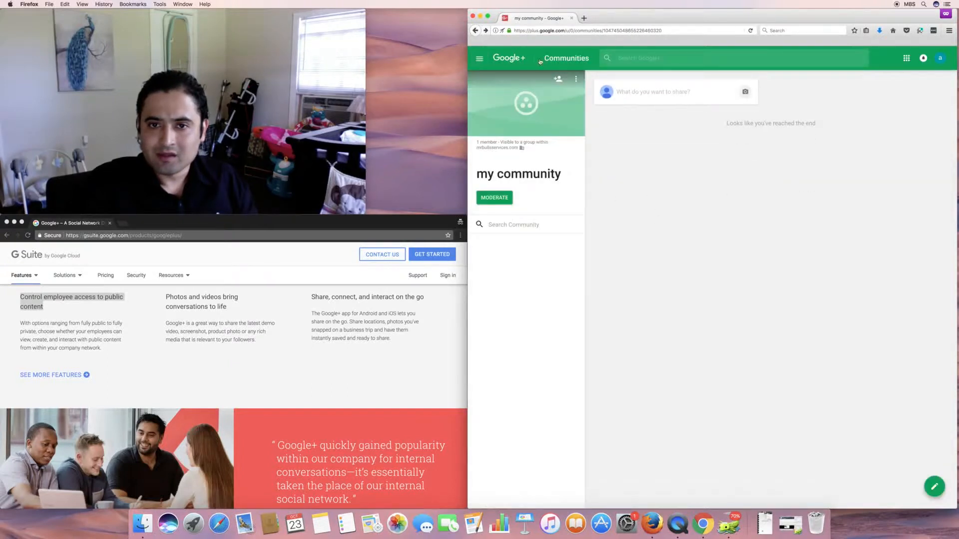
- Go to the profile and start creating a new collection
{"action": "left_click", "coordinate": [479, 58]}
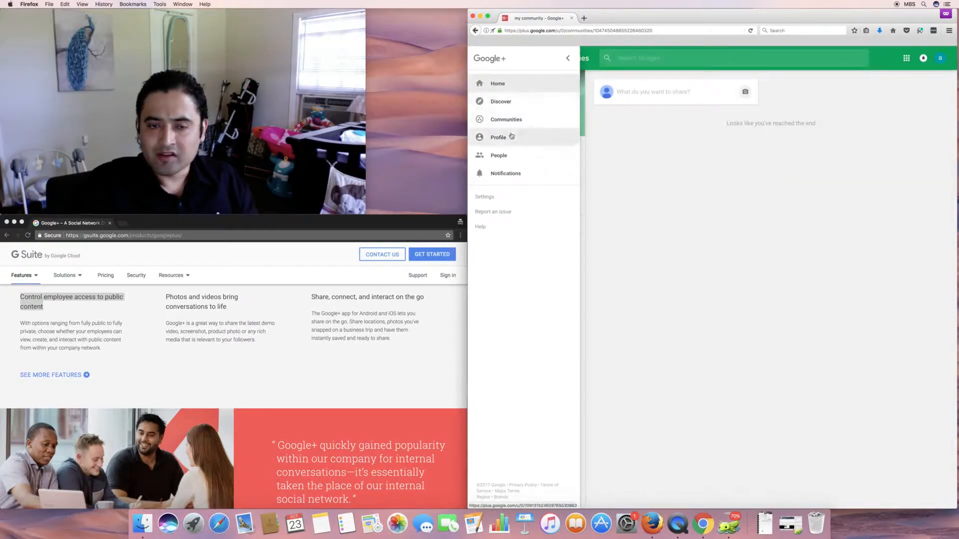
{"action": "left_click", "coordinate": [497, 137]}
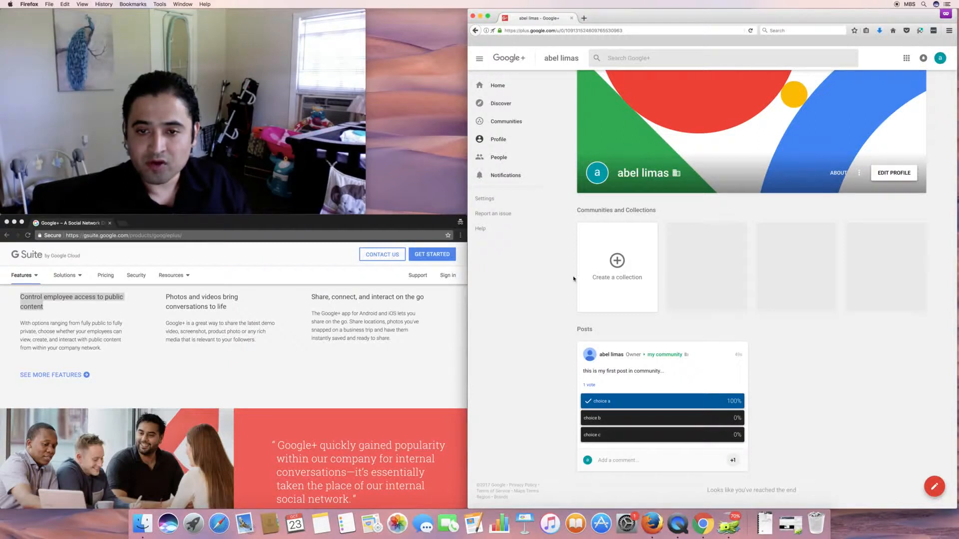
{"action": "left_click", "coordinate": [616, 268]}
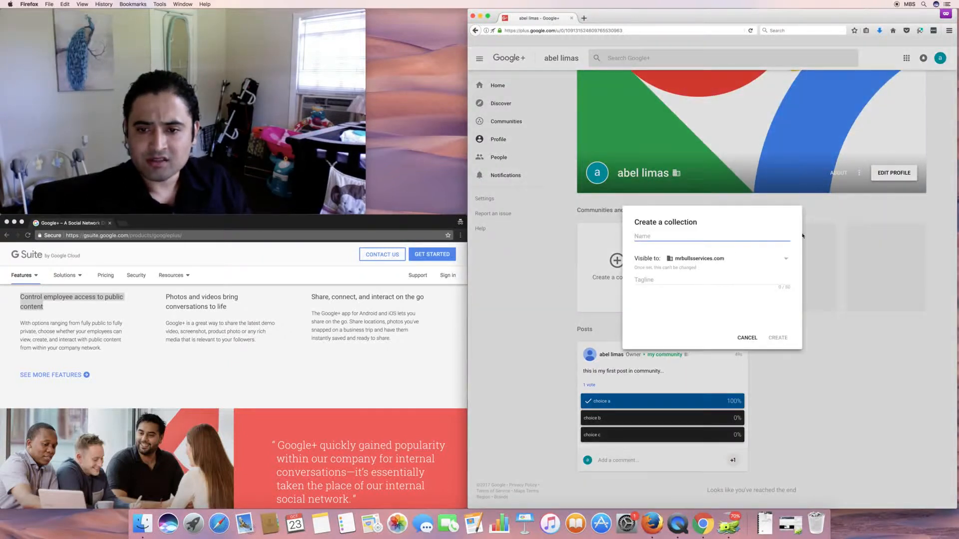
- Name the collection 'my collection' and fill in its tagline
{"action": "type", "text": "my coollection"}
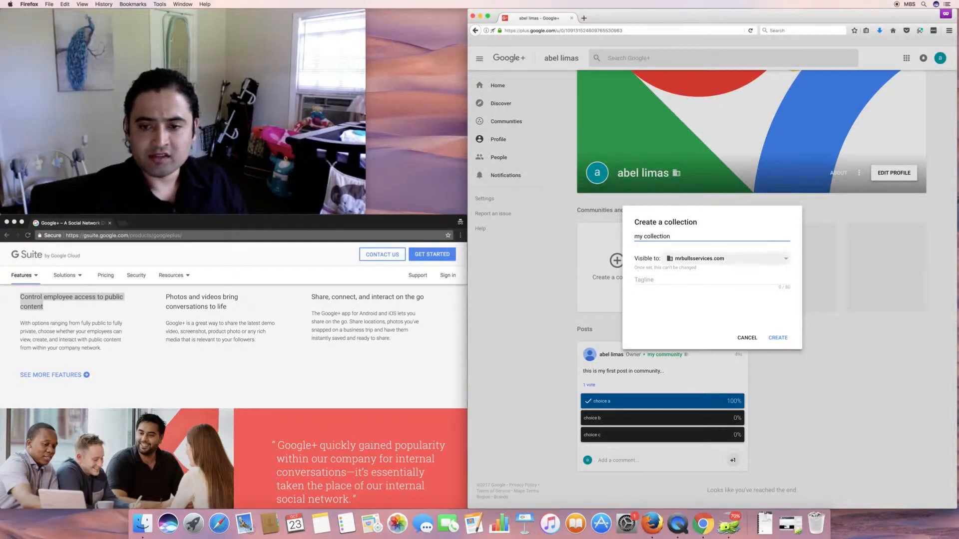
{"action": "left_click", "coordinate": [709, 280]}
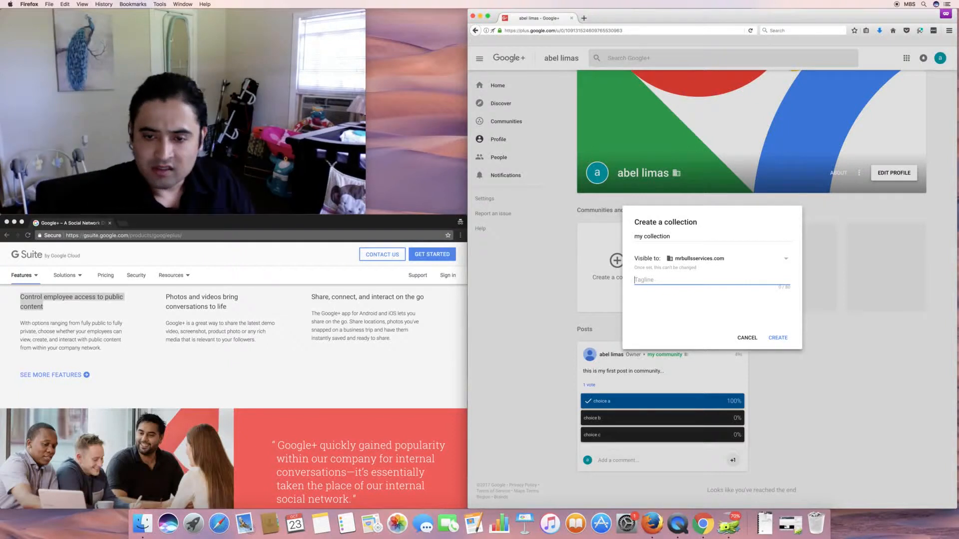
{"action": "type", "text": "my-tag-colle"}
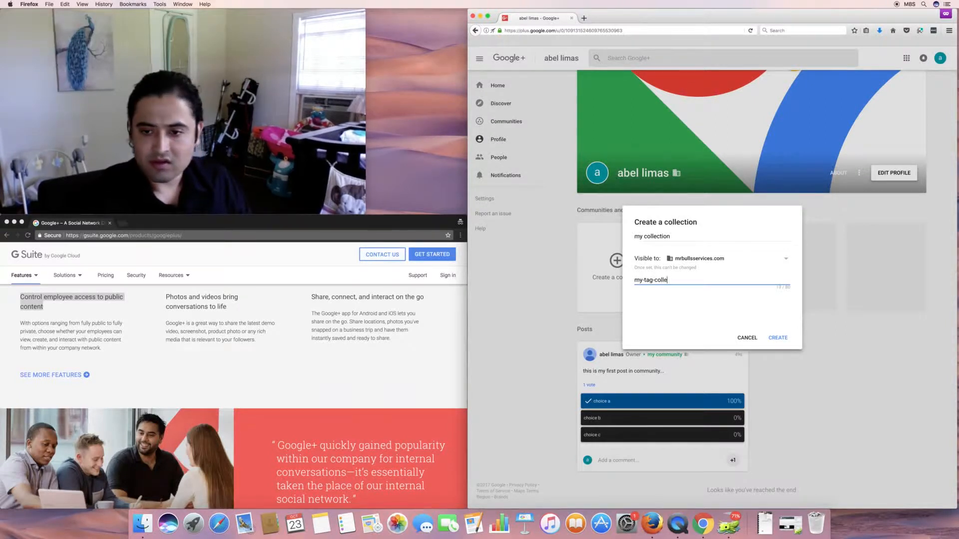
{"action": "type", "text": "ct"}
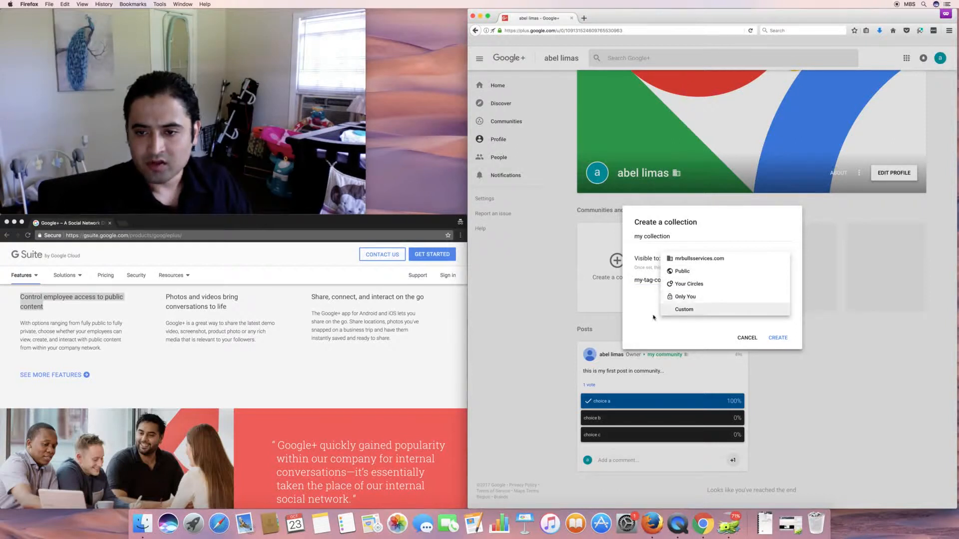
- Set the collection's visibility, choose the purple colour swatch and save 'my collection'
{"action": "left_click", "coordinate": [777, 338]}
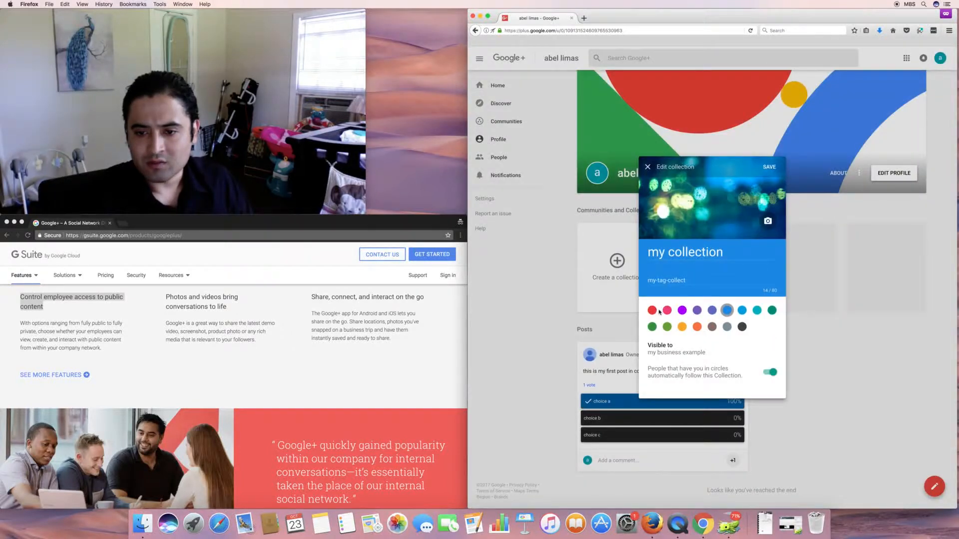
{"action": "left_click", "coordinate": [666, 310]}
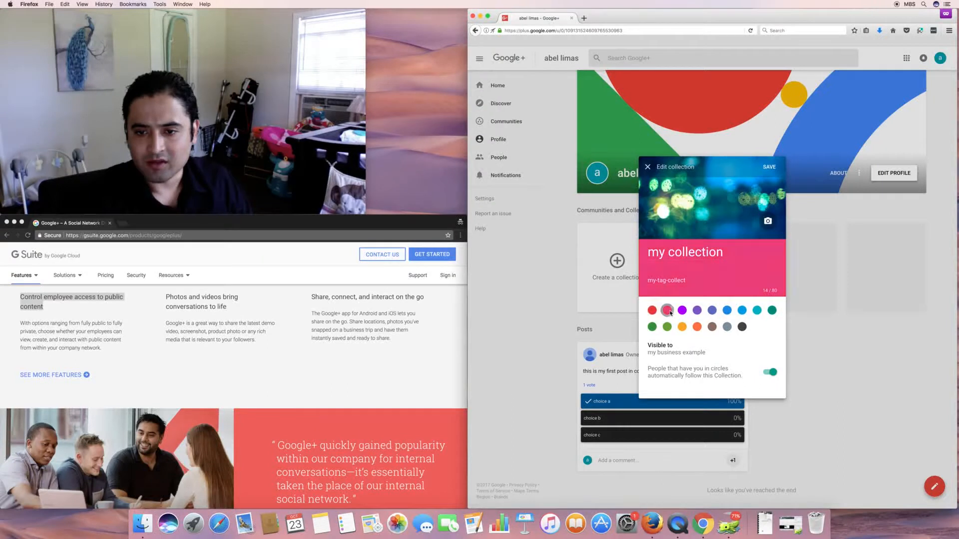
{"action": "left_click", "coordinate": [697, 310]}
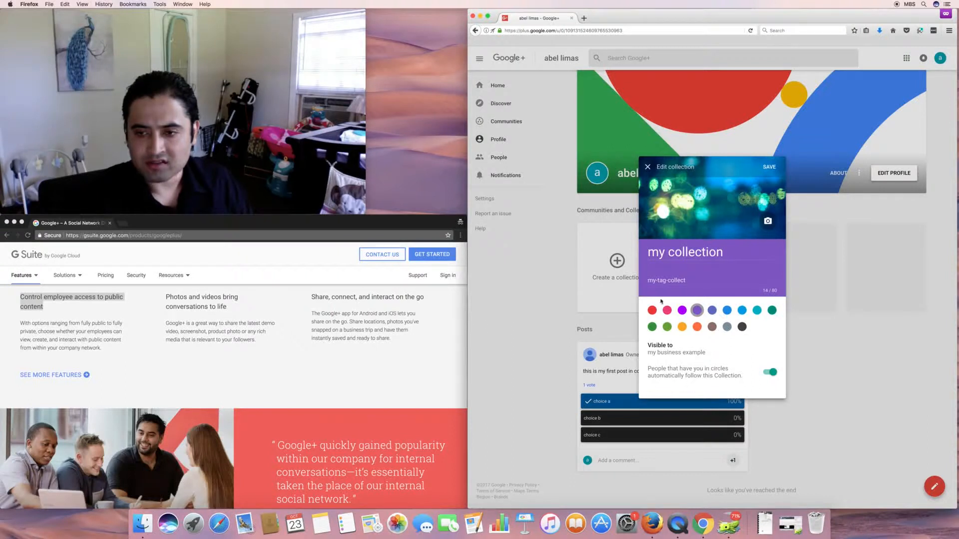
{"action": "left_click", "coordinate": [770, 167]}
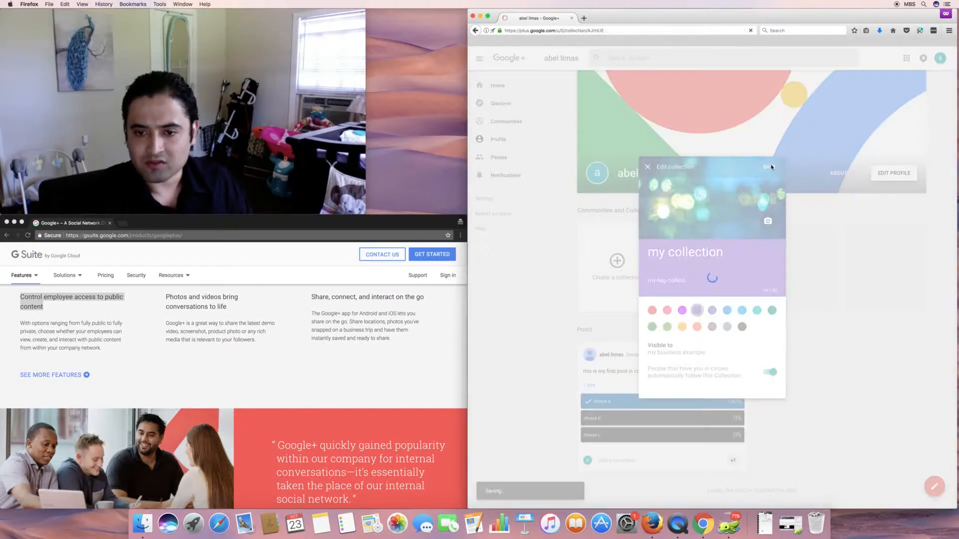
{"action": "left_click", "coordinate": [767, 167]}
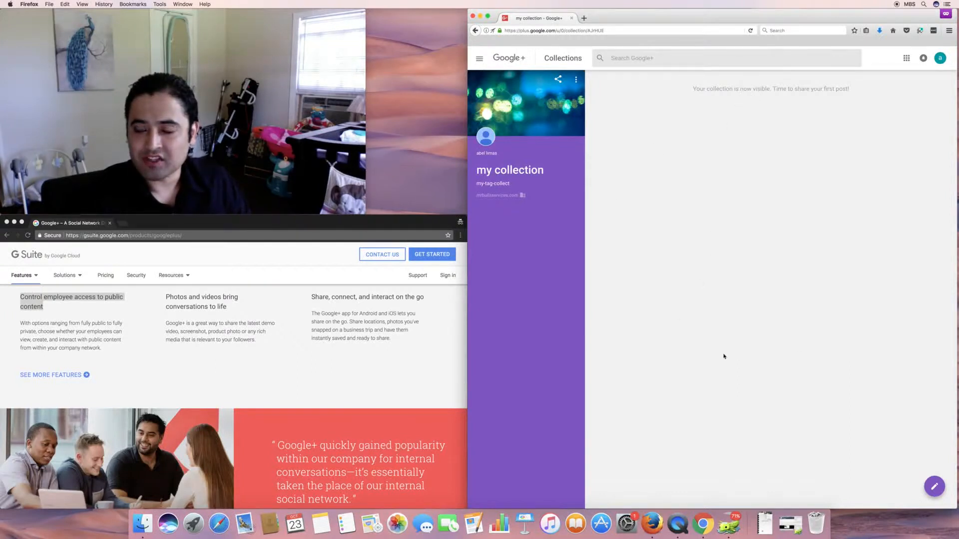
- Start a new post in the collection and begin typing its text
{"action": "left_click", "coordinate": [934, 487]}
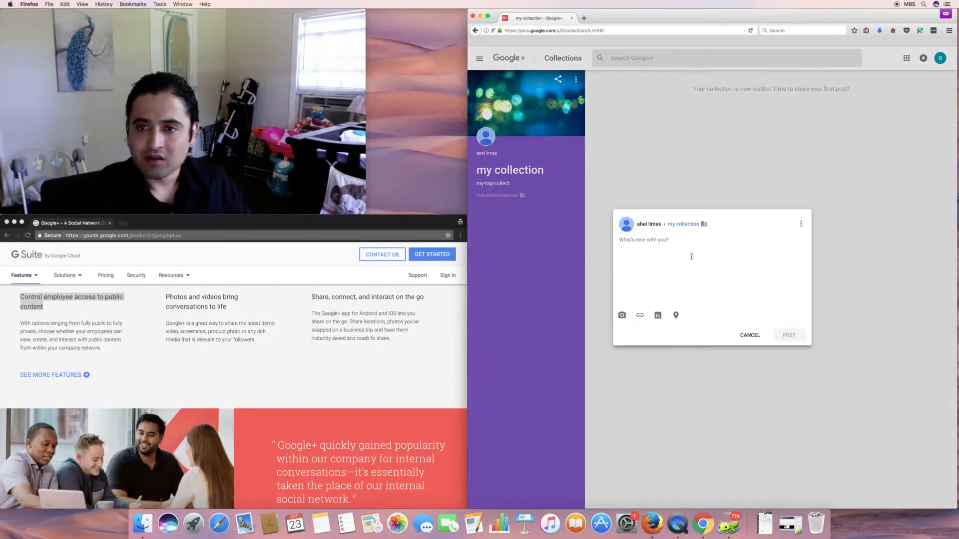
{"action": "type", "text": "my coo"}
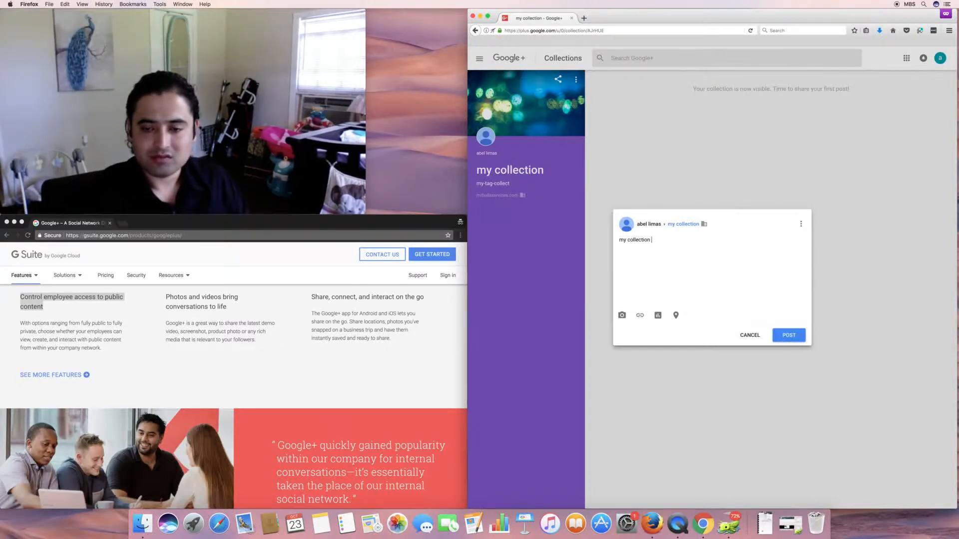
- Finish the text 'my 1st collection post' and publish it to the collection
{"action": "type", "text": "post"}
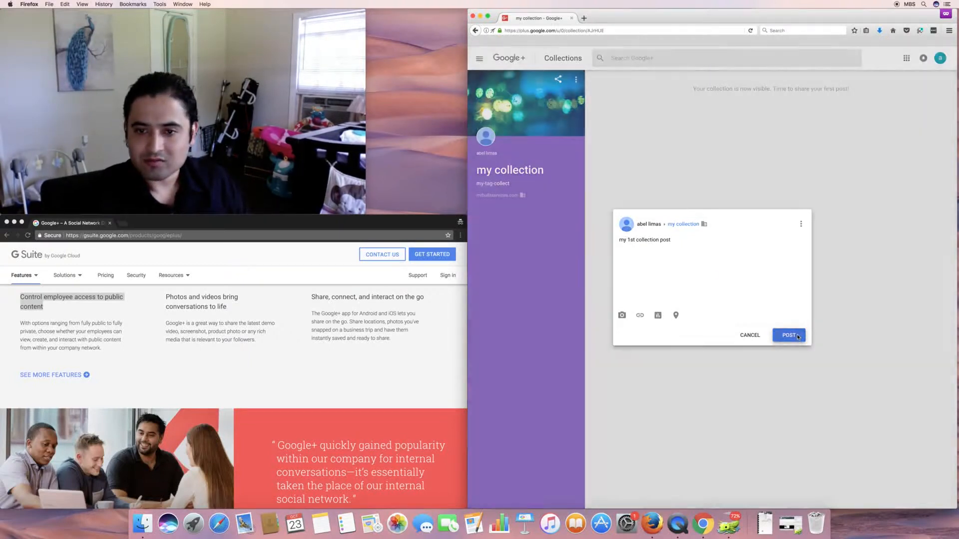
{"action": "left_click", "coordinate": [789, 336]}
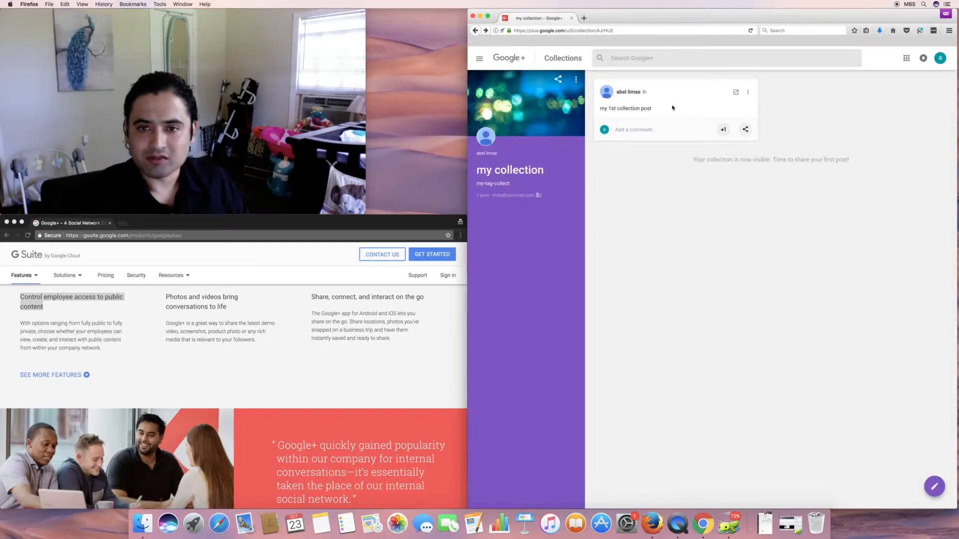
- Review the collection post's three-dot options, then open the post on its own page
{"action": "left_click", "coordinate": [748, 92]}
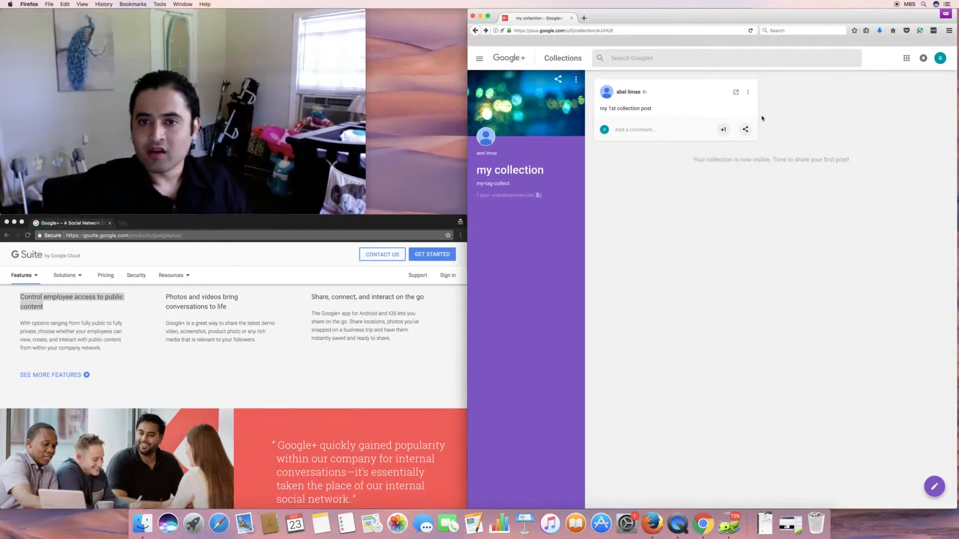
{"action": "left_click", "coordinate": [748, 92]}
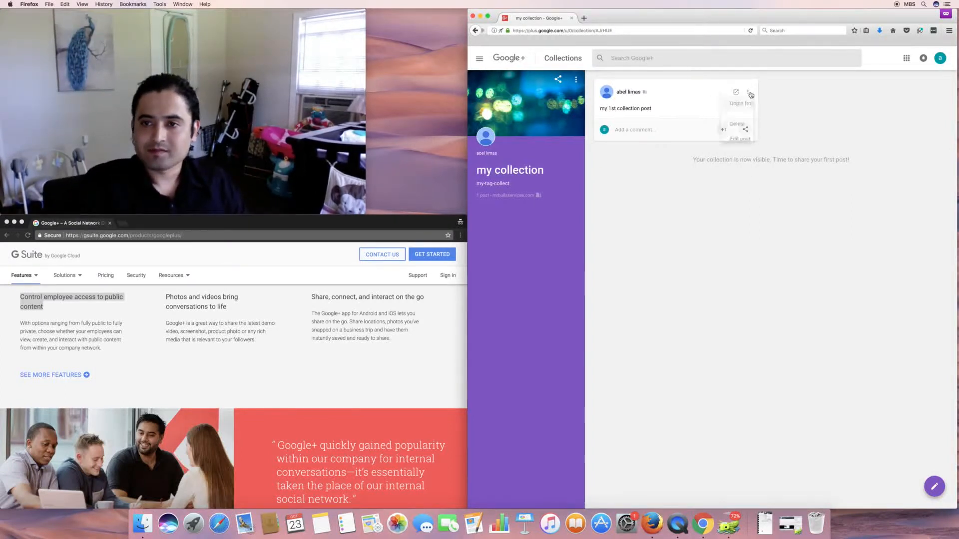
{"action": "left_click", "coordinate": [749, 92]}
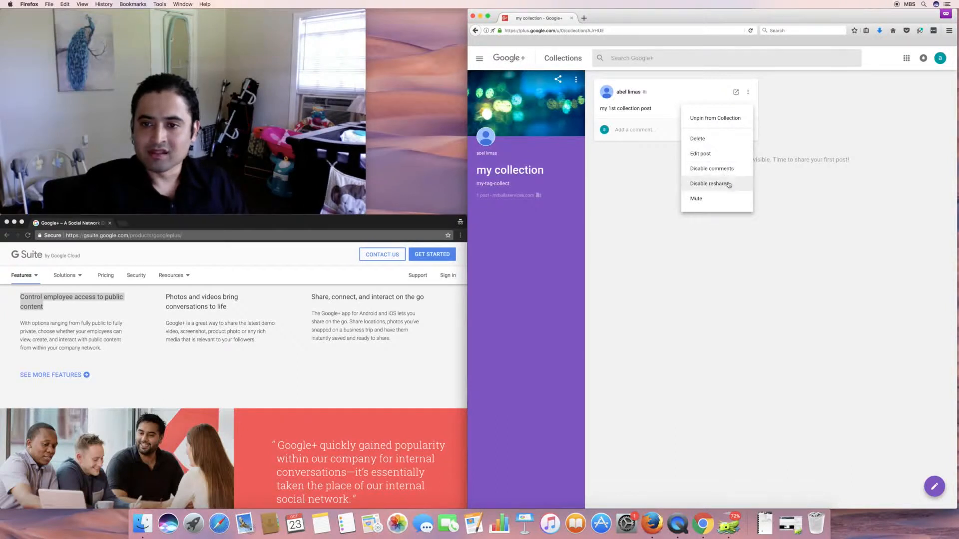
{"action": "mouse_move", "coordinate": [714, 199]}
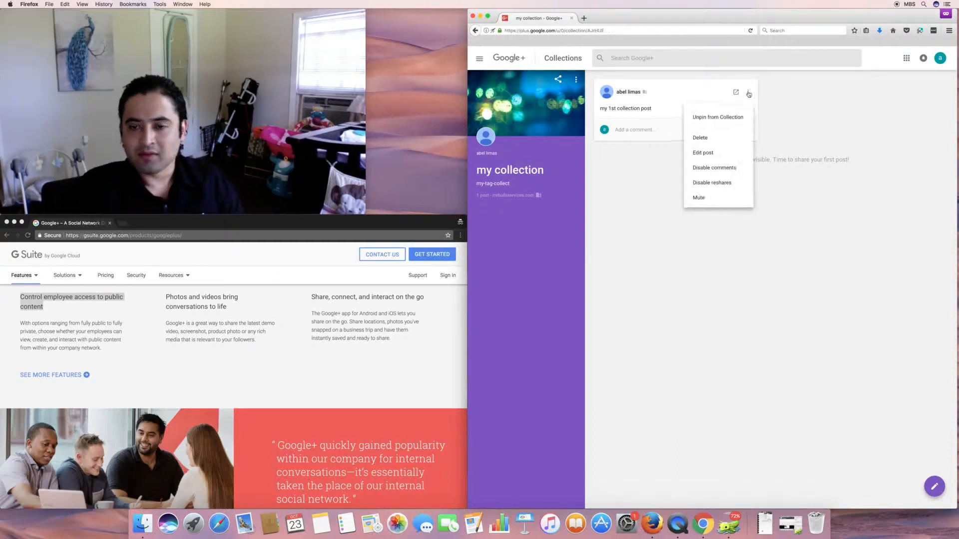
{"action": "left_click", "coordinate": [749, 92]}
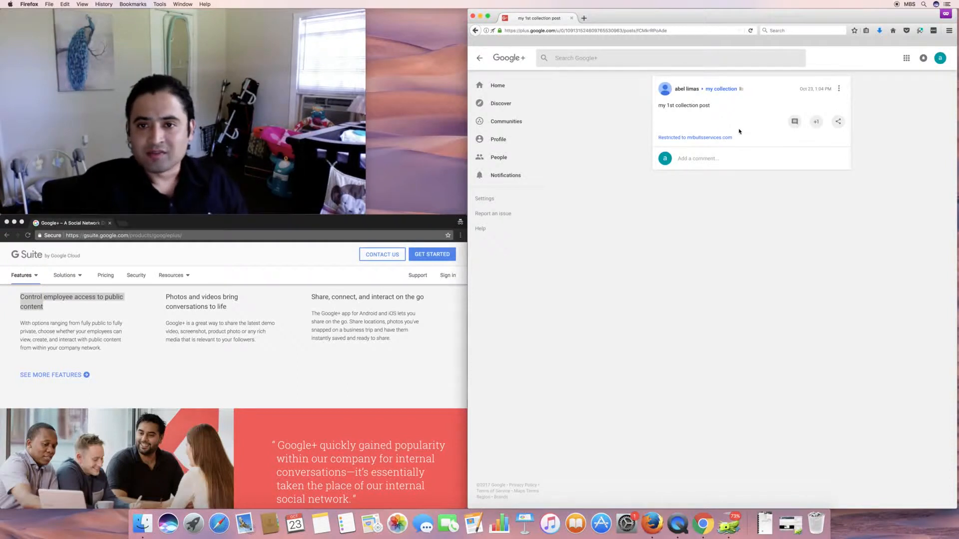
- Return to the my collection page and open the 'Add a comment' box under the first post
{"action": "left_click", "coordinate": [721, 89]}
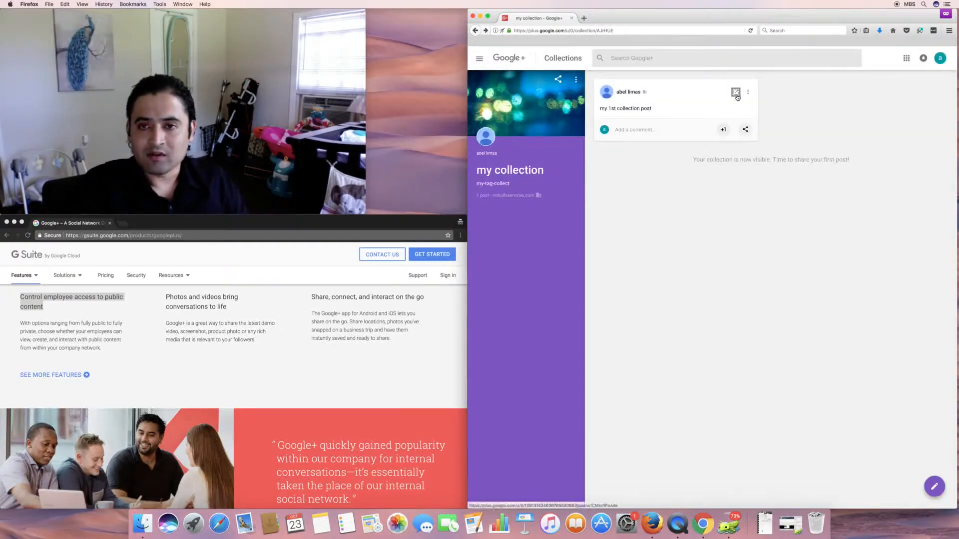
{"action": "left_click", "coordinate": [736, 92]}
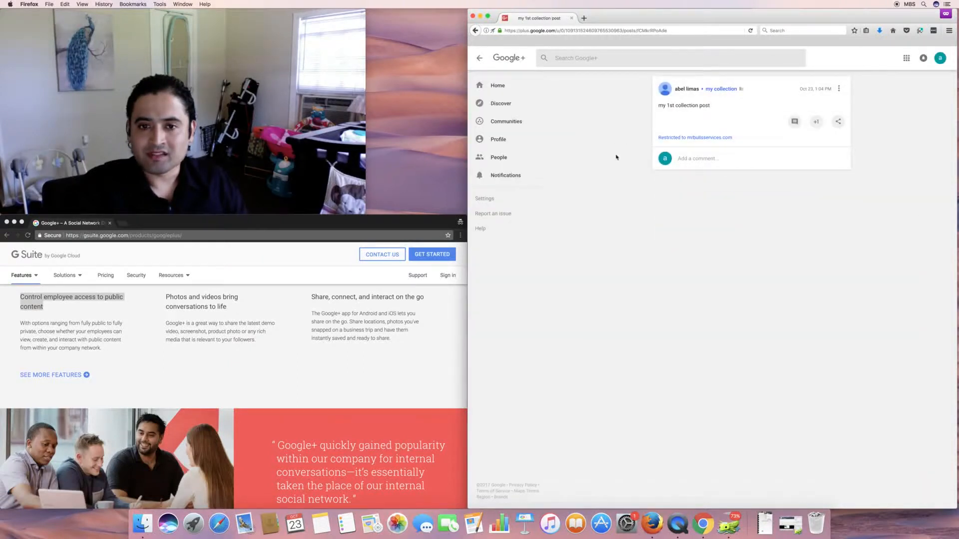
{"action": "mouse_move", "coordinate": [587, 224]}
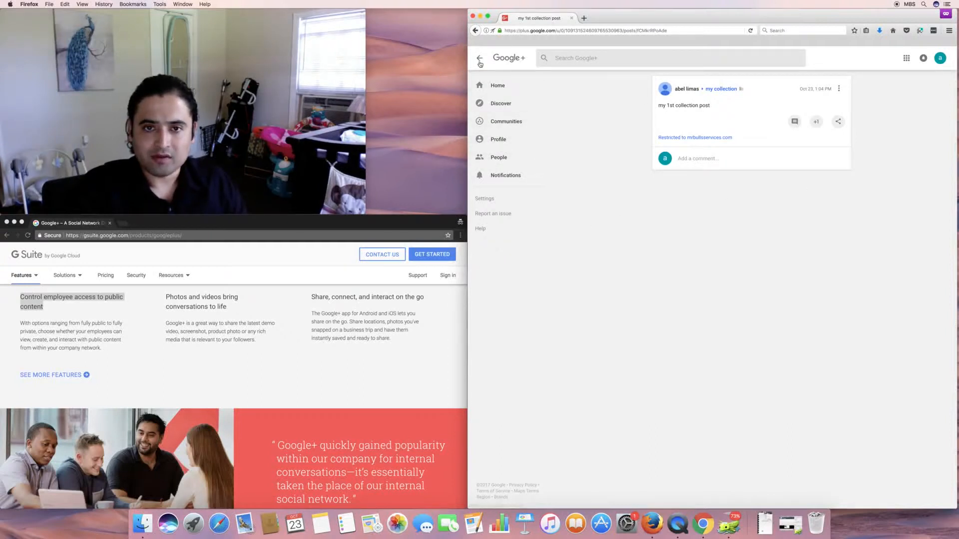
{"action": "left_click", "coordinate": [720, 89]}
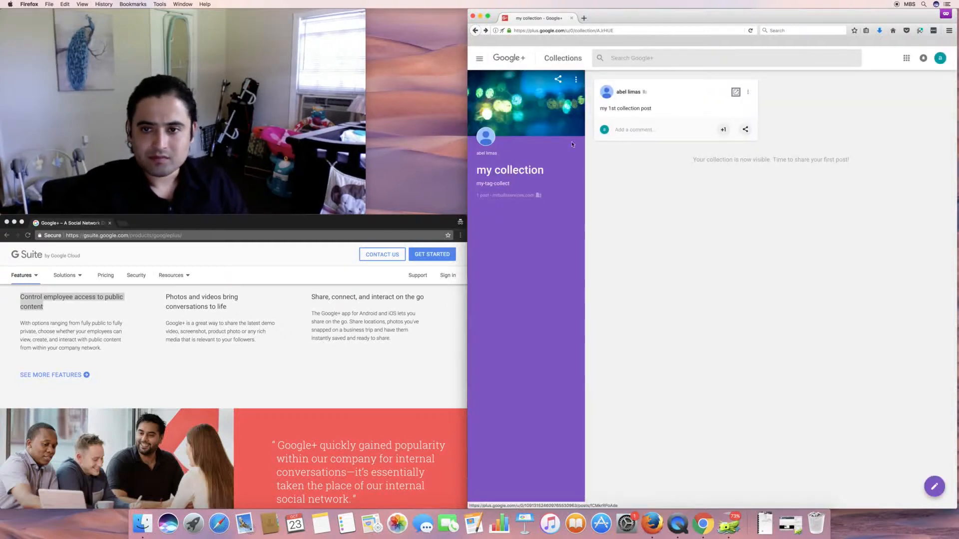
{"action": "left_click", "coordinate": [637, 129]}
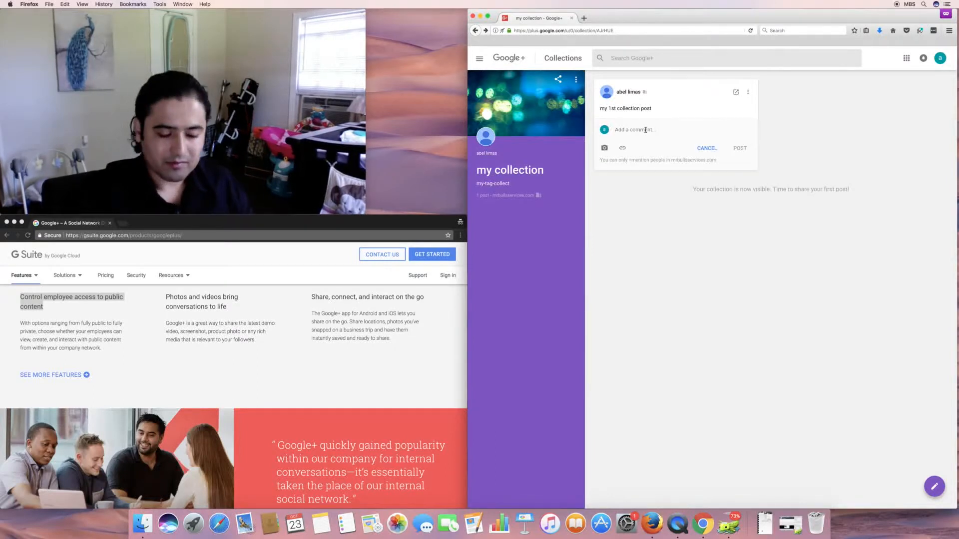
- Post the comment 'my collect comment' with a +mention of the account owner
{"action": "type", "text": "my collect"}
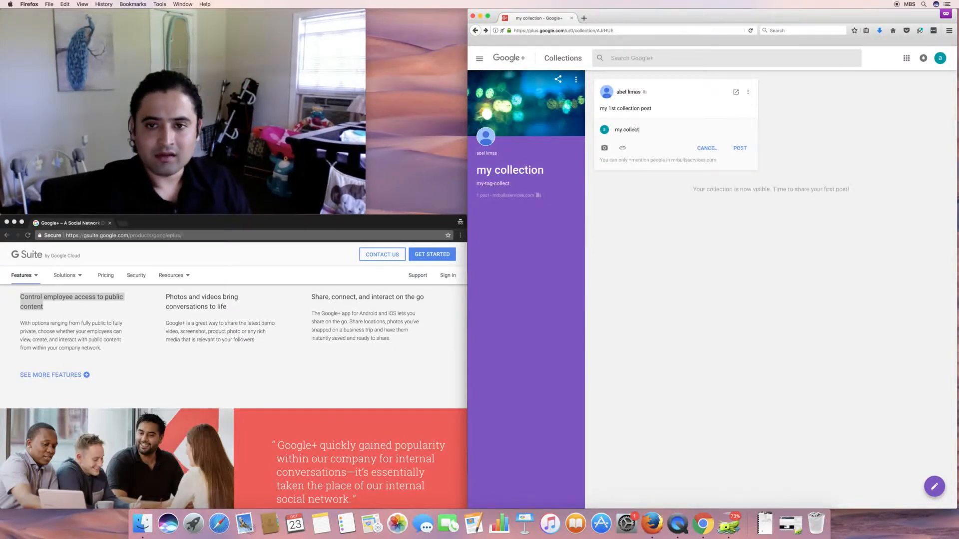
{"action": "type", "text": "comment"}
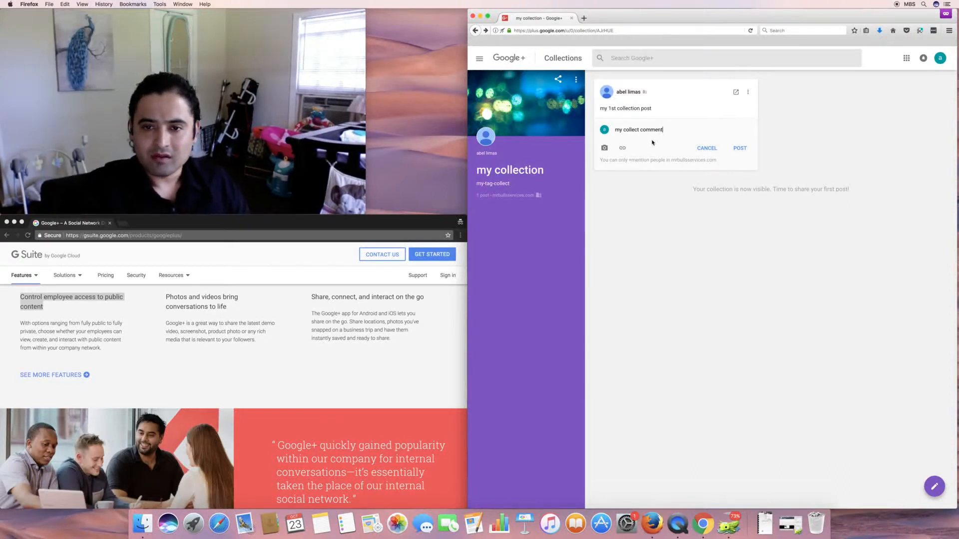
{"action": "type", "text": "+"}
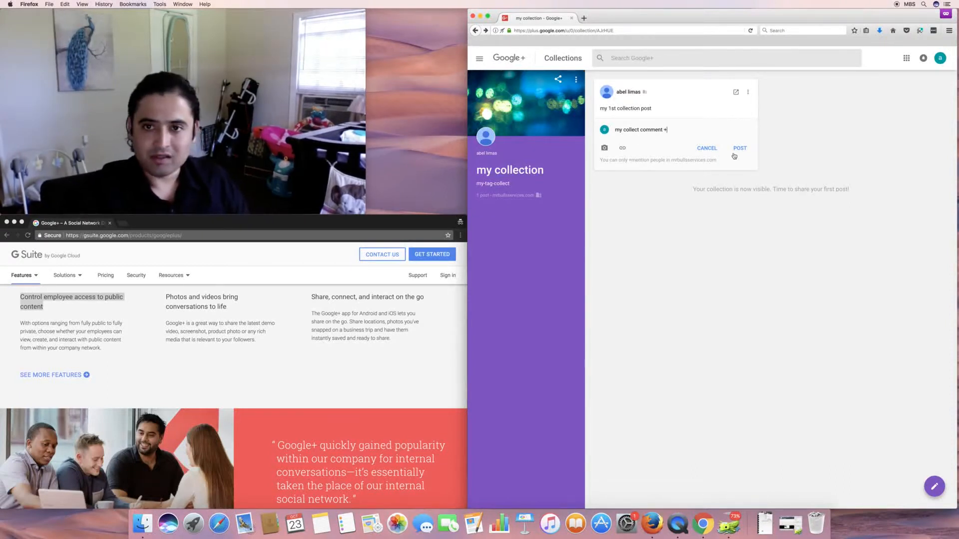
{"action": "type", "text": "a"}
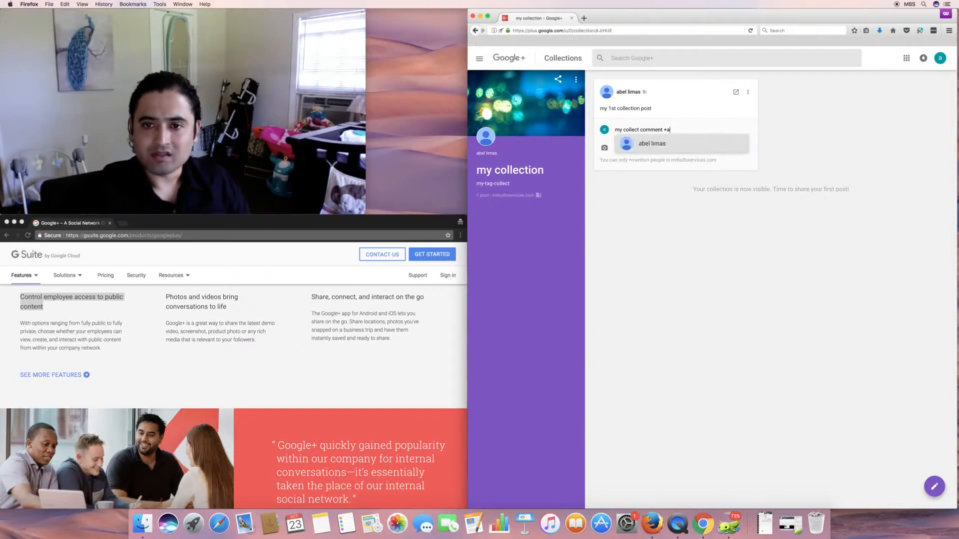
{"action": "left_click", "coordinate": [652, 142]}
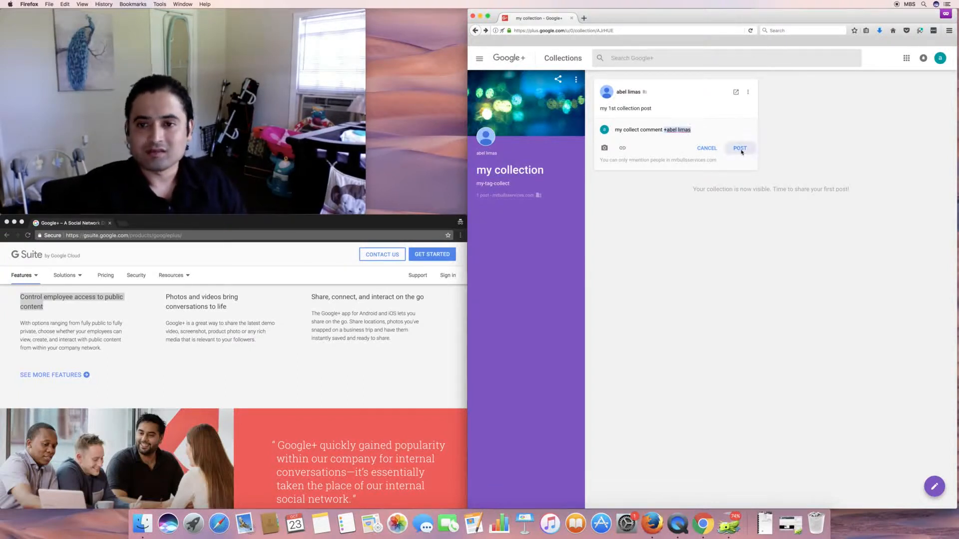
{"action": "left_click", "coordinate": [739, 148]}
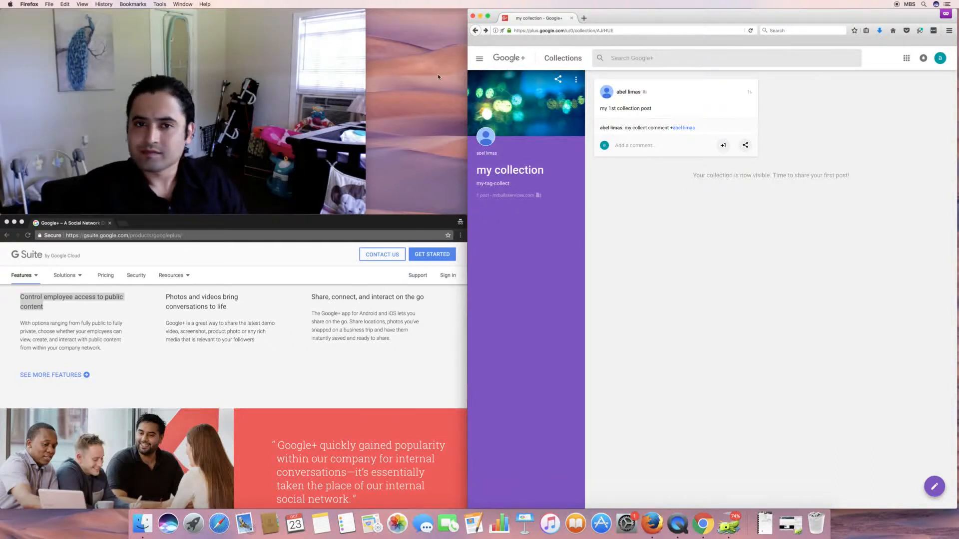
{"action": "left_click", "coordinate": [480, 58]}
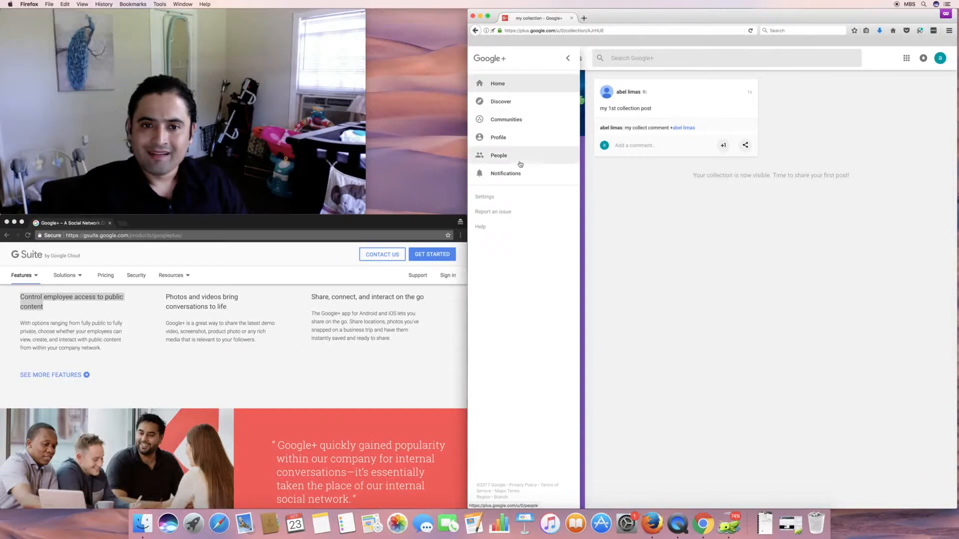
- On the People page, view the Following, Followers and Find People lists
{"action": "left_click", "coordinate": [499, 154]}
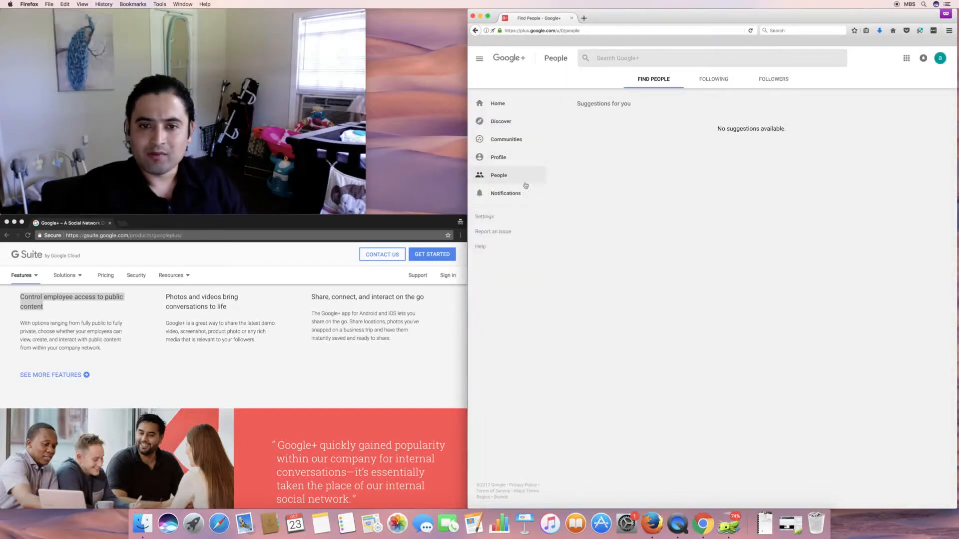
{"action": "left_click", "coordinate": [713, 78]}
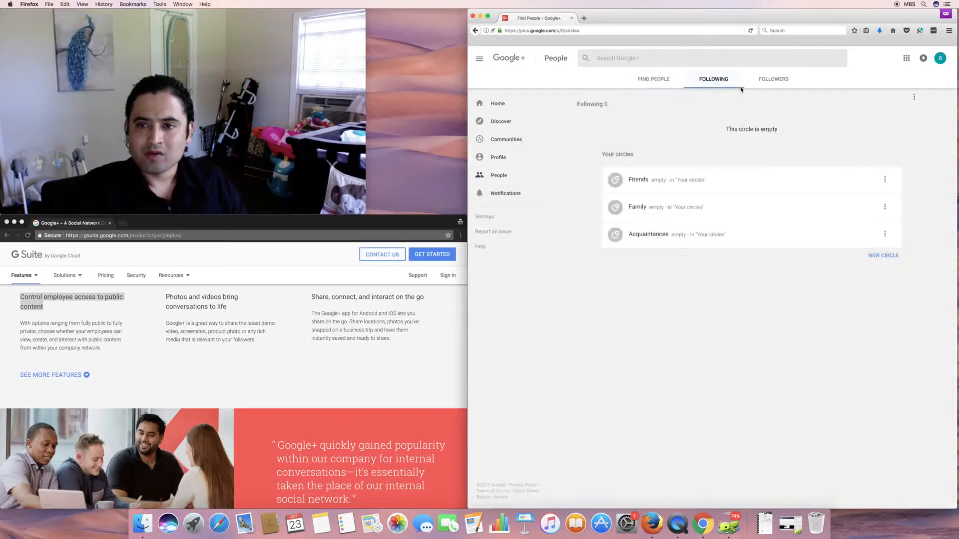
{"action": "left_click", "coordinate": [773, 79]}
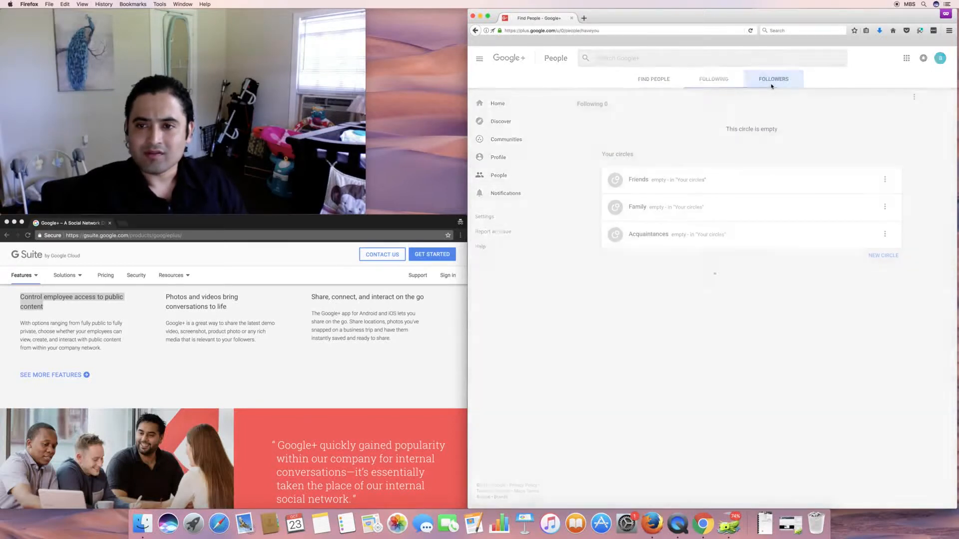
{"action": "left_click", "coordinate": [654, 79]}
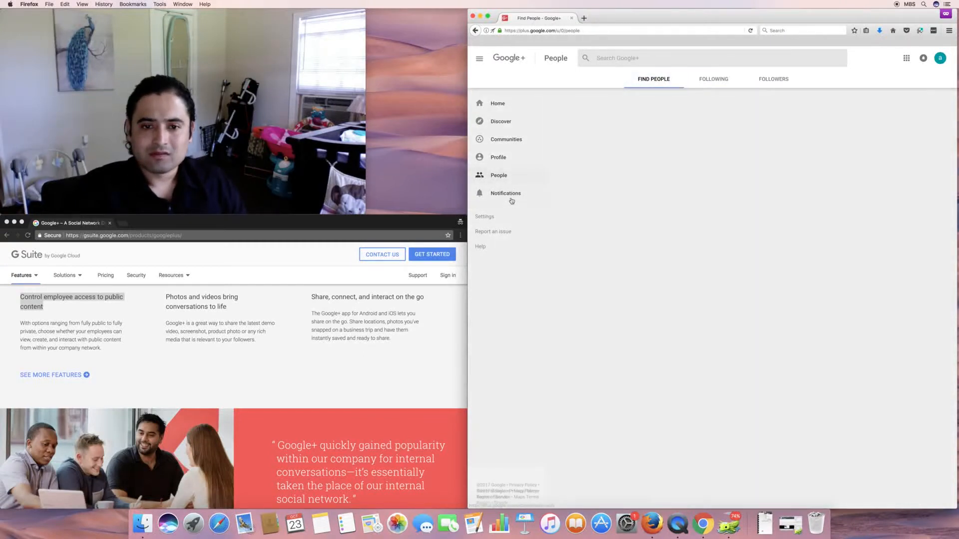
- Check Notifications (nothing new), then go to the account Settings page
{"action": "left_click", "coordinate": [505, 193]}
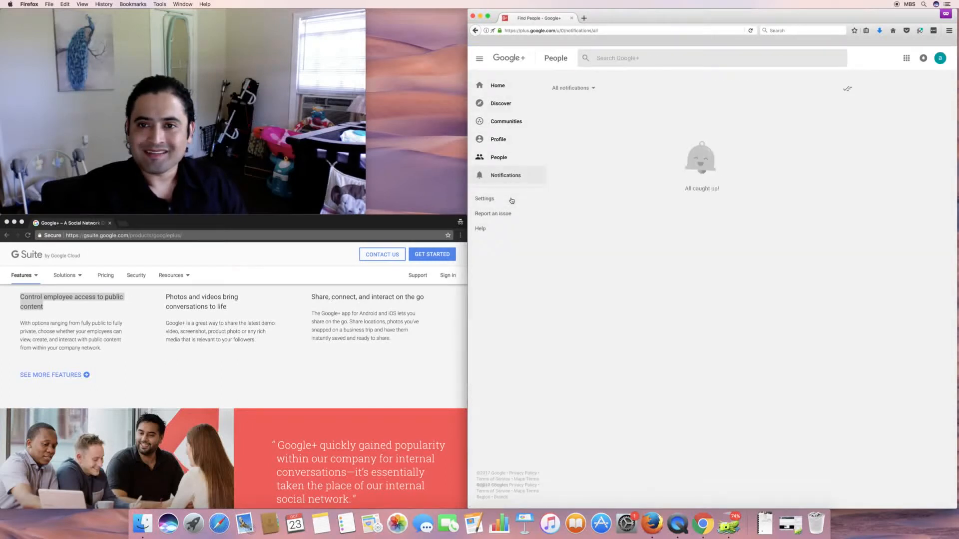
{"action": "left_click", "coordinate": [506, 176]}
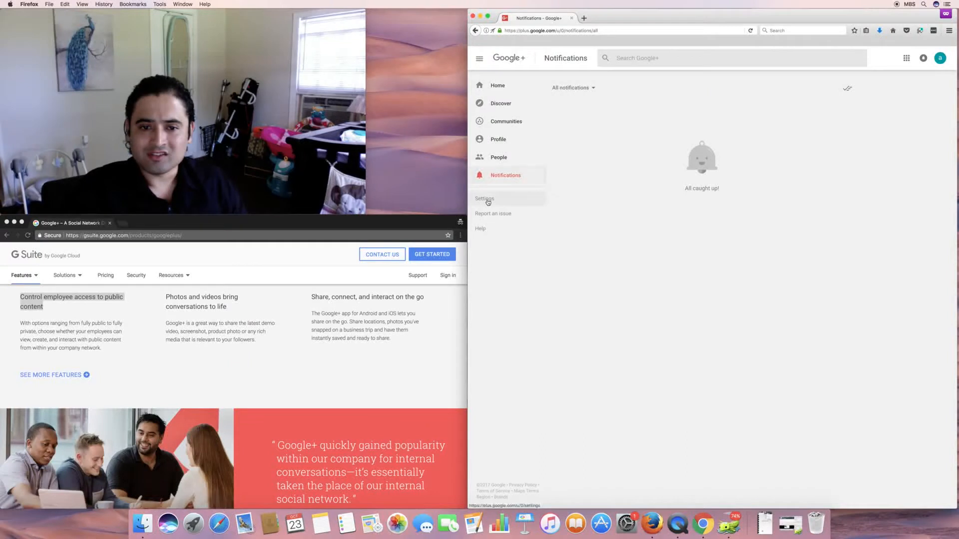
{"action": "left_click", "coordinate": [485, 198]}
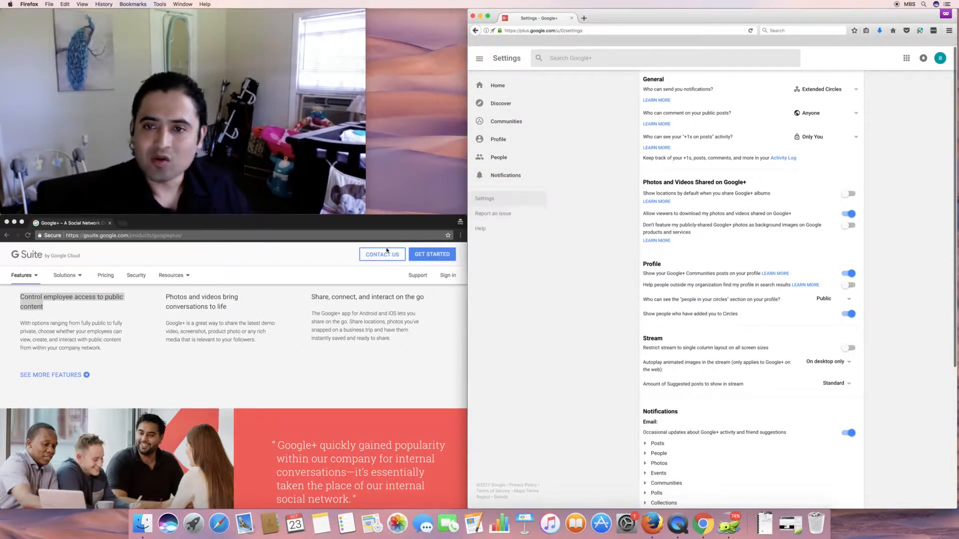
- Set 'Who can send you notifications' to Extended Circles, backing out of the custom picker
{"action": "left_click", "coordinate": [821, 89]}
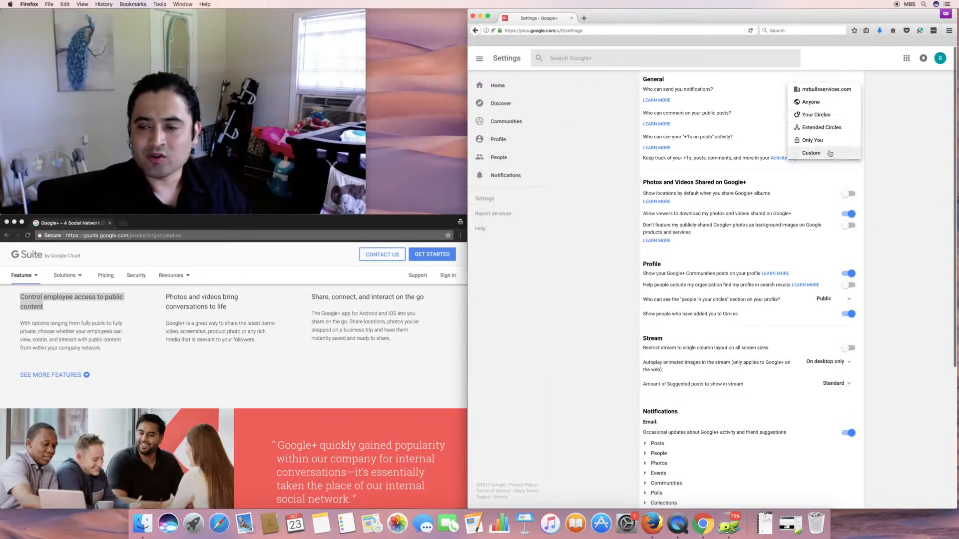
{"action": "left_click", "coordinate": [811, 153]}
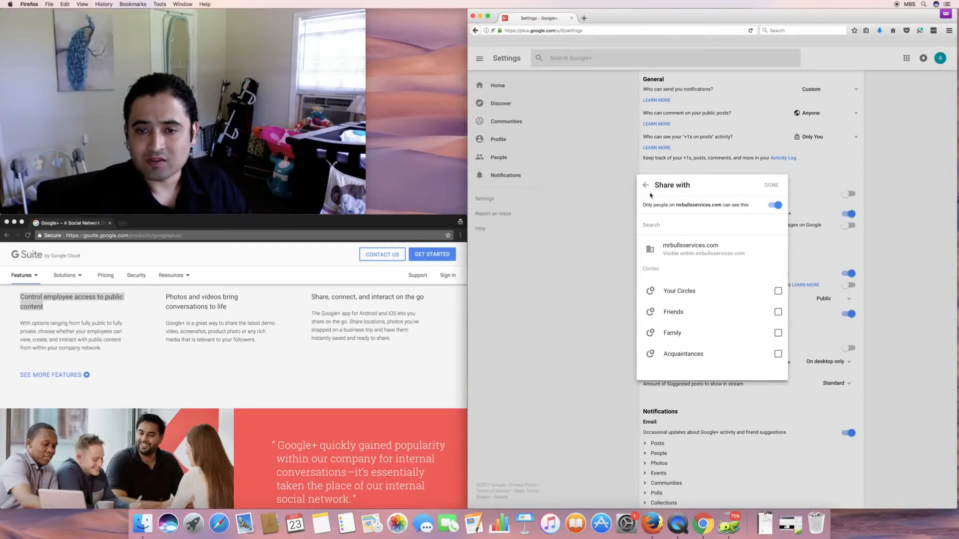
{"action": "left_click", "coordinate": [772, 185]}
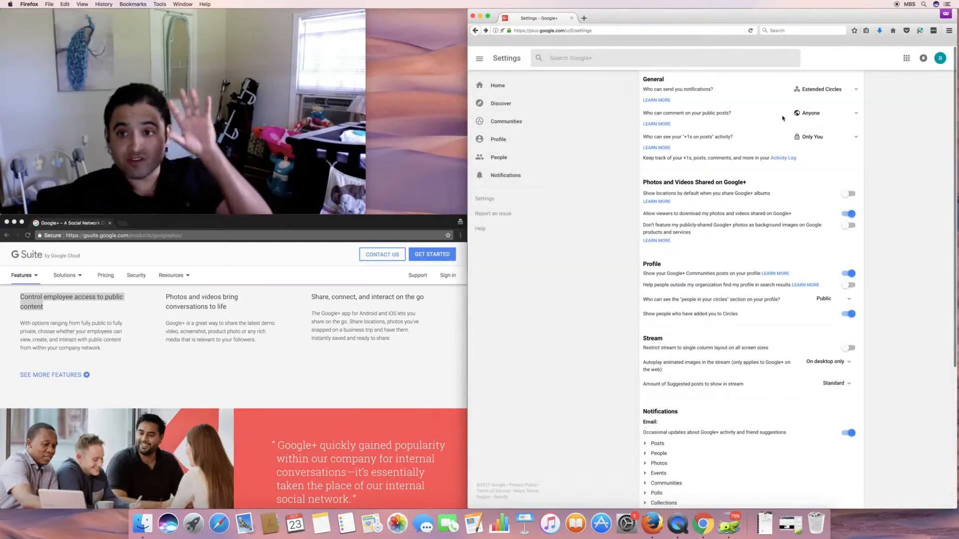
- Try a Custom audience for comments on public posts, then leave it at Anyone
{"action": "left_click", "coordinate": [822, 113]}
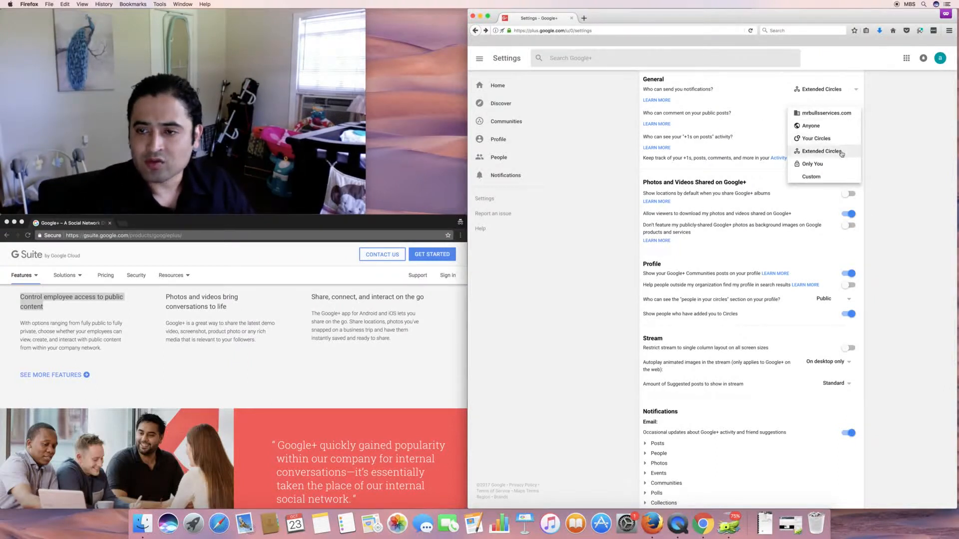
{"action": "left_click", "coordinate": [810, 177]}
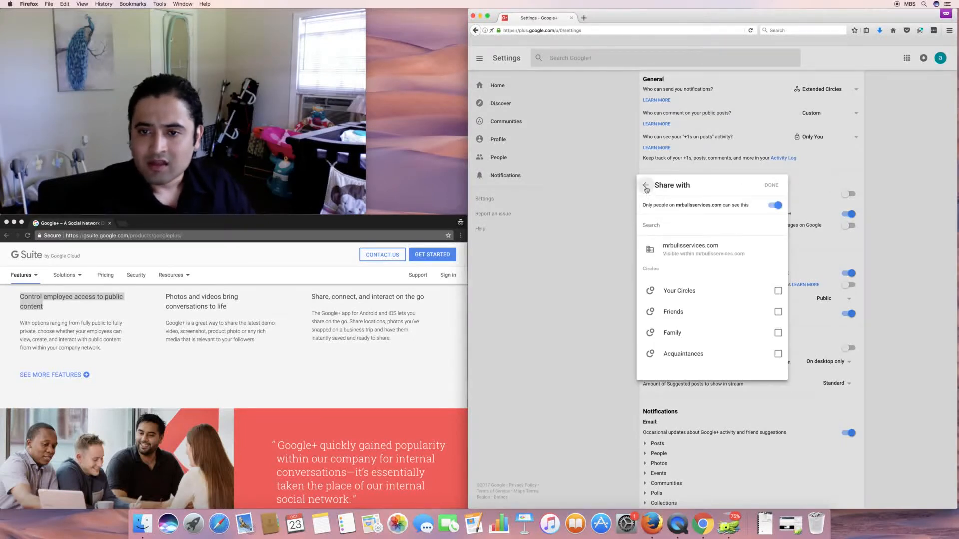
{"action": "left_click", "coordinate": [770, 186]}
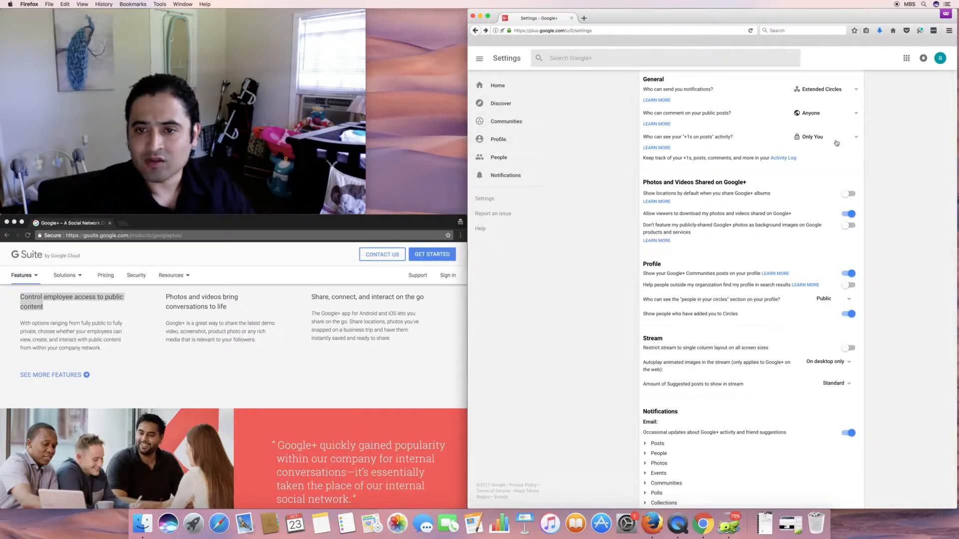
{"action": "mouse_move", "coordinate": [632, 169]}
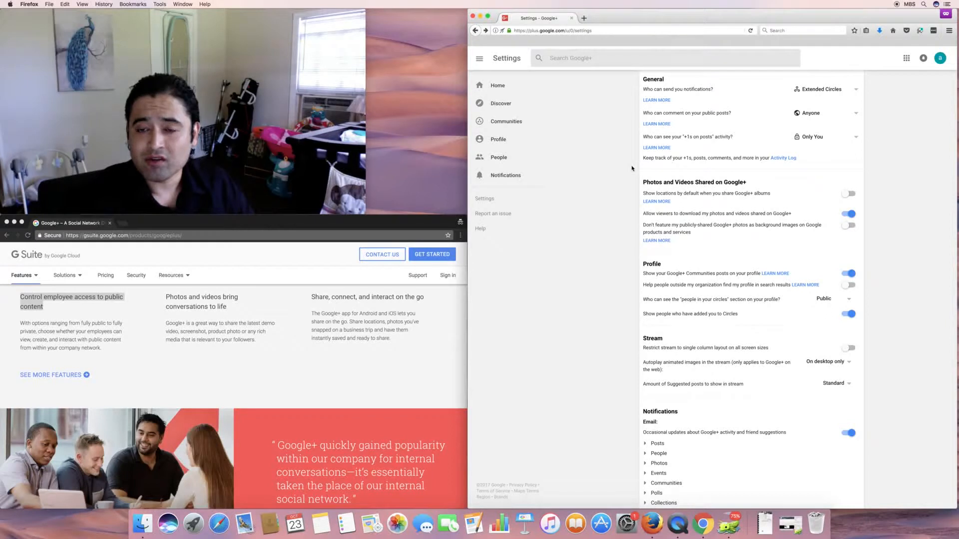
{"action": "mouse_move", "coordinate": [830, 171]}
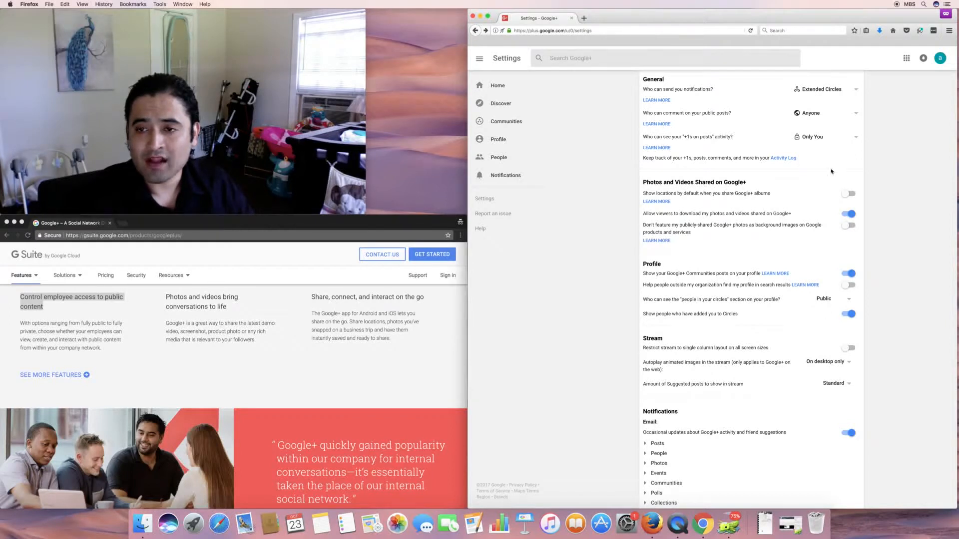
- Turn off 'Allow viewers to download my photos and videos' in Settings
{"action": "left_click", "coordinate": [783, 158]}
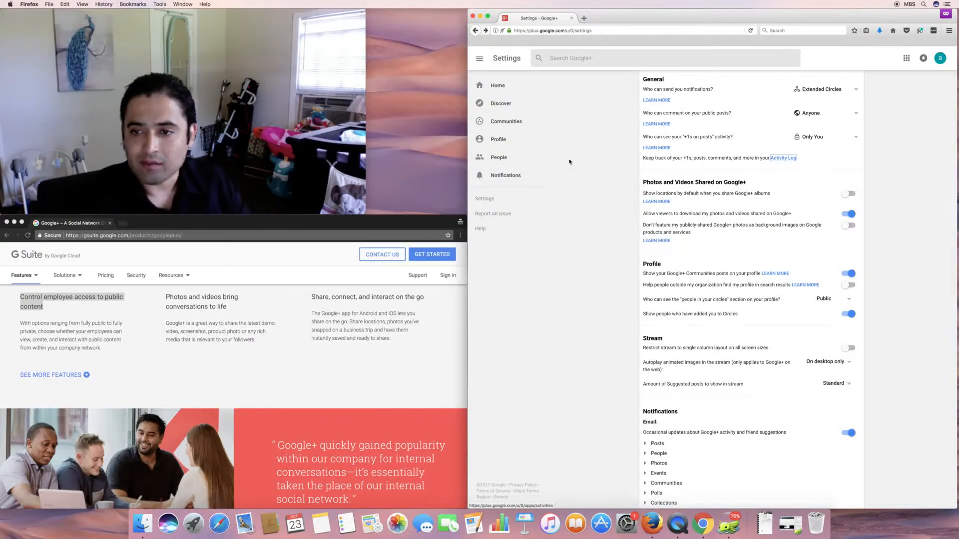
{"action": "mouse_move", "coordinate": [712, 196]}
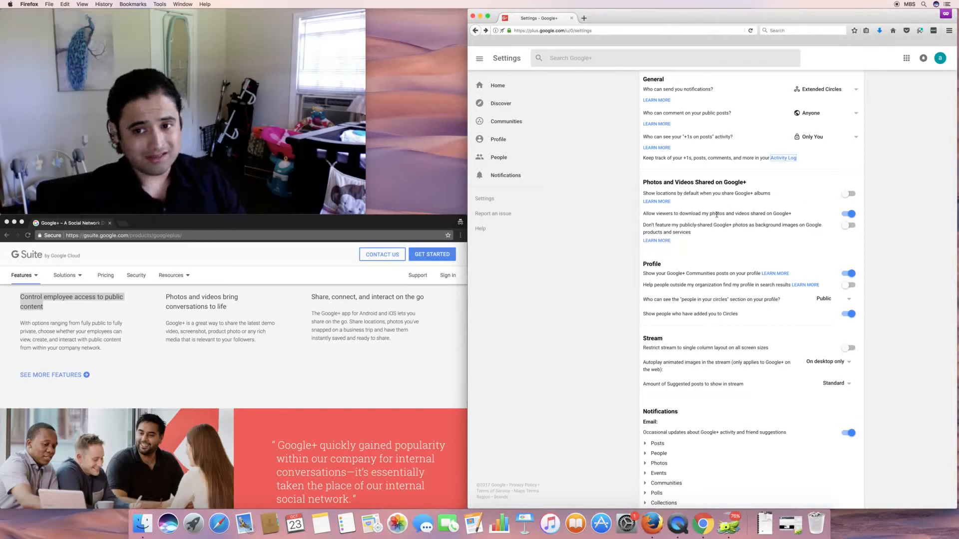
{"action": "left_click", "coordinate": [848, 213]}
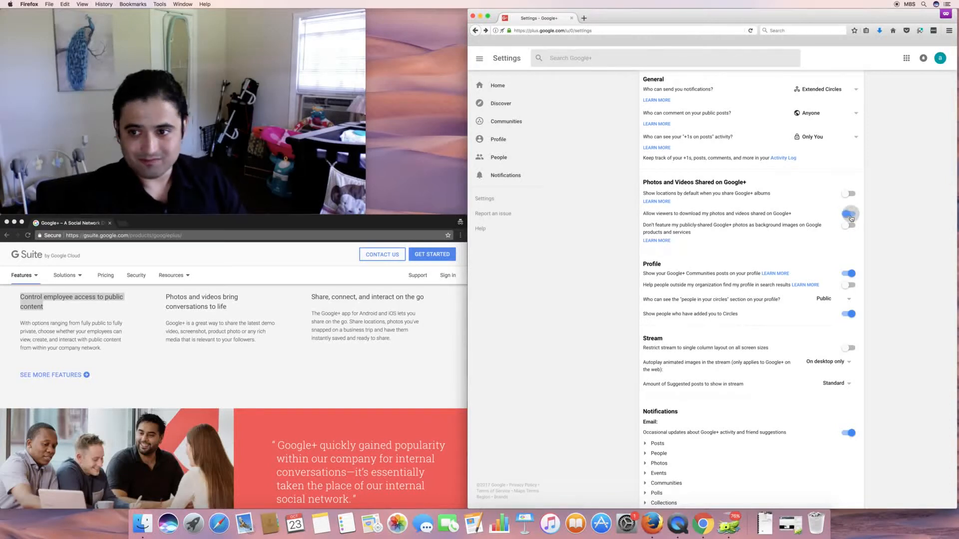
{"action": "left_click", "coordinate": [848, 214]}
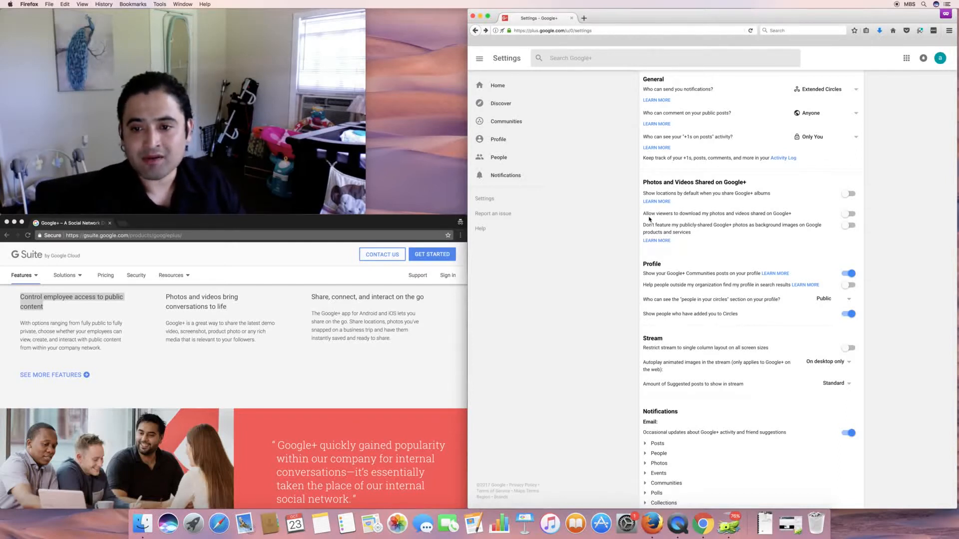
{"action": "mouse_move", "coordinate": [630, 247]}
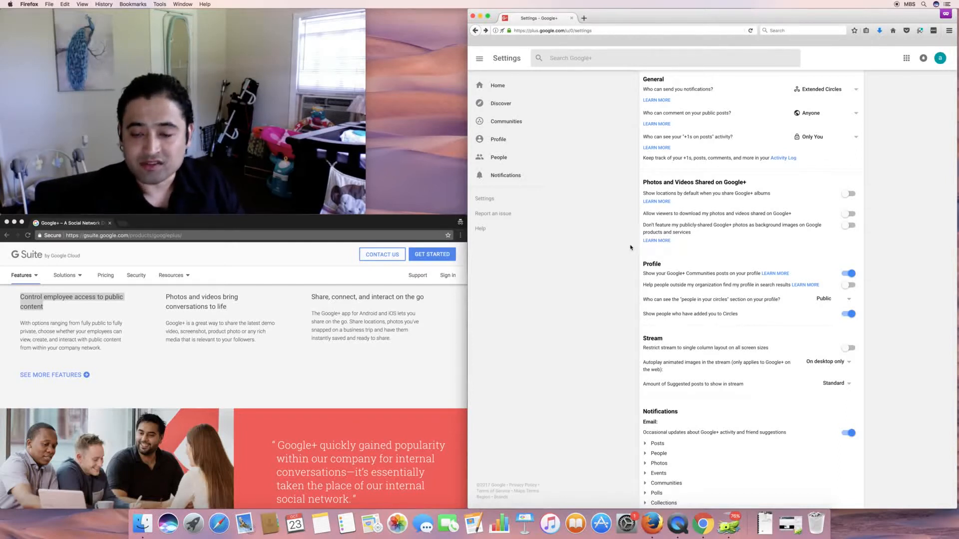
{"action": "scroll", "scroll_direction": "down", "scroll_amount": 3}
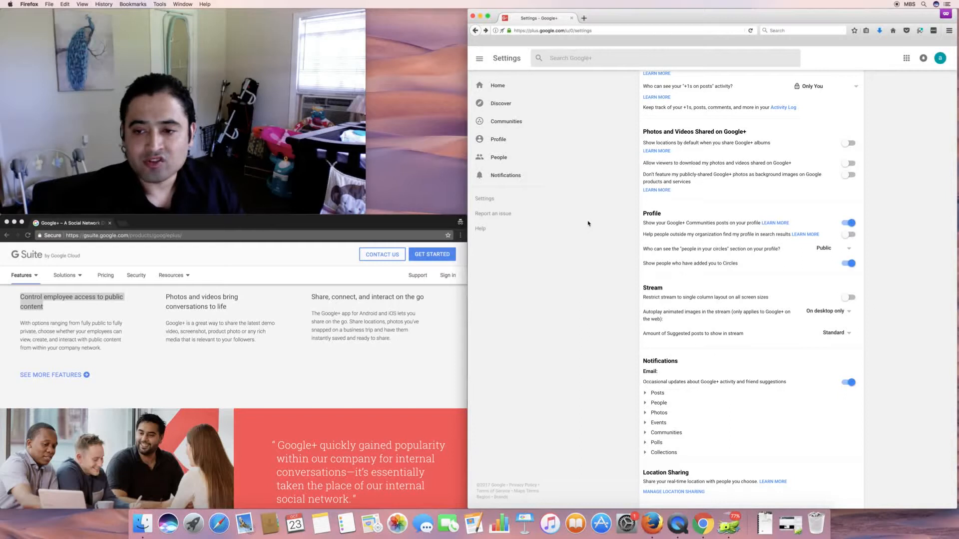
{"action": "mouse_move", "coordinate": [591, 233]}
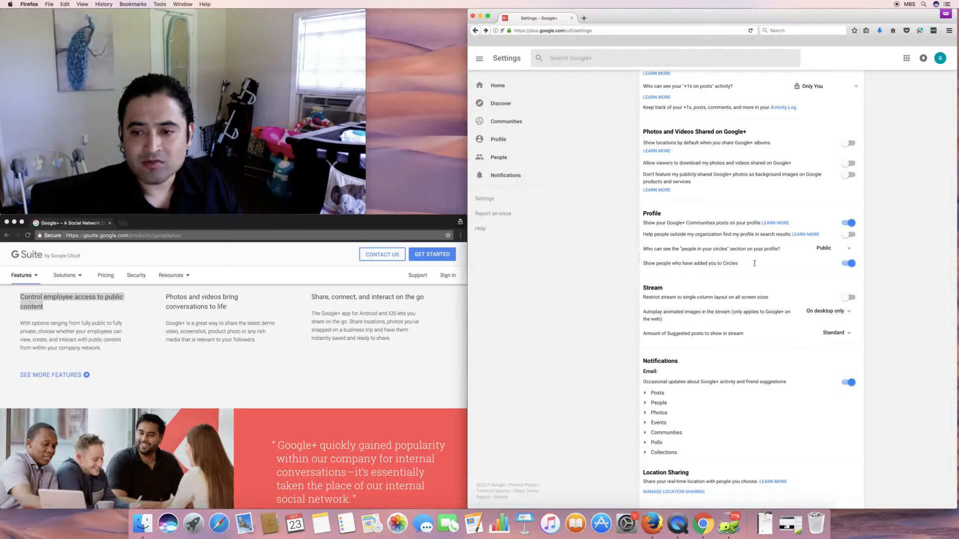
{"action": "left_click", "coordinate": [832, 248]}
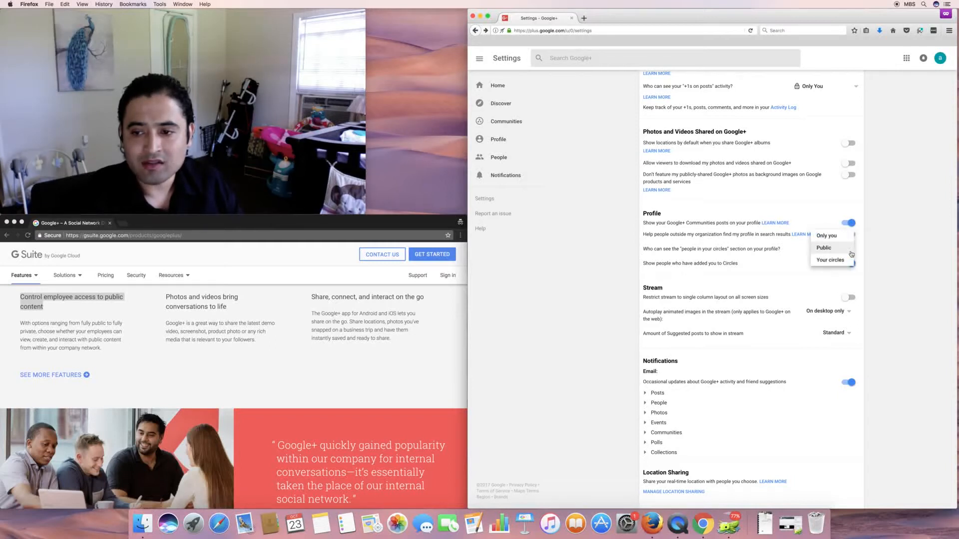
{"action": "left_click", "coordinate": [823, 247]}
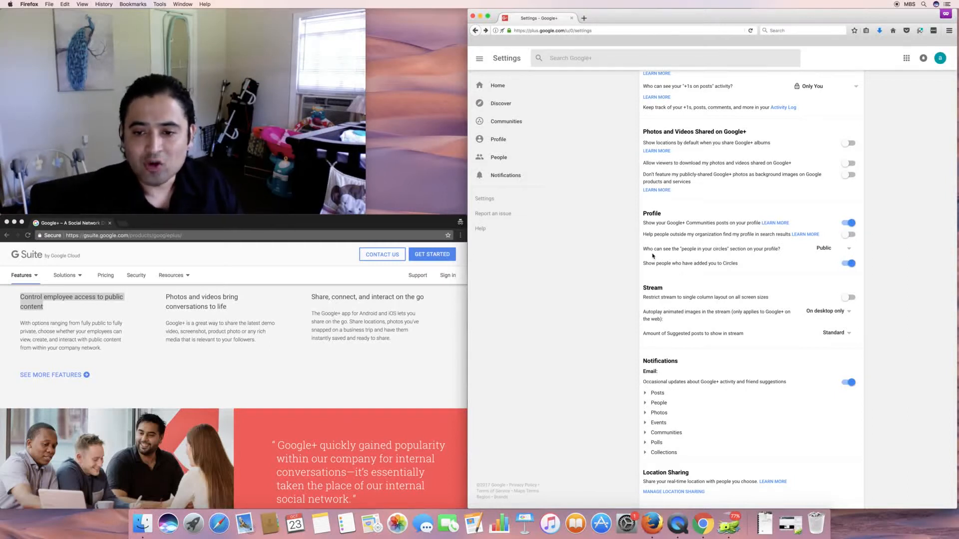
{"action": "mouse_move", "coordinate": [656, 286]}
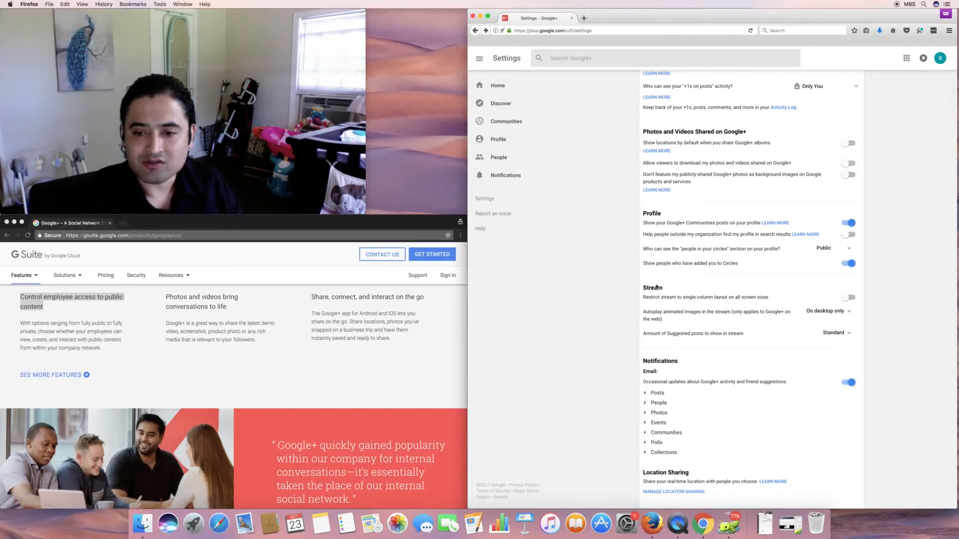
{"action": "mouse_move", "coordinate": [645, 307]}
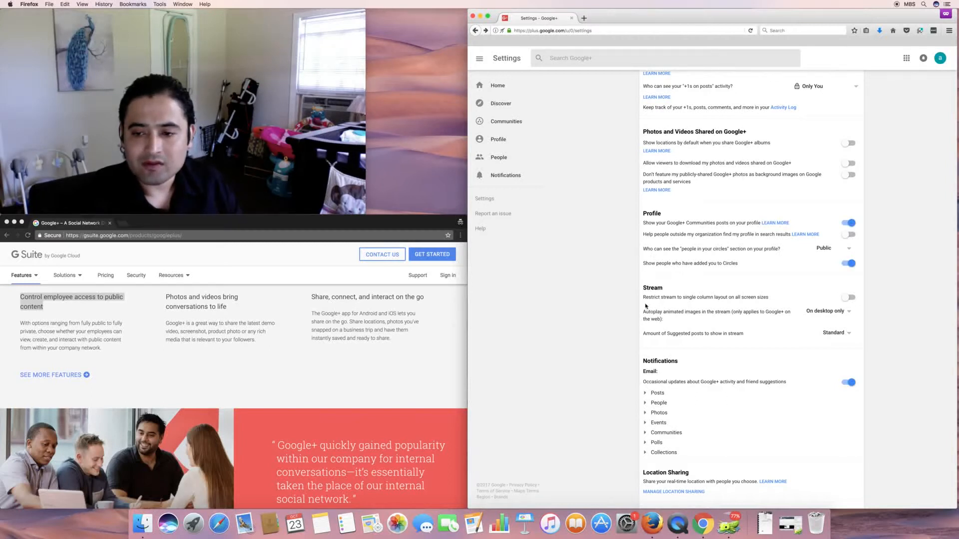
{"action": "scroll", "scroll_direction": "down", "scroll_amount": 3}
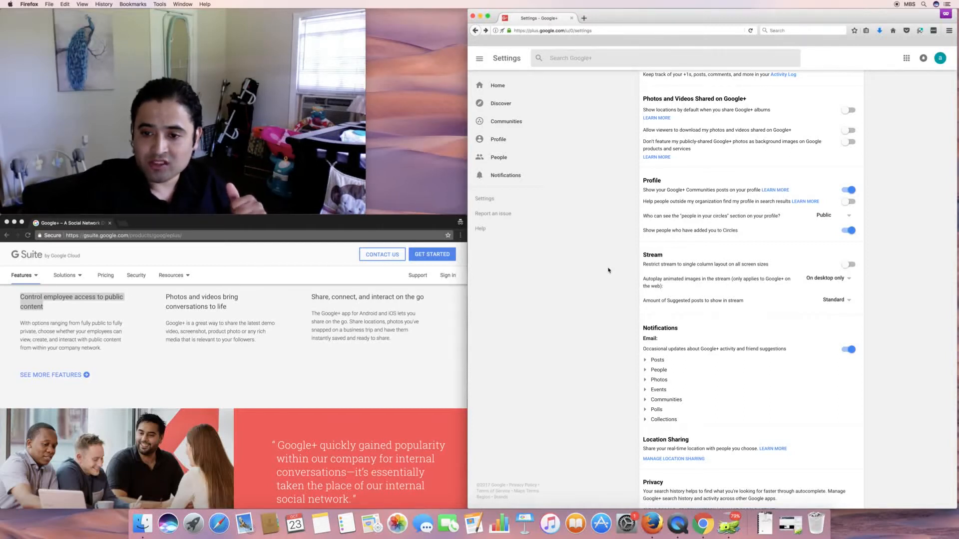
- Expand the Posts, People and Communities email notification categories to list their individual alerts
{"action": "scroll", "scroll_direction": "down", "scroll_amount": 3}
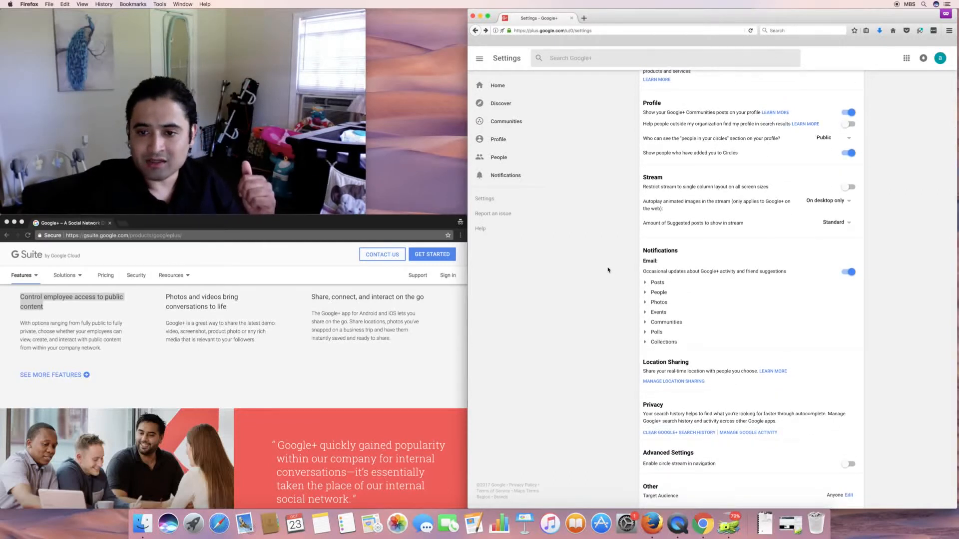
{"action": "left_click", "coordinate": [646, 283]}
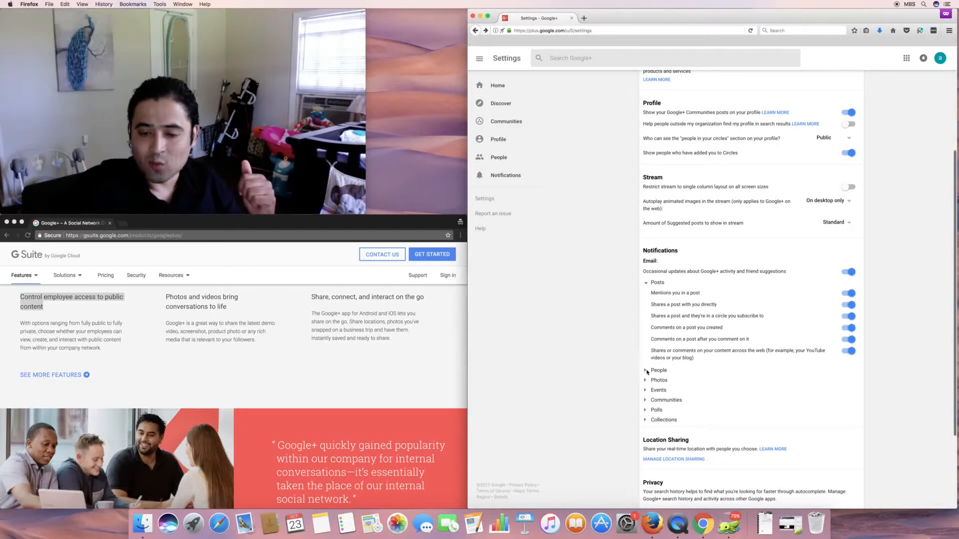
{"action": "left_click", "coordinate": [647, 370]}
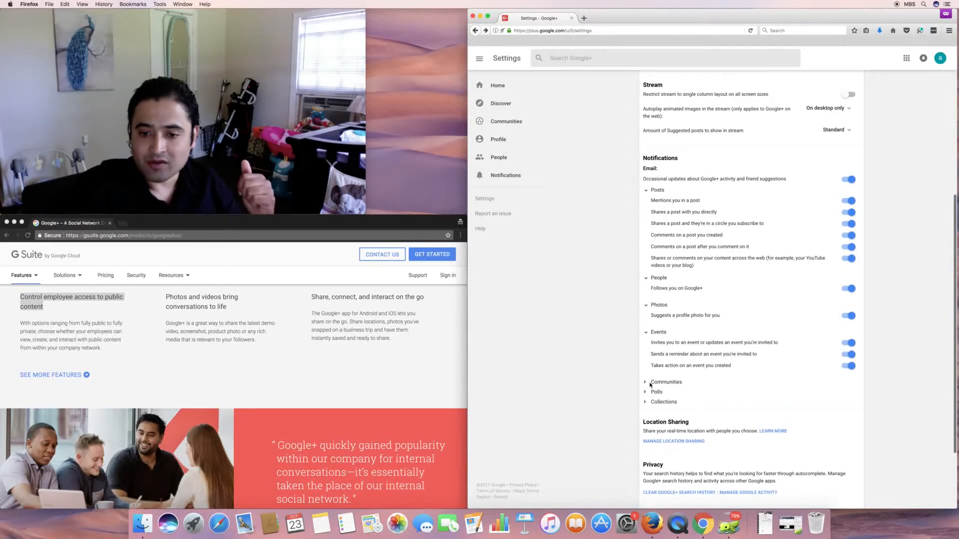
{"action": "left_click", "coordinate": [646, 382]}
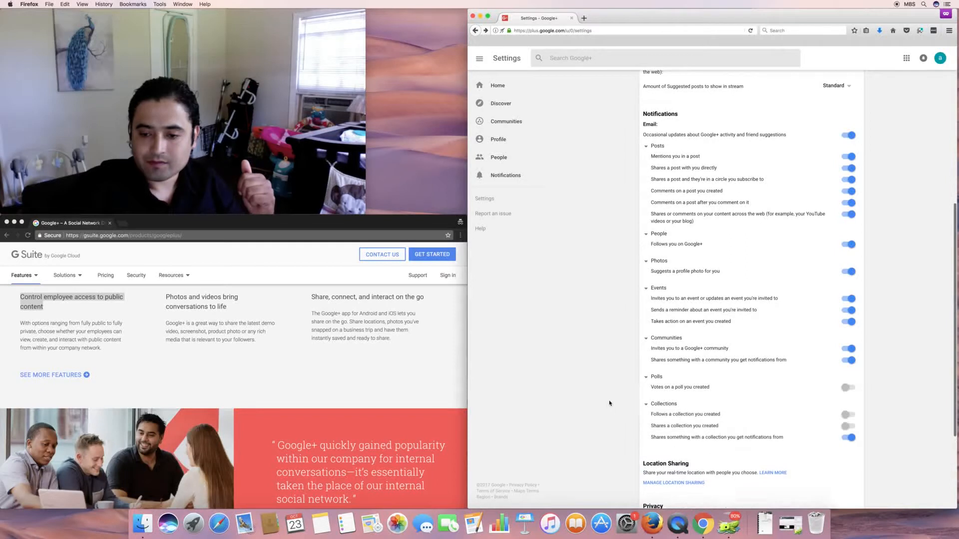
{"action": "scroll", "scroll_direction": "down", "scroll_amount": 3}
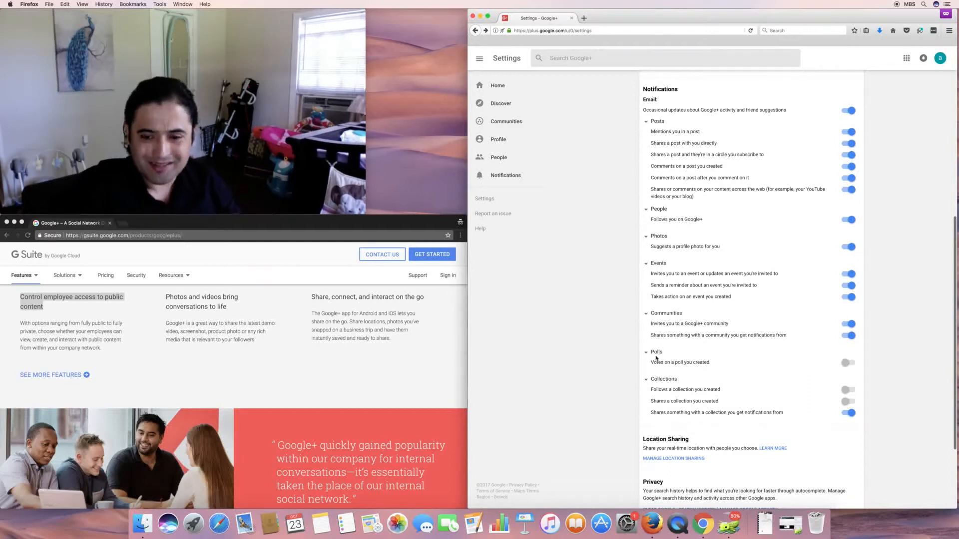
{"action": "scroll", "scroll_direction": "down", "scroll_amount": 3}
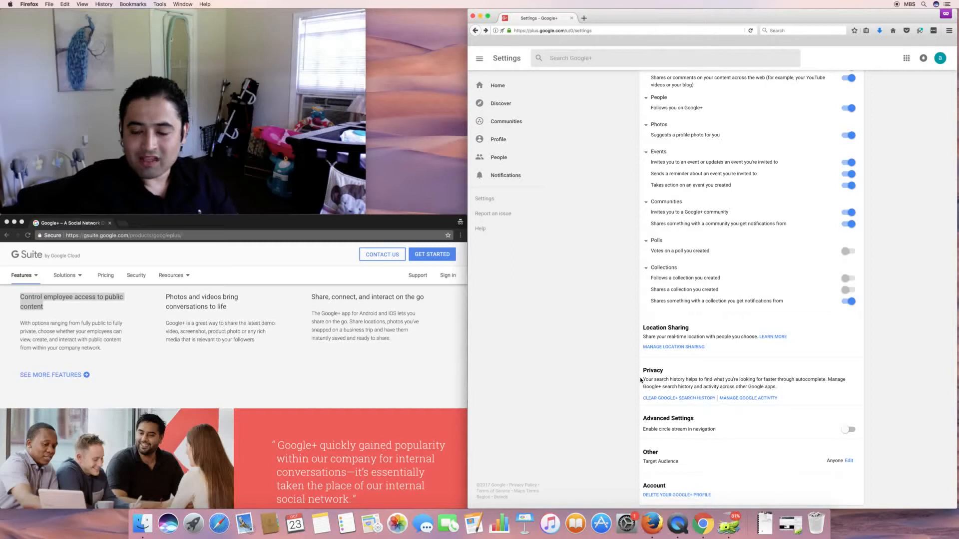
{"action": "mouse_move", "coordinate": [606, 406]}
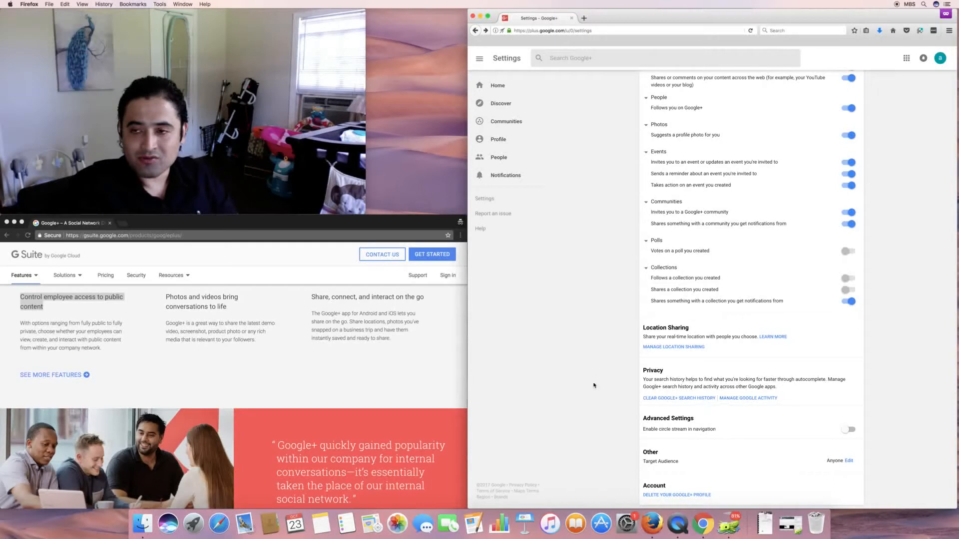
{"action": "mouse_move", "coordinate": [506, 176]}
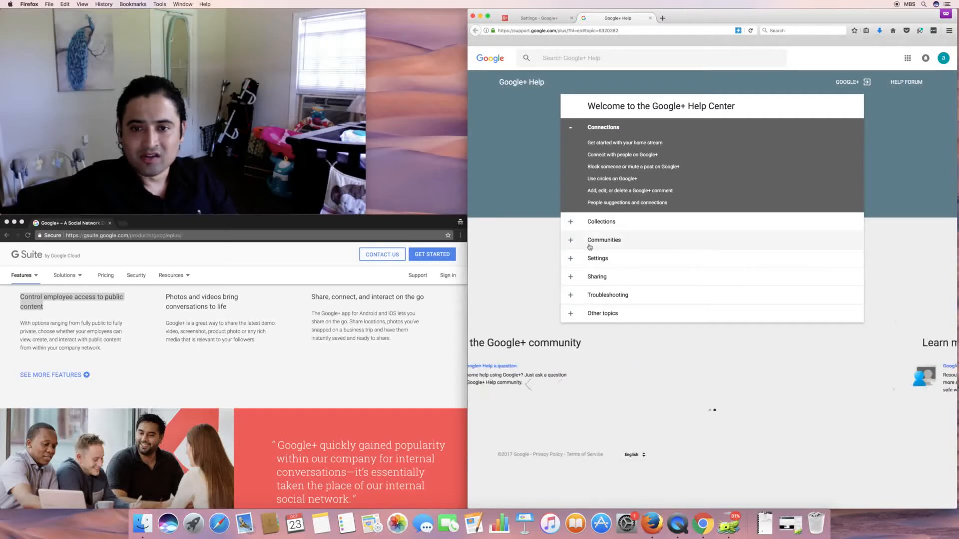
- Open the Google+ Help Center in a second tab from the Settings page
{"action": "left_click", "coordinate": [597, 258]}
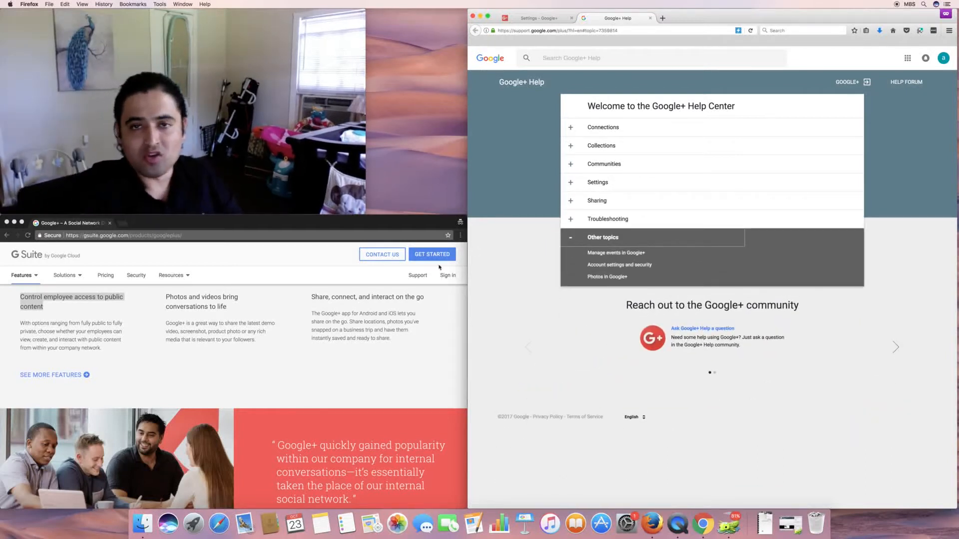
{"action": "left_click", "coordinate": [538, 18]}
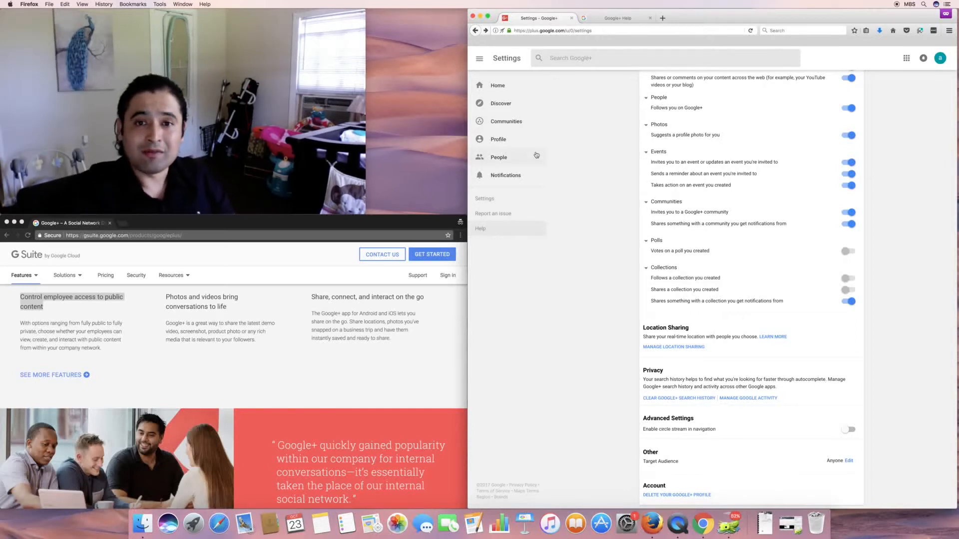
- Revisit Home, then Discover, and open the Android Authority article on Google's hardware sales
{"action": "left_click", "coordinate": [480, 58]}
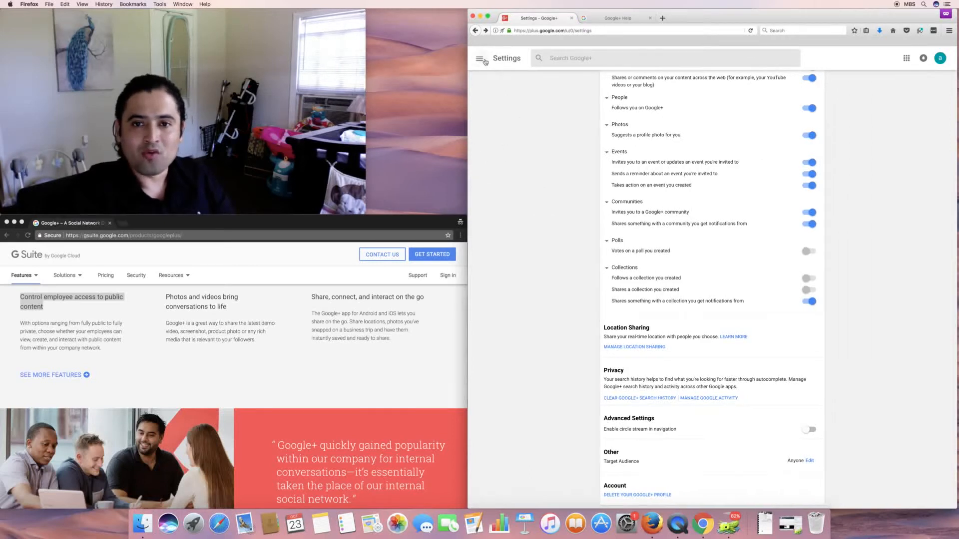
{"action": "left_click", "coordinate": [479, 58]}
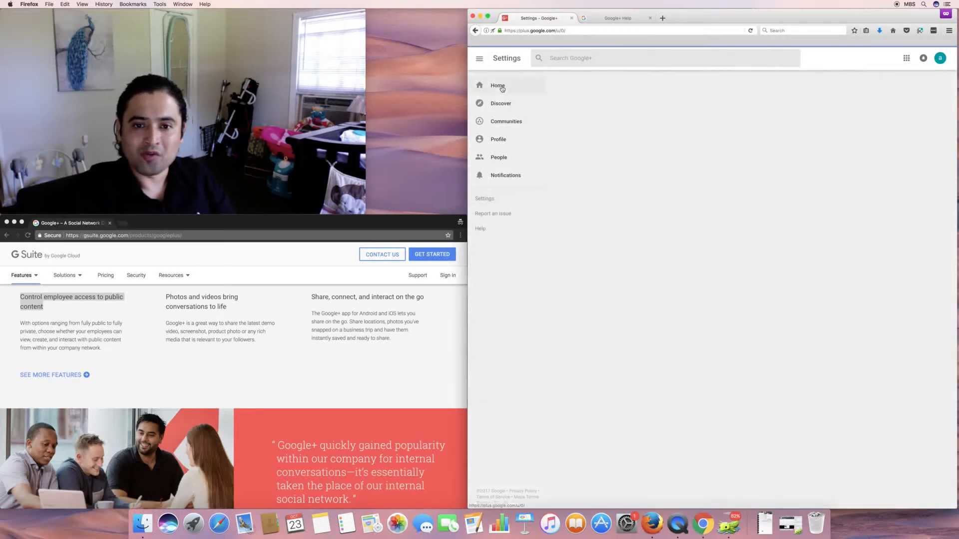
{"action": "left_click", "coordinate": [498, 85]}
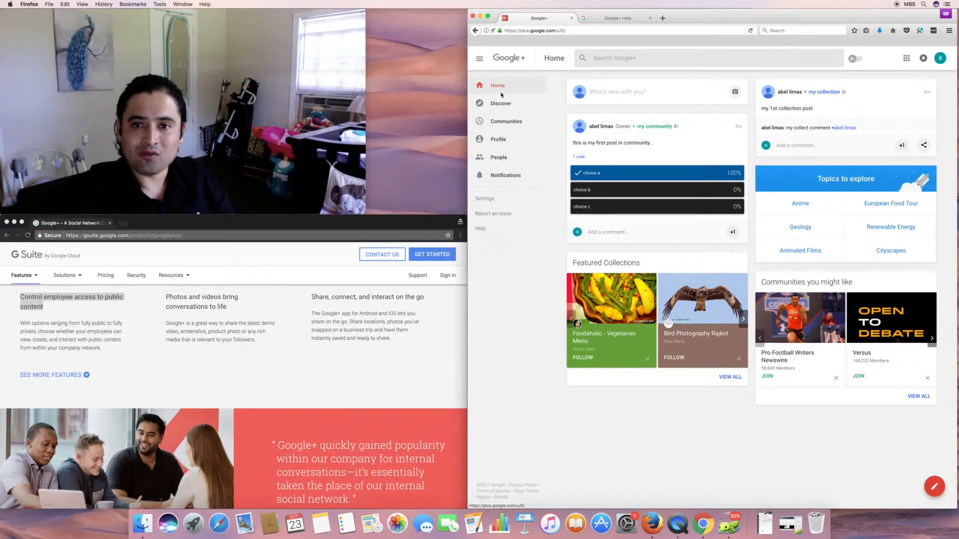
{"action": "left_click", "coordinate": [500, 103]}
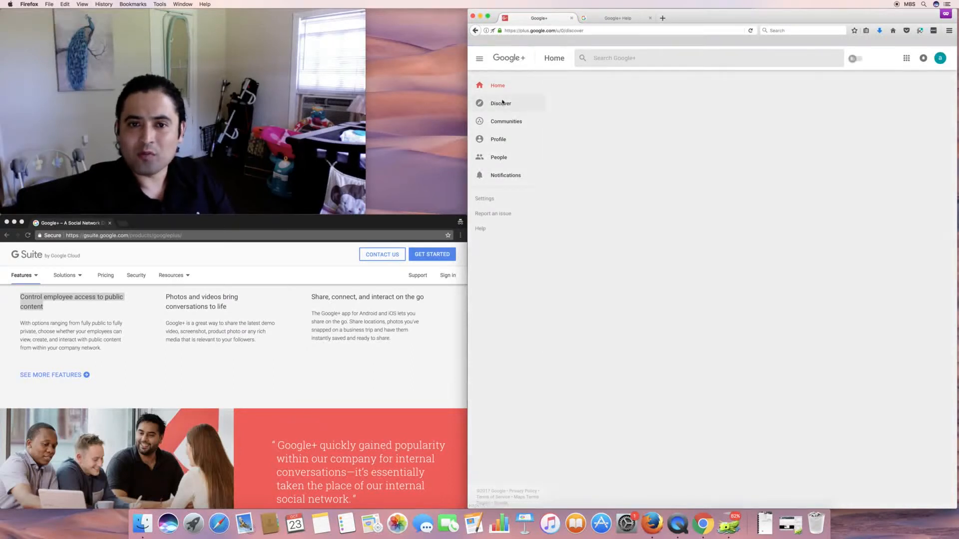
{"action": "left_click", "coordinate": [501, 103]}
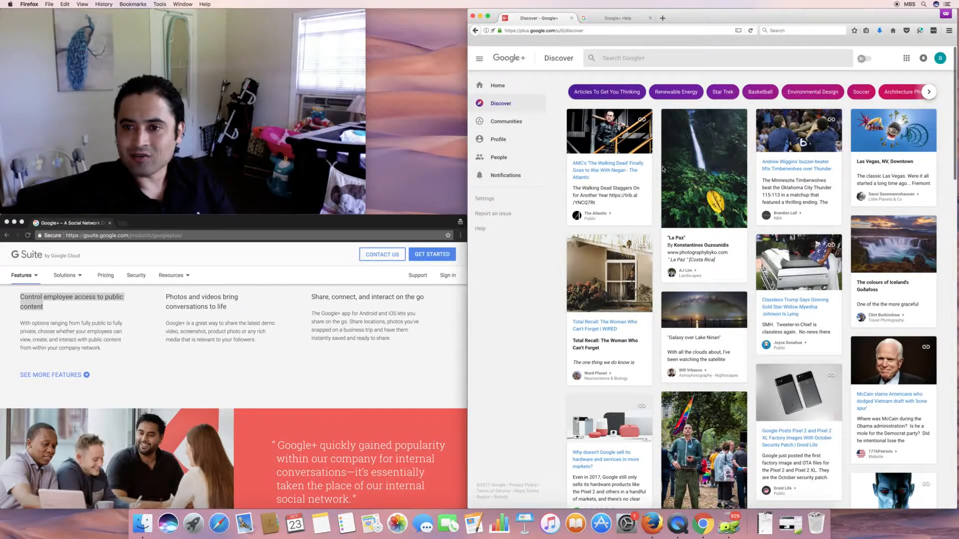
{"action": "mouse_move", "coordinate": [676, 188]}
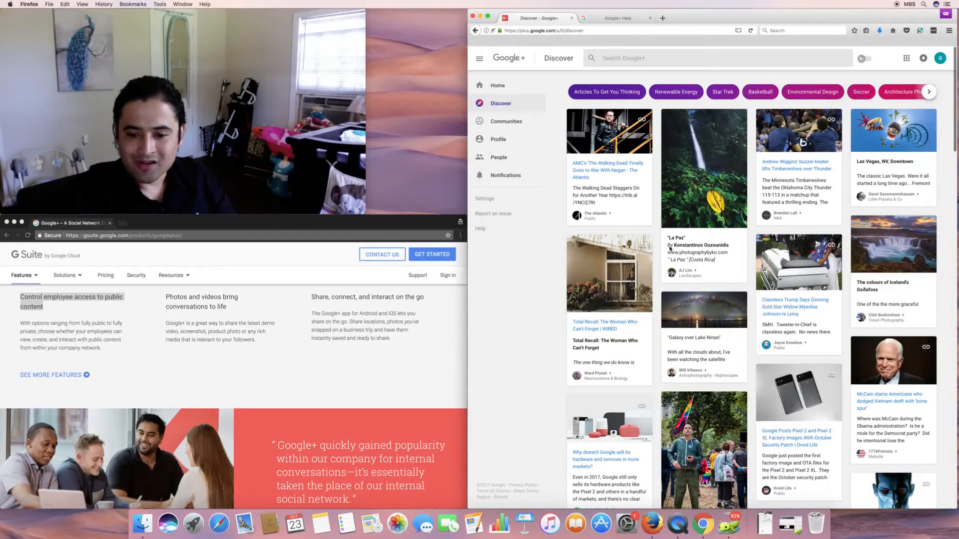
{"action": "scroll", "scroll_direction": "down", "scroll_amount": 3}
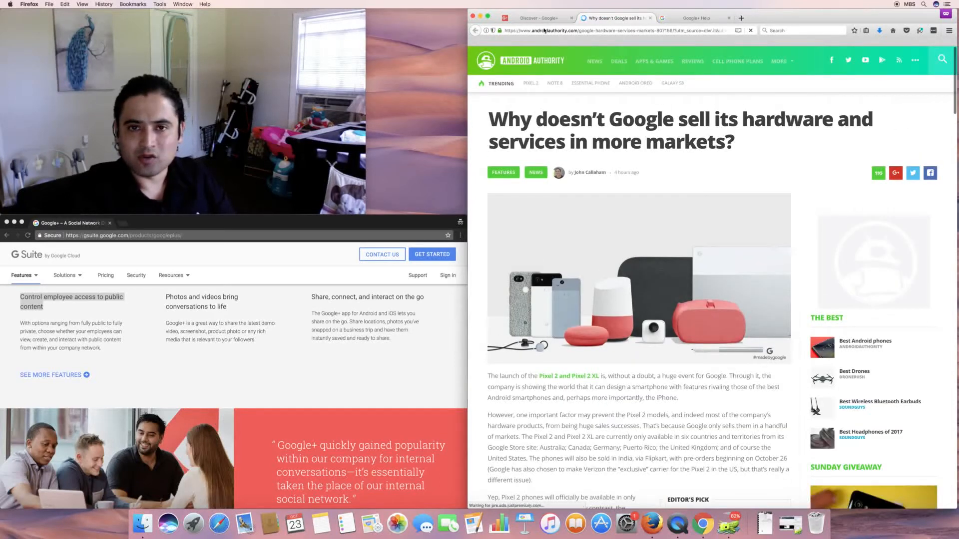
- Return to the Discover tab and select the Android Authority limited-hardware-markets post card
{"action": "left_click", "coordinate": [540, 18]}
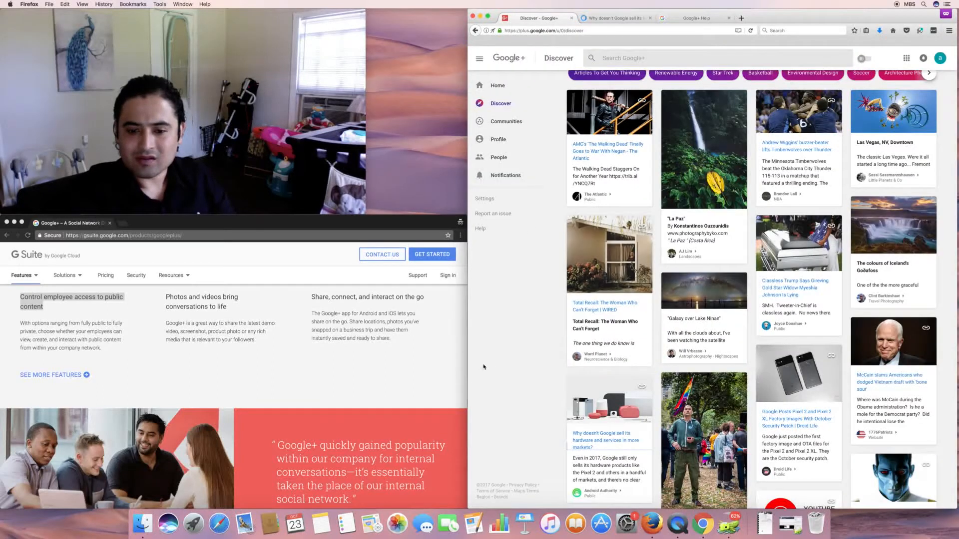
{"action": "scroll", "scroll_direction": "down", "scroll_amount": 3}
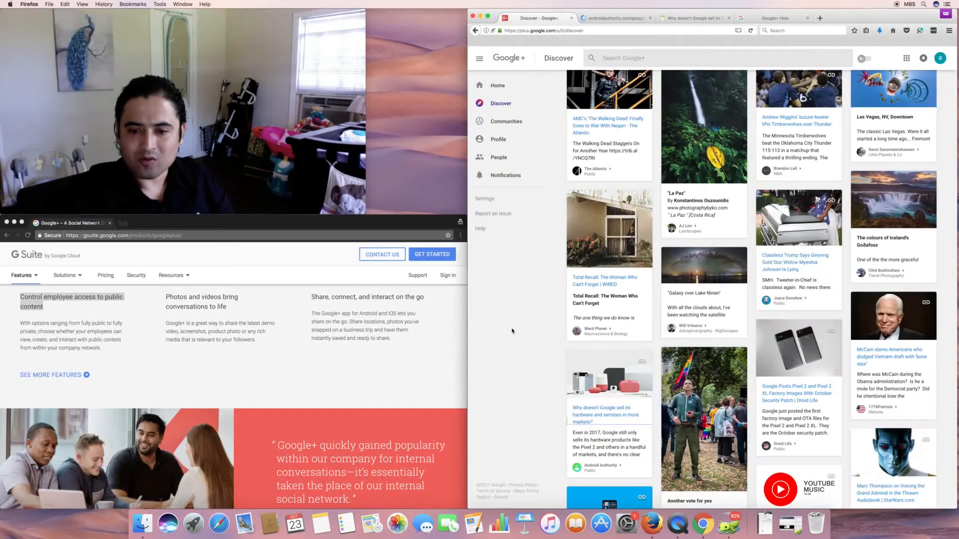
{"action": "scroll", "scroll_direction": "down", "scroll_amount": 3}
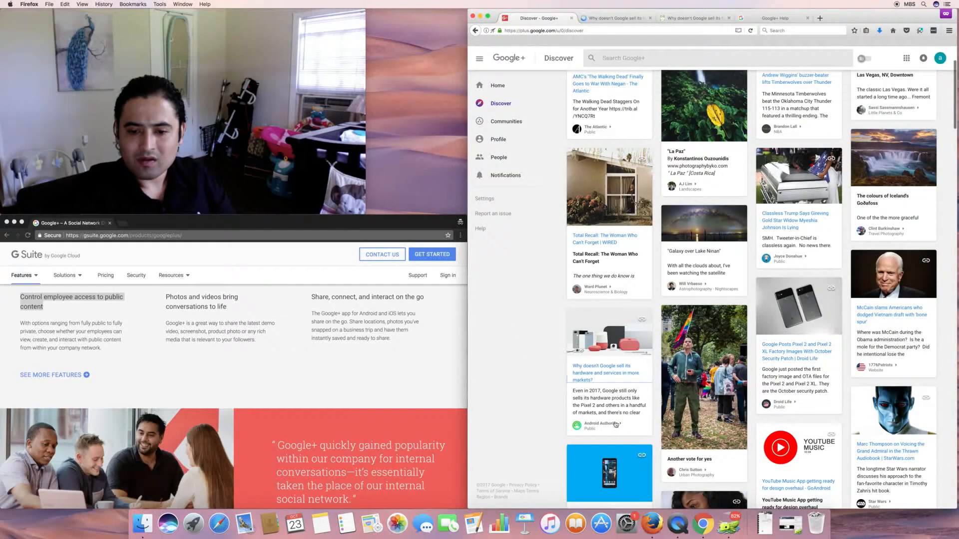
{"action": "left_click", "coordinate": [605, 372]}
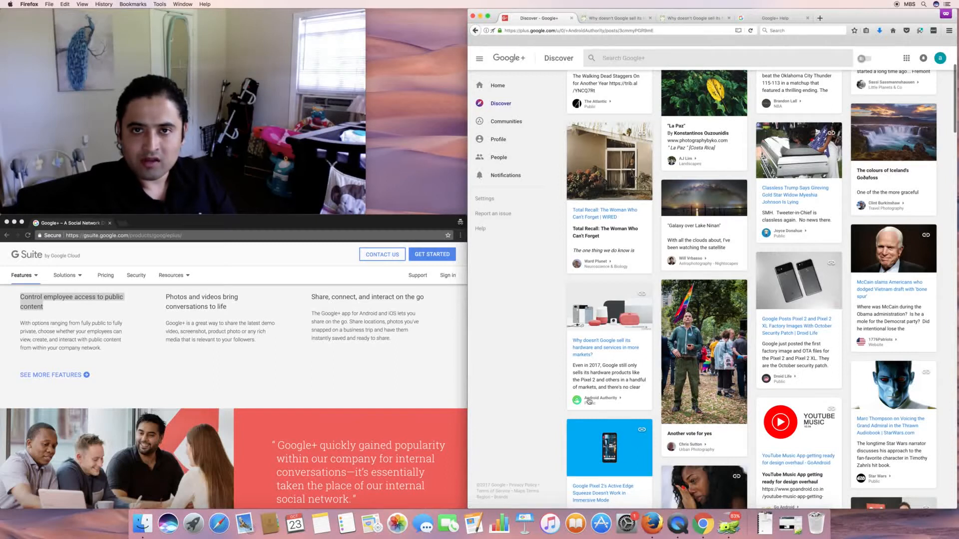
- Expand the post into its overlay and scroll past the comments to the 'Add a comment' field
{"action": "left_click", "coordinate": [605, 348]}
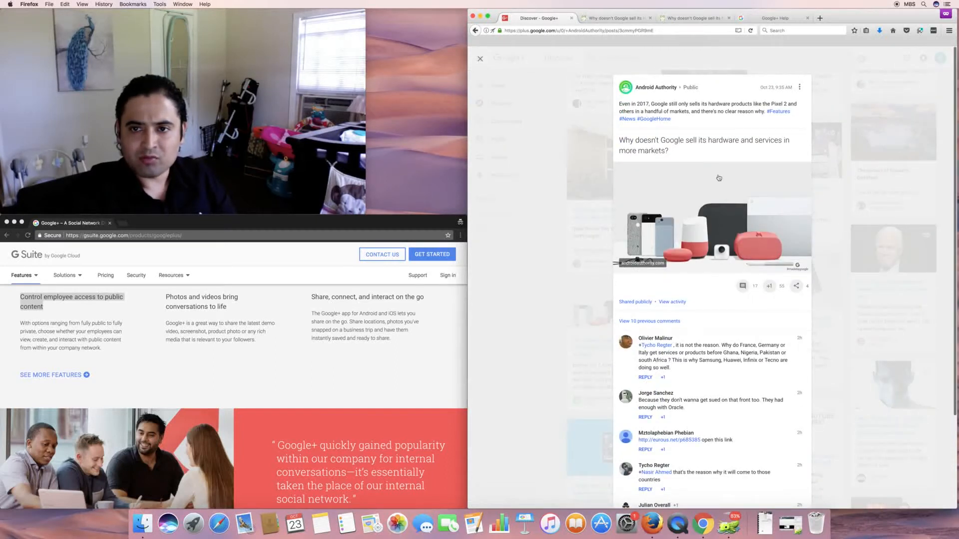
{"action": "left_click_drag", "start_coordinate": [619, 104], "coordinate": [697, 103]}
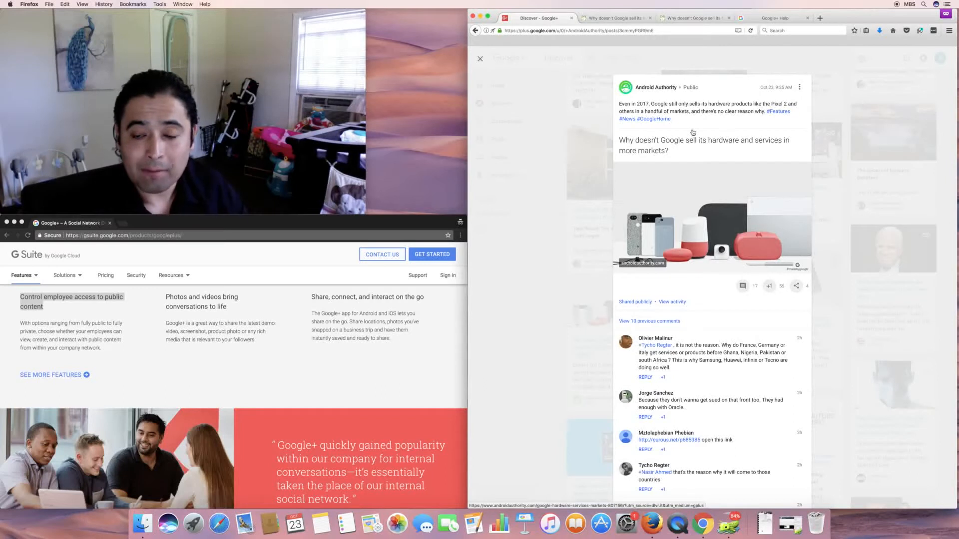
{"action": "mouse_move", "coordinate": [692, 223]}
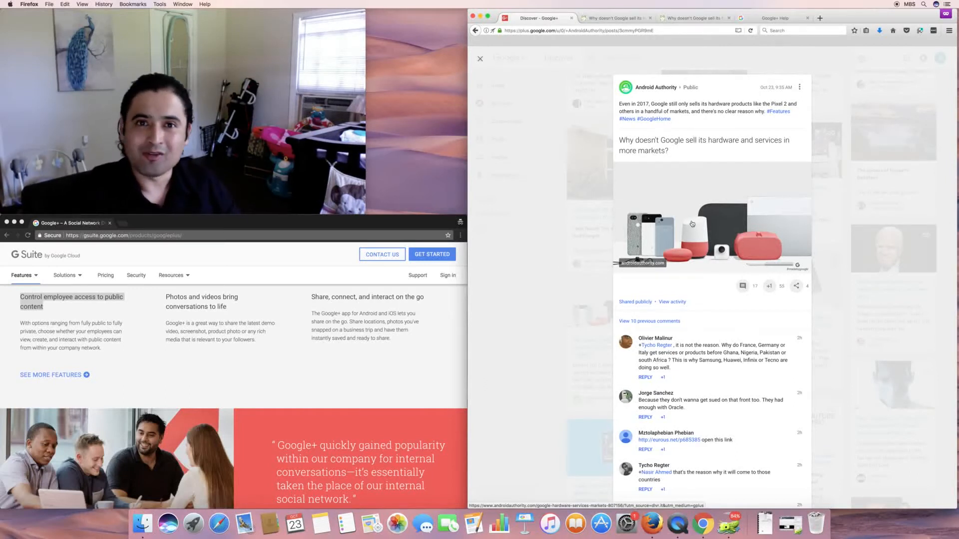
{"action": "scroll", "scroll_direction": "down", "scroll_amount": 3}
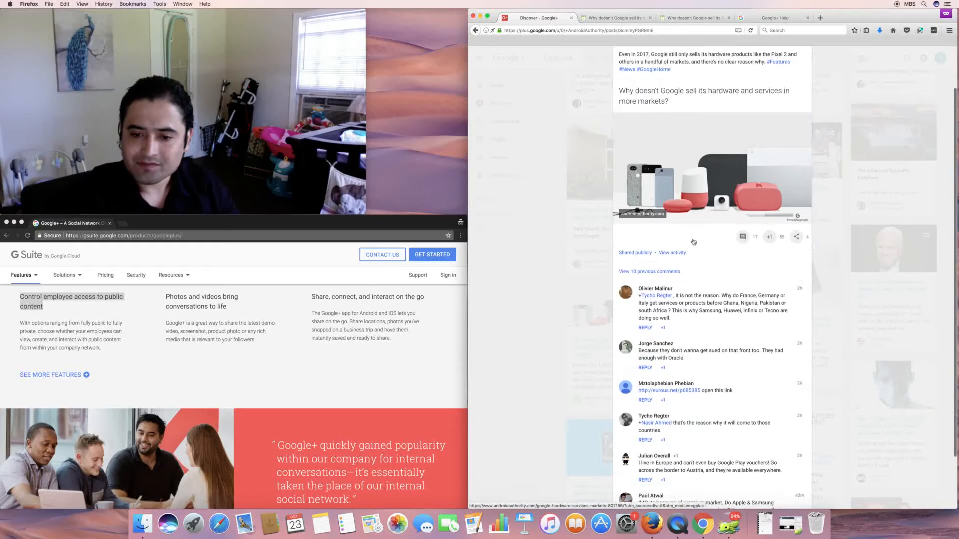
{"action": "scroll", "scroll_direction": "down", "scroll_amount": 3}
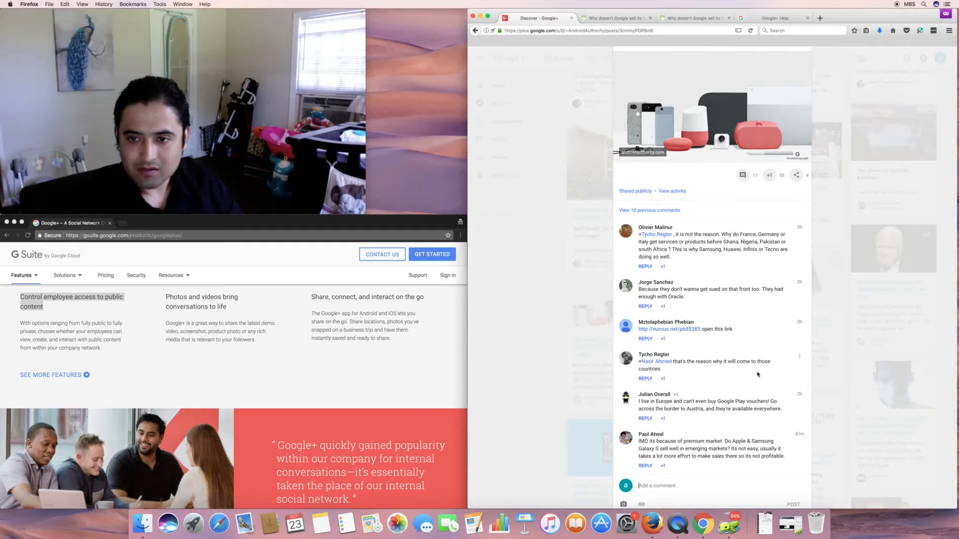
- Write and publish a comment: Google limits hardware sales because it is first and foremost a search/advertising company
{"action": "type", "text": "reason whu"}
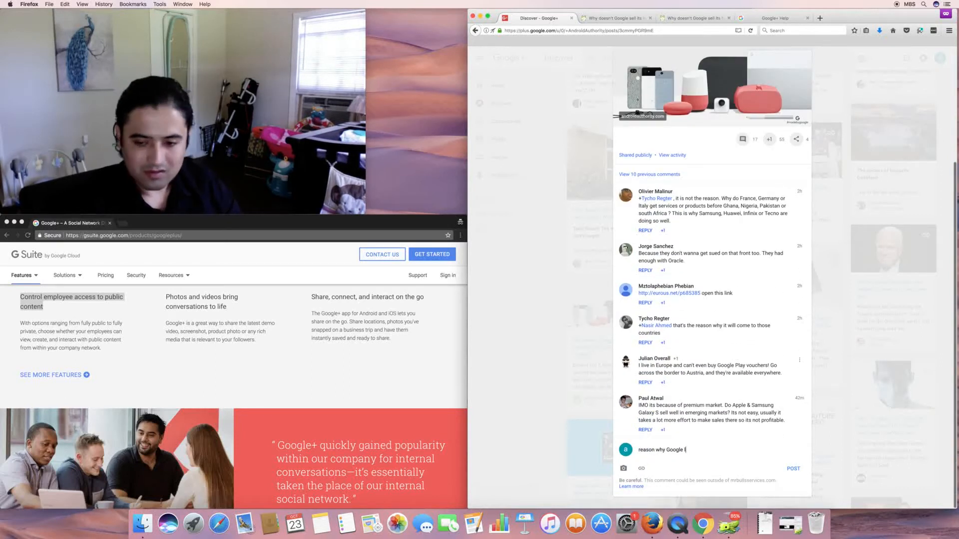
{"action": "type", "text": "imits harw"}
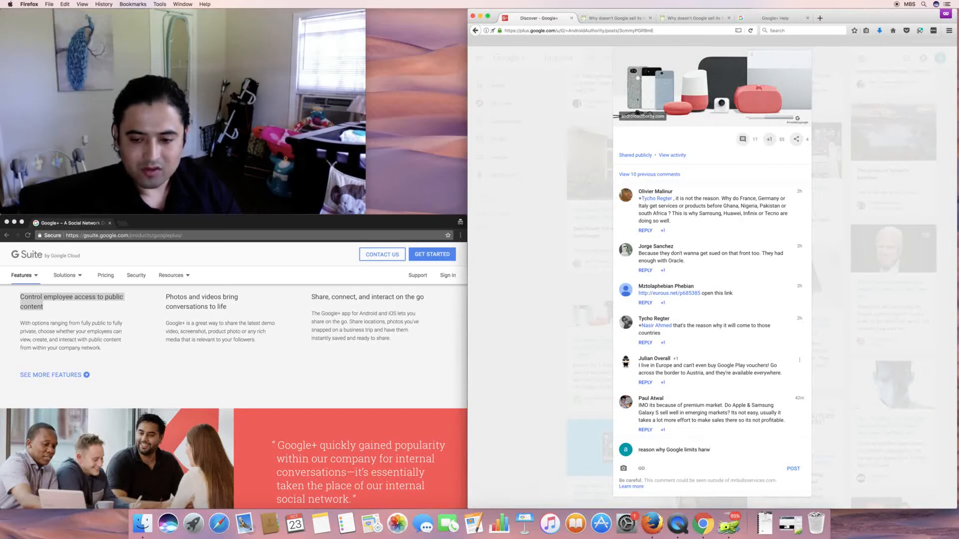
{"action": "type", "text": "hardware sales is beacuas"}
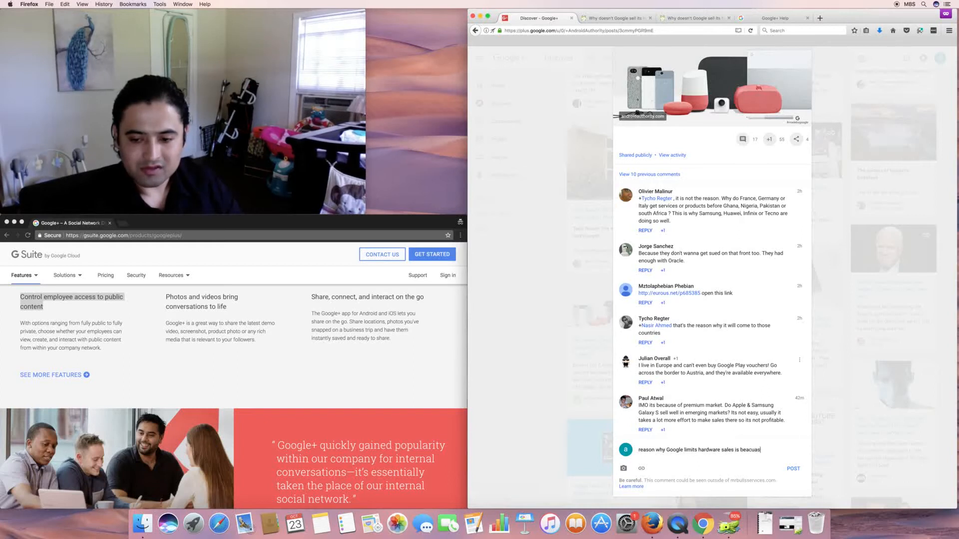
{"action": "key", "text": "Backspace"}
{"action": "type", "text": "cause they are"}
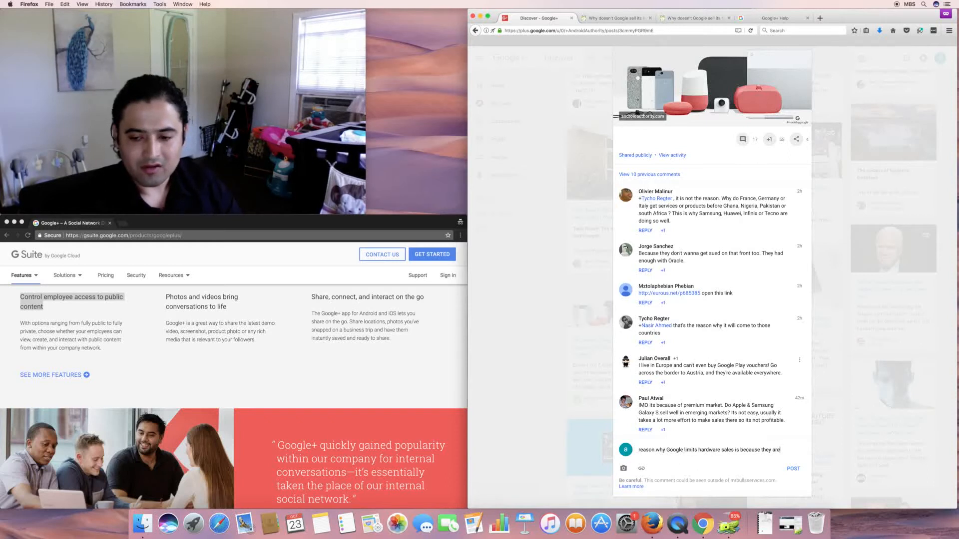
{"action": "type", "text": "first and"}
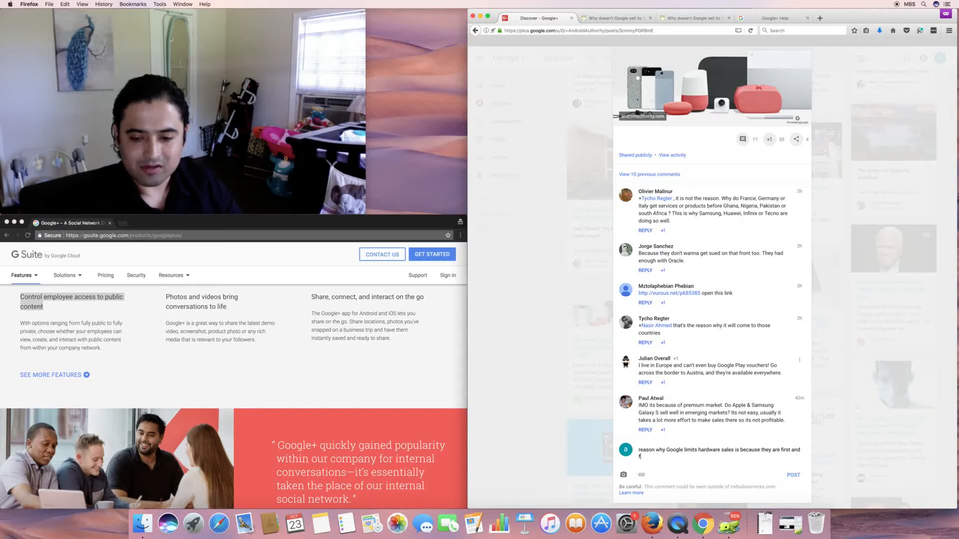
{"action": "type", "text": "oremost an advertising"}
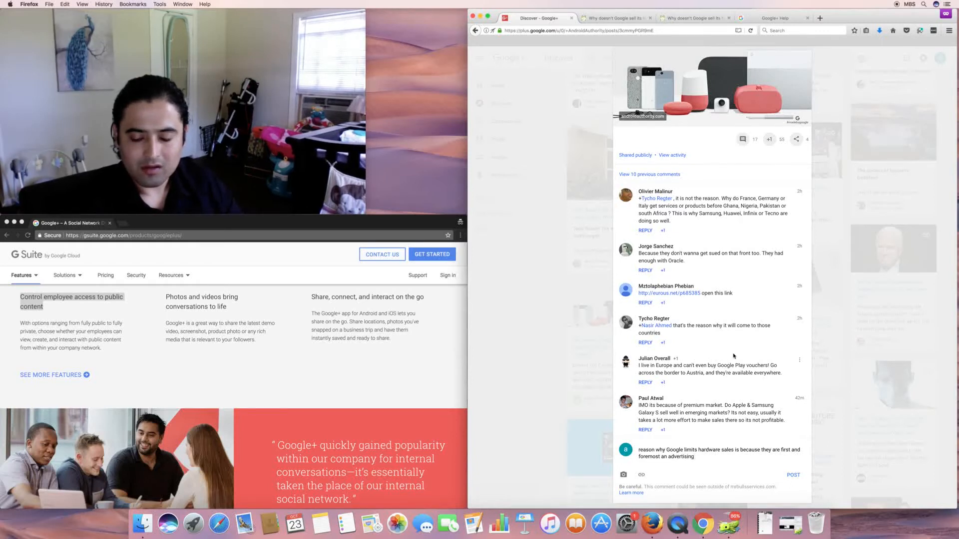
{"action": "type", "text": "company."}
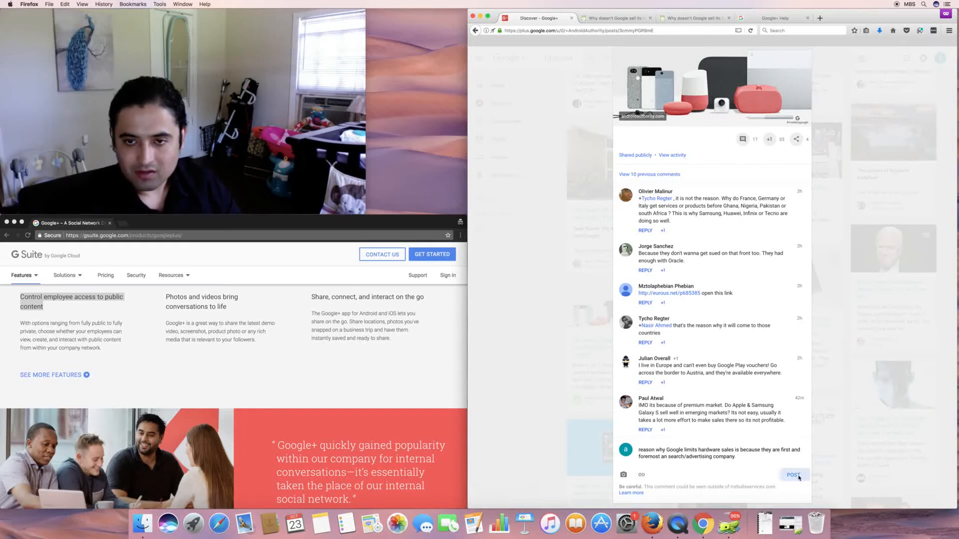
{"action": "left_click", "coordinate": [793, 475]}
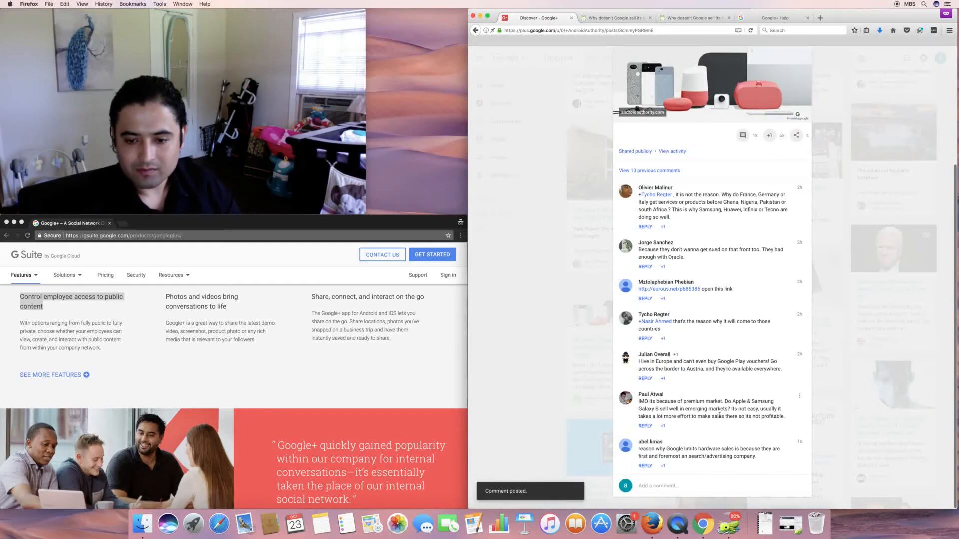